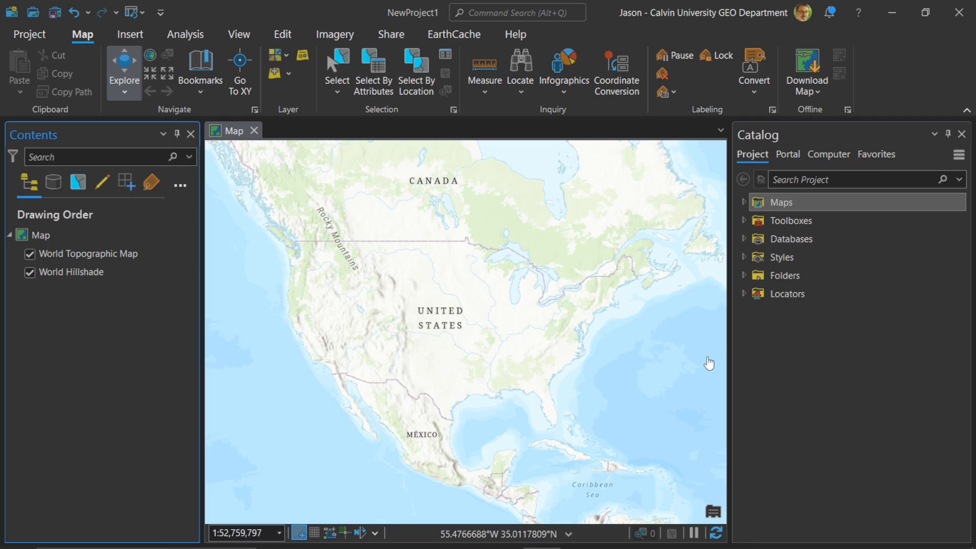
mouse_move(741, 348)
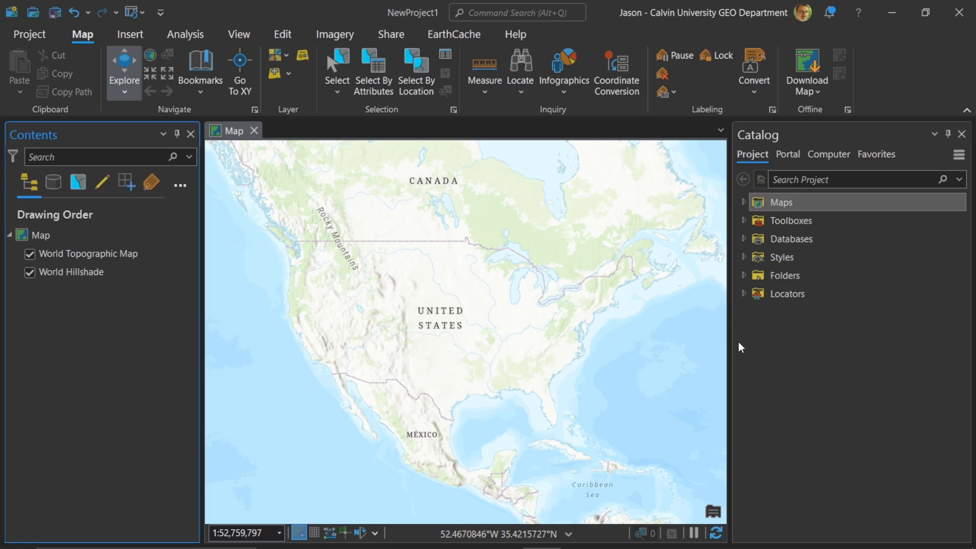
mouse_move(363, 338)
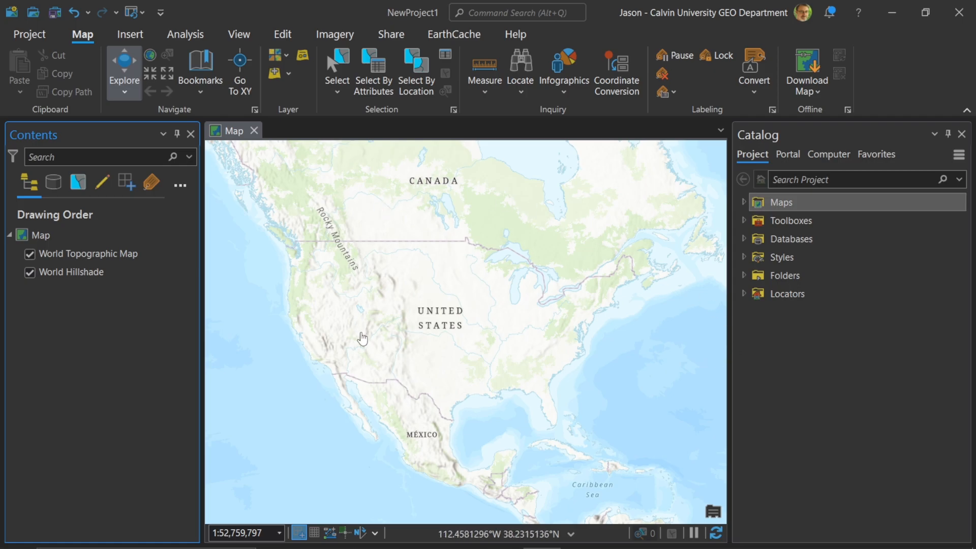
mouse_move(816, 171)
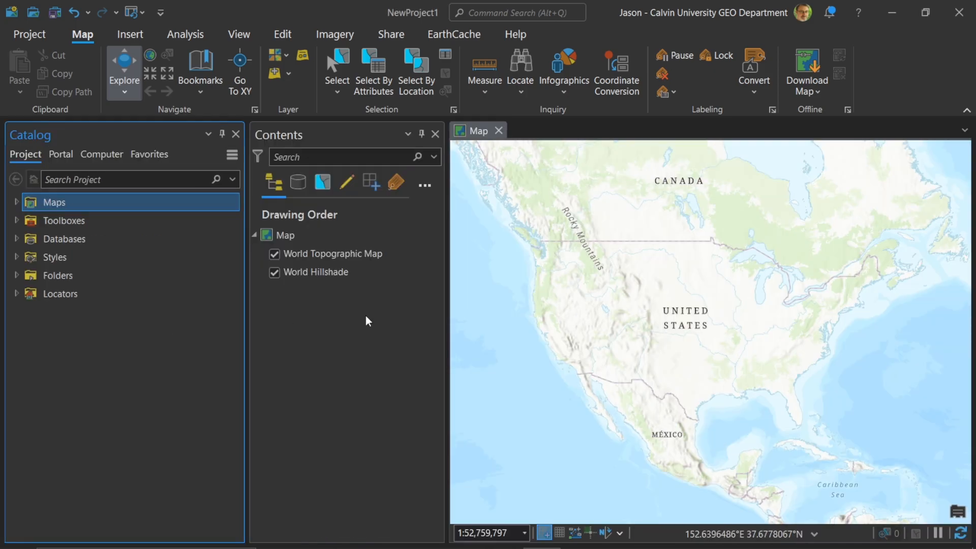
Step: Close the Catalog and Contents panes so the North America map fills the window
click(317, 273)
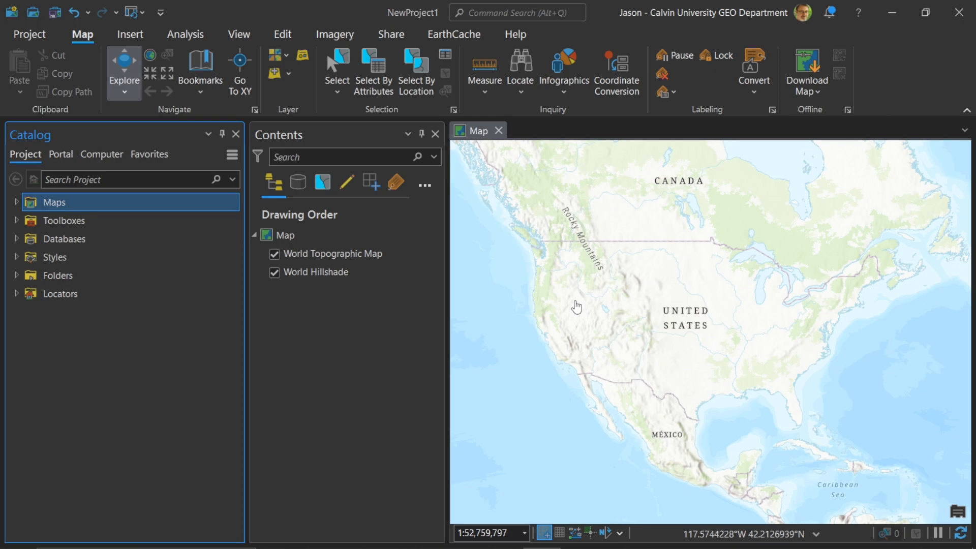
mouse_move(236, 134)
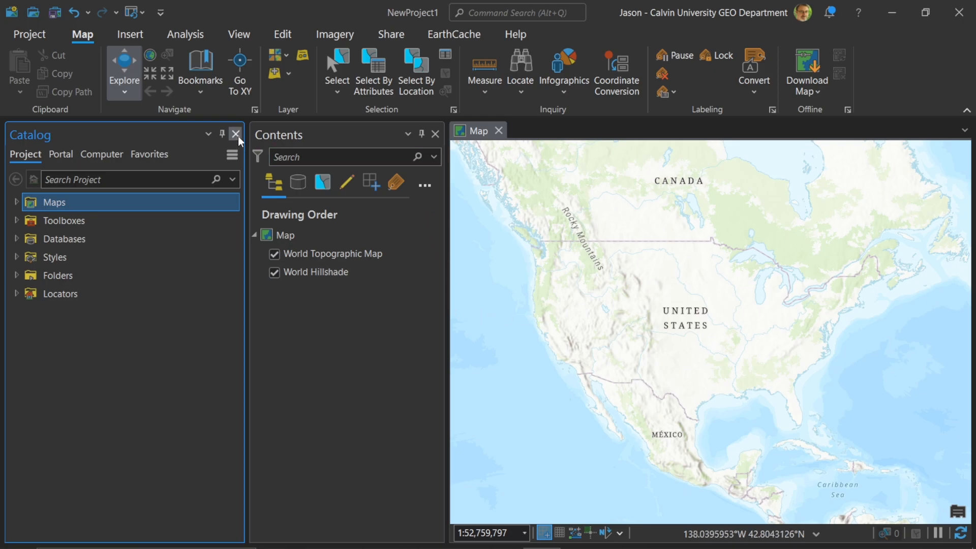
click(234, 134)
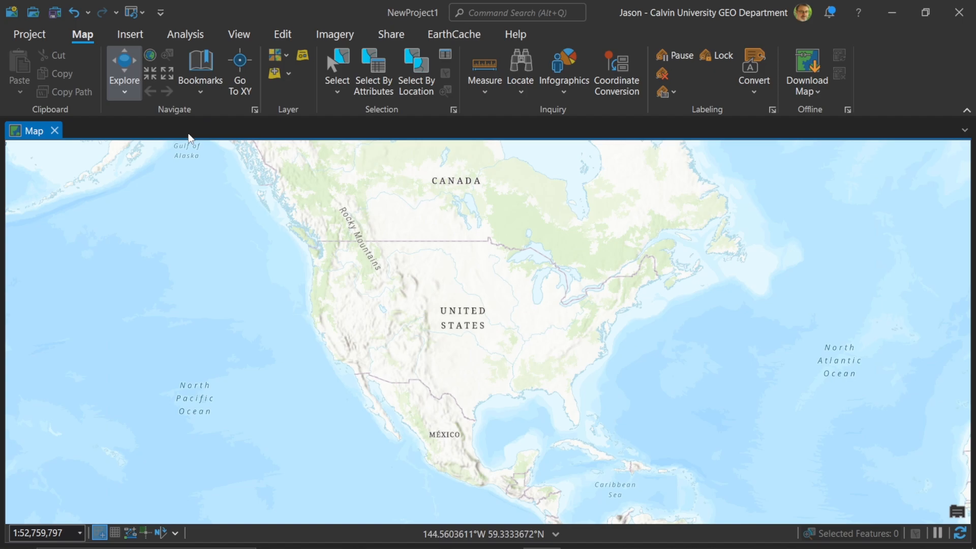
mouse_move(738, 185)
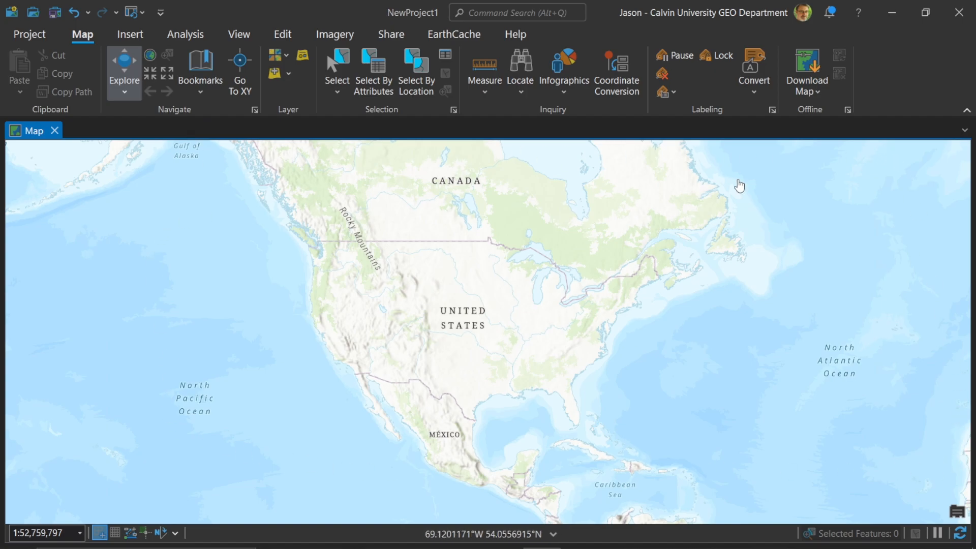
mouse_move(842, 399)
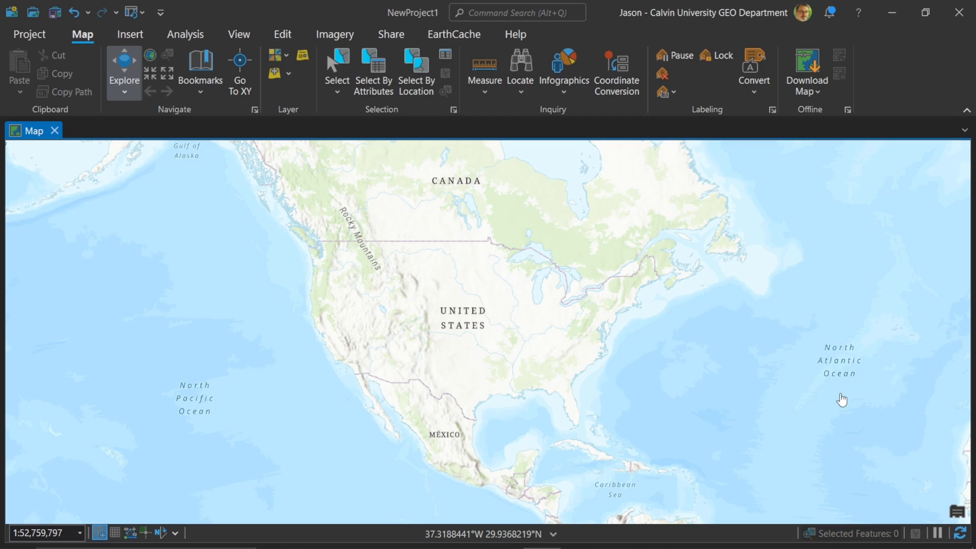
mouse_move(736, 375)
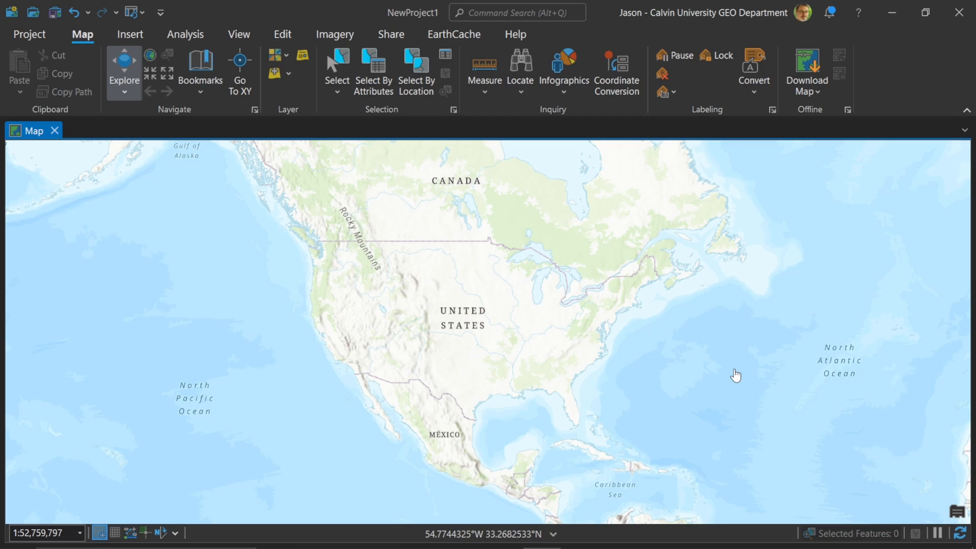
mouse_move(415, 71)
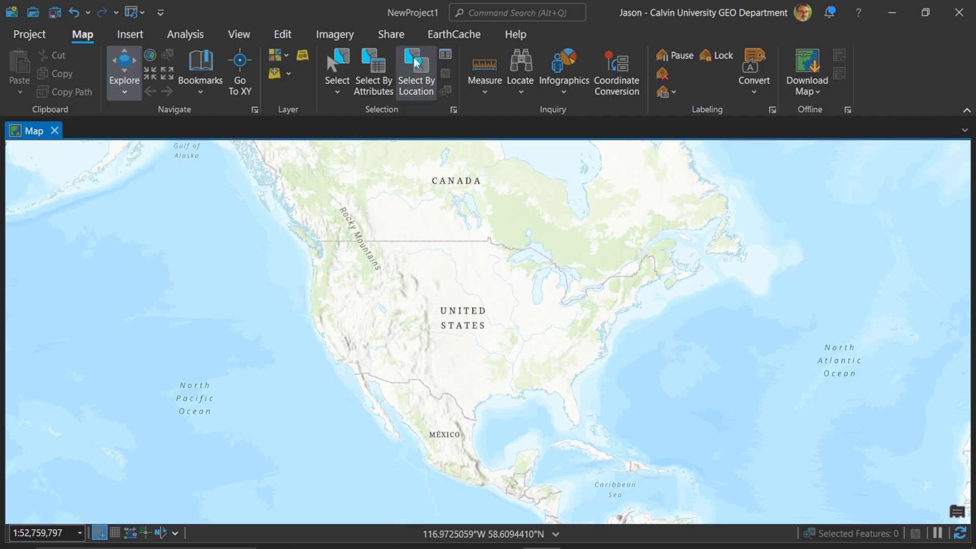
mouse_move(159, 12)
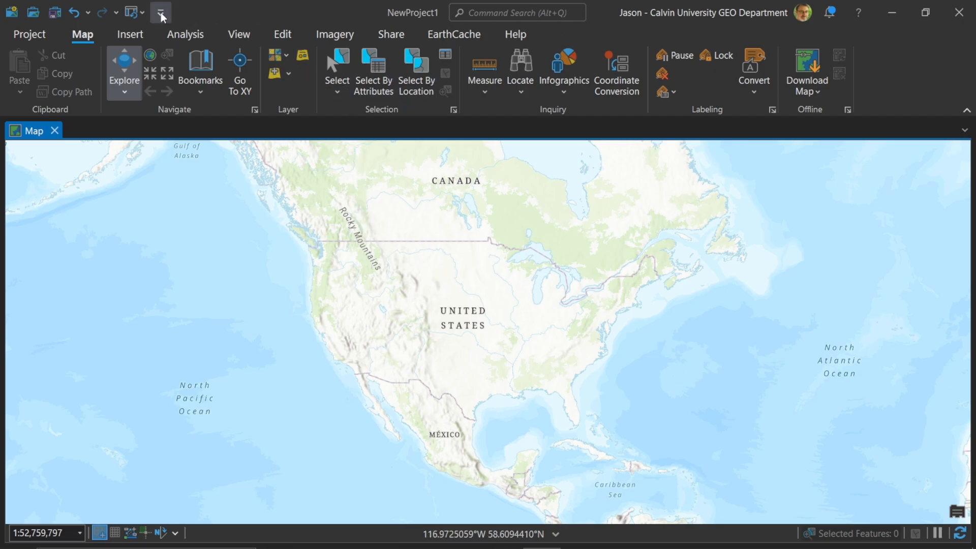
Step: Minimize the ribbon from the Quick Access Toolbar menu, then restore it
click(159, 12)
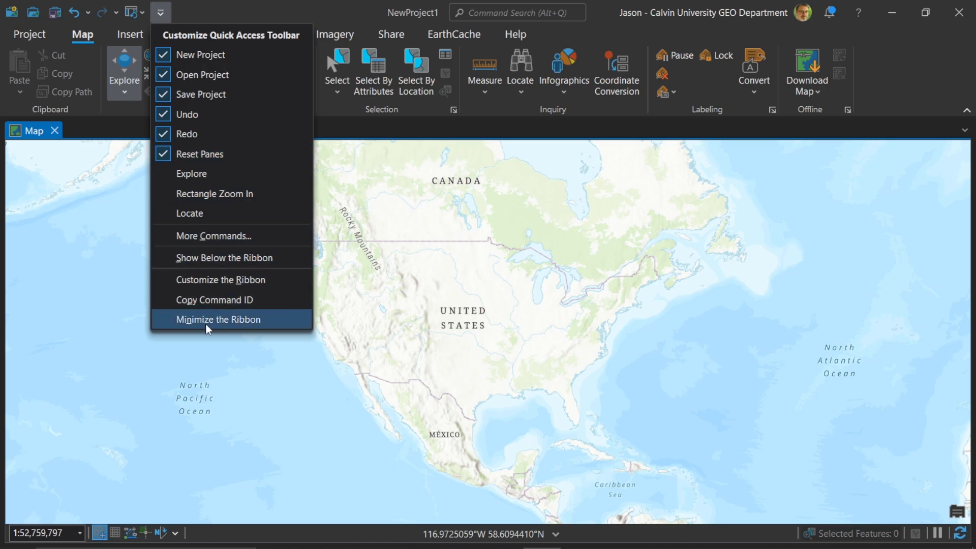
click(219, 319)
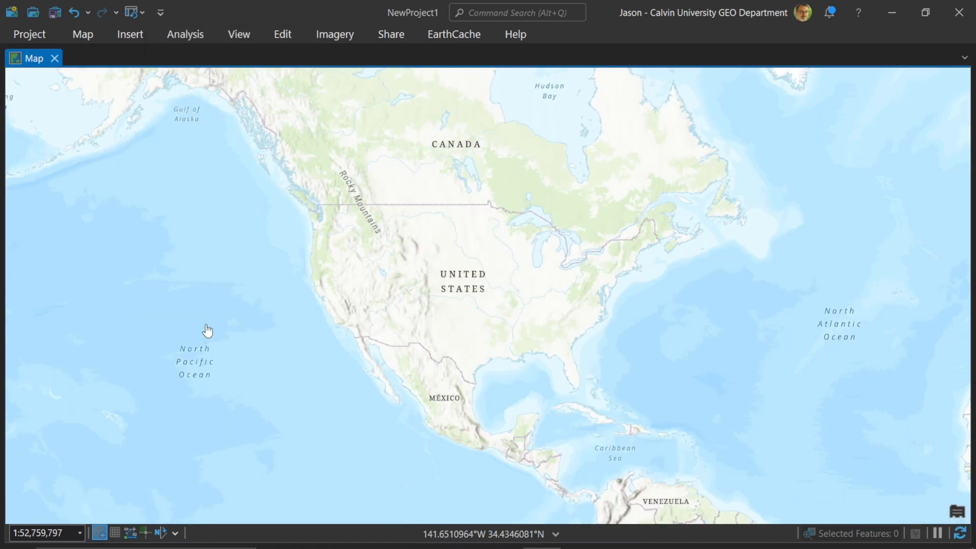
mouse_move(135, 209)
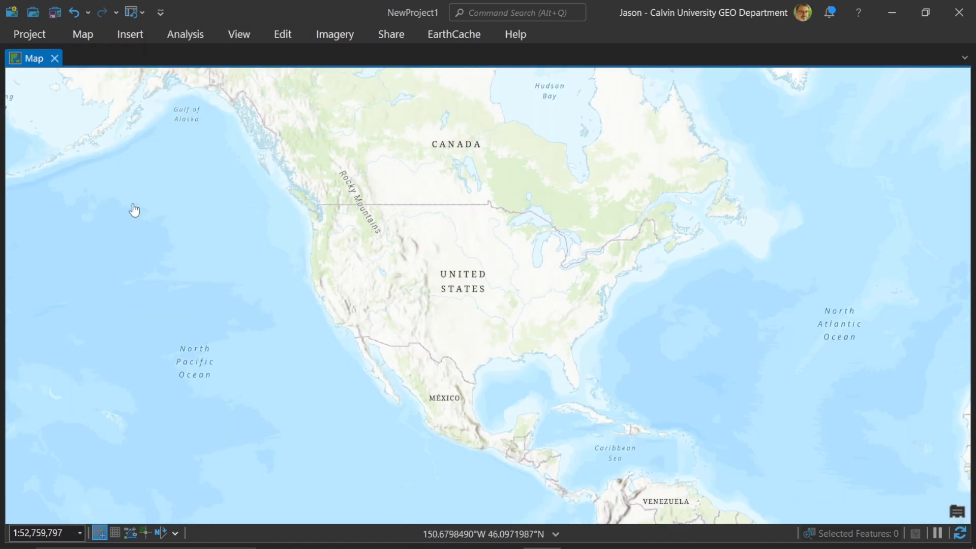
mouse_move(161, 12)
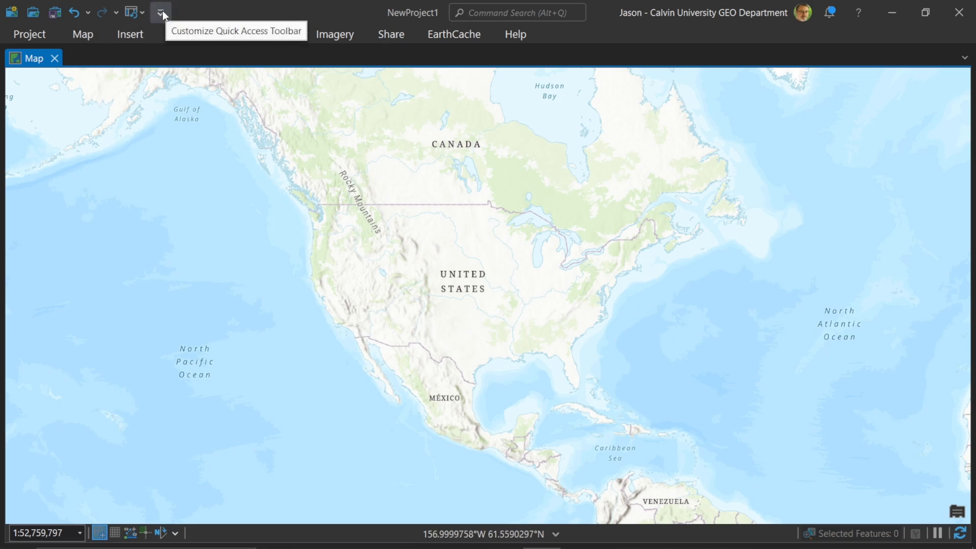
click(161, 12)
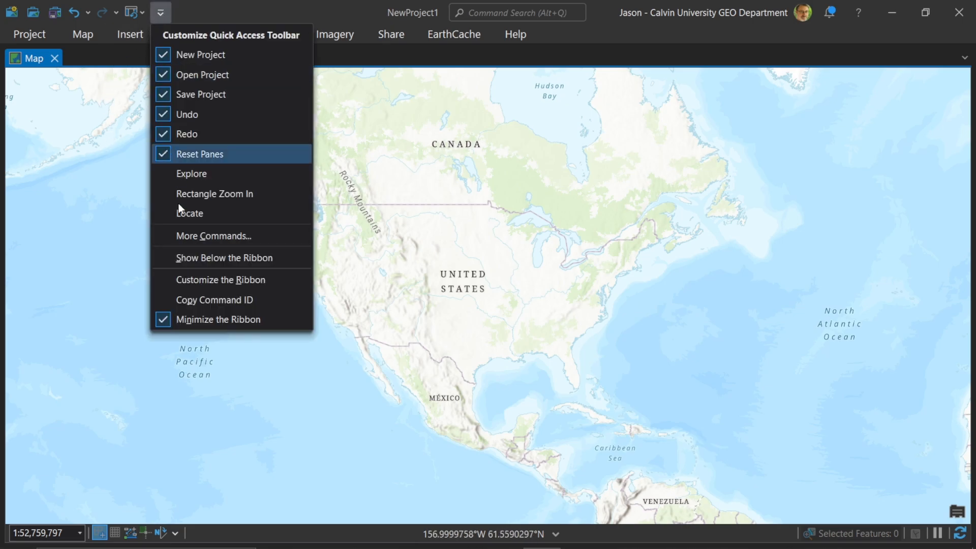
click(219, 319)
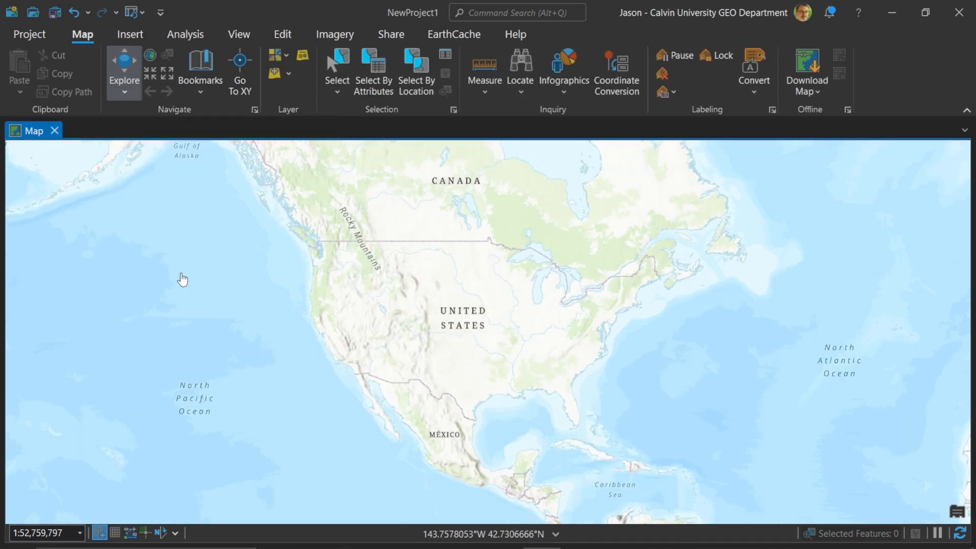
mouse_move(239, 34)
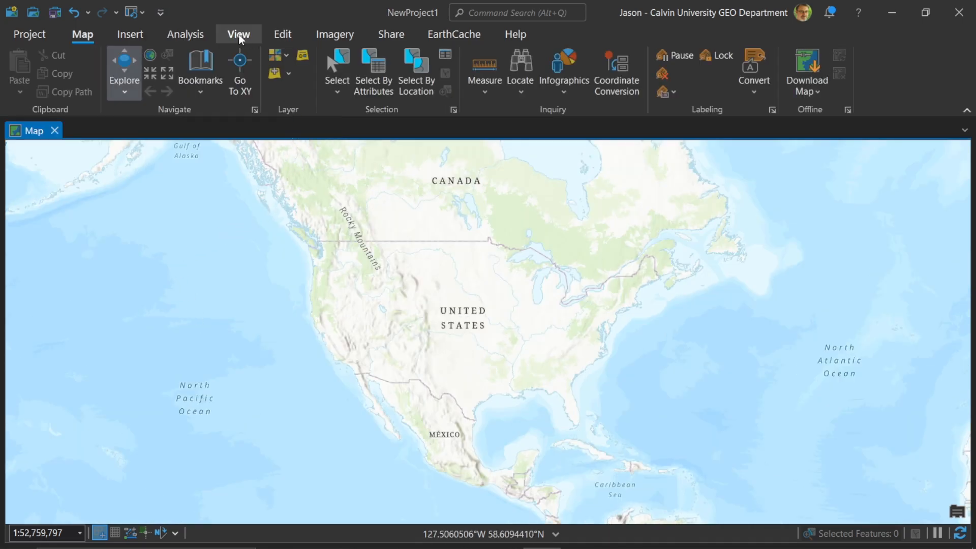
Step: Reopen the Catalog pane and the Contents pane from the View commands
click(238, 35)
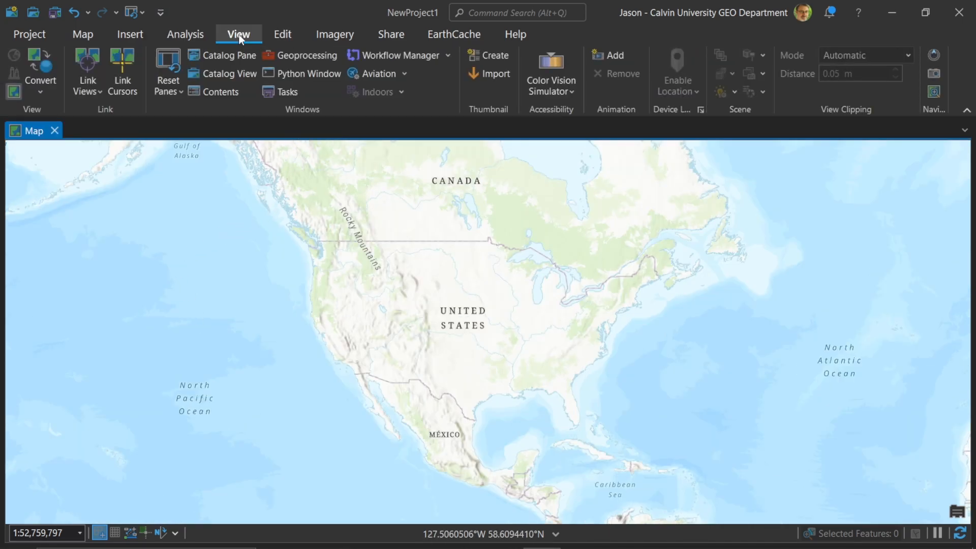
click(227, 55)
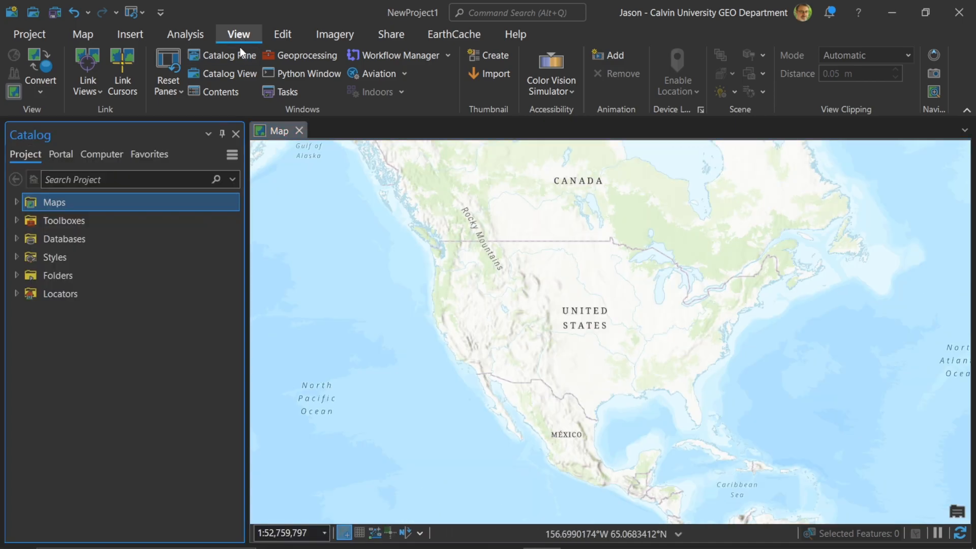
mouse_move(221, 91)
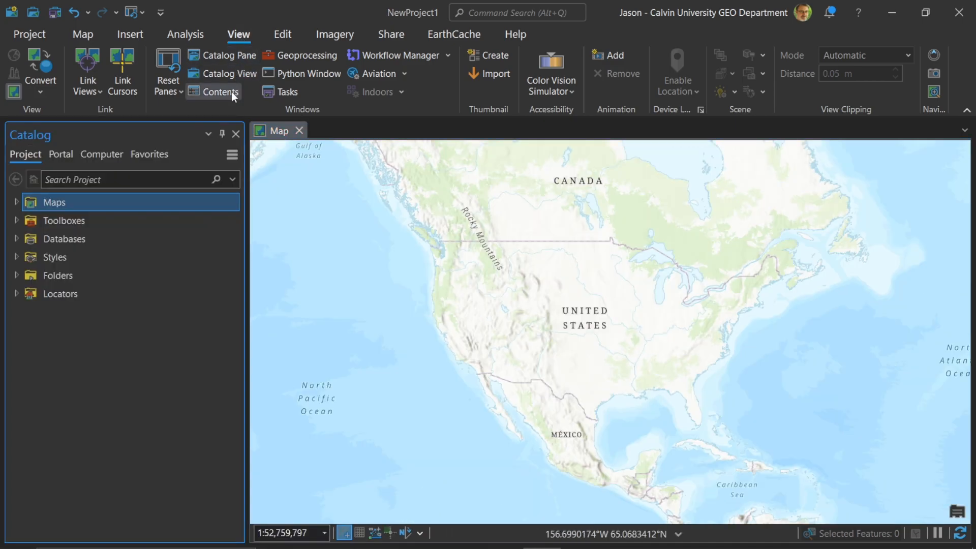
click(220, 91)
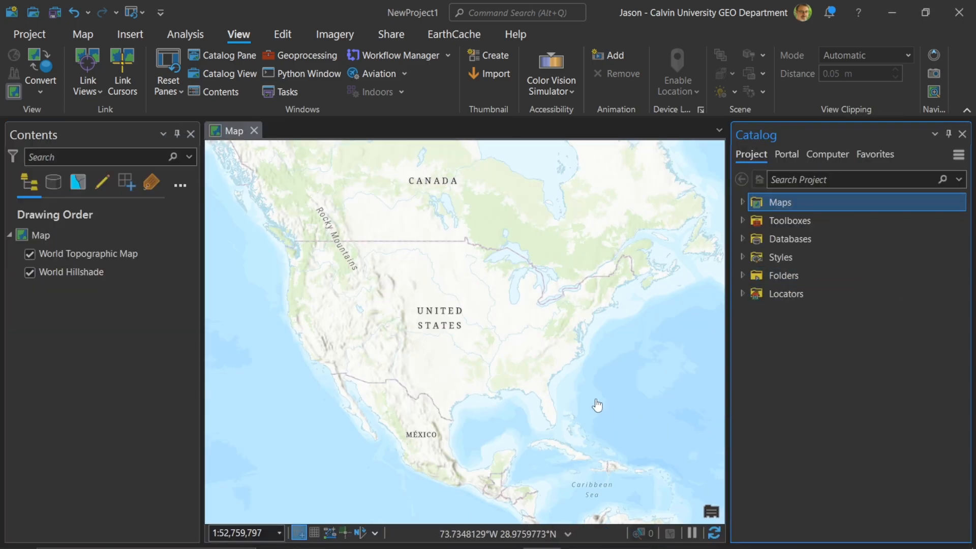
mouse_move(428, 215)
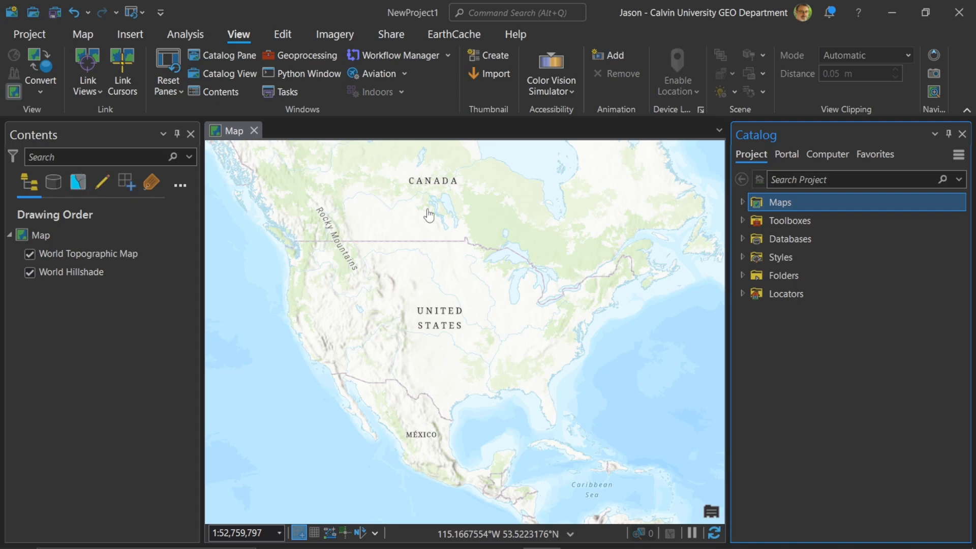
mouse_move(290, 13)
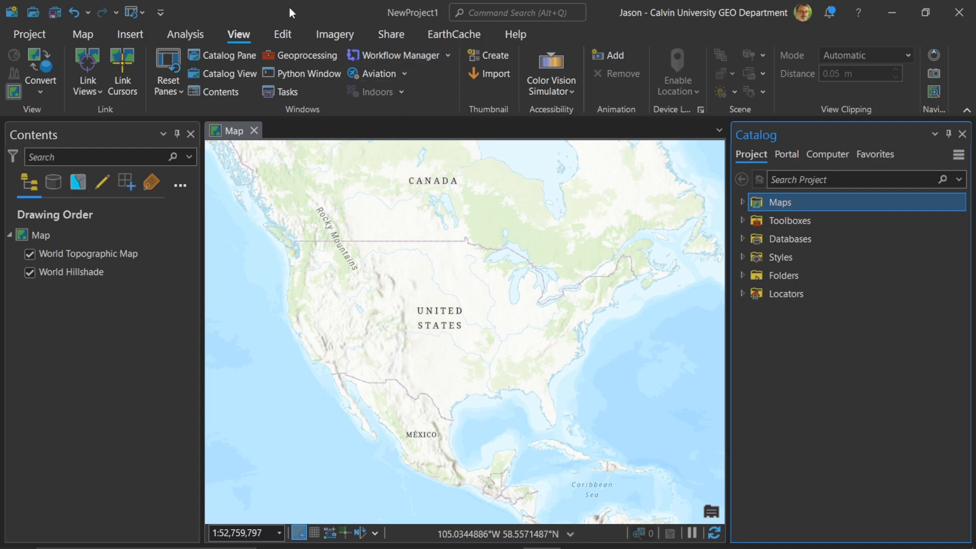
Step: Expand the Maps group in the project catalog to reveal the map named Map
click(81, 35)
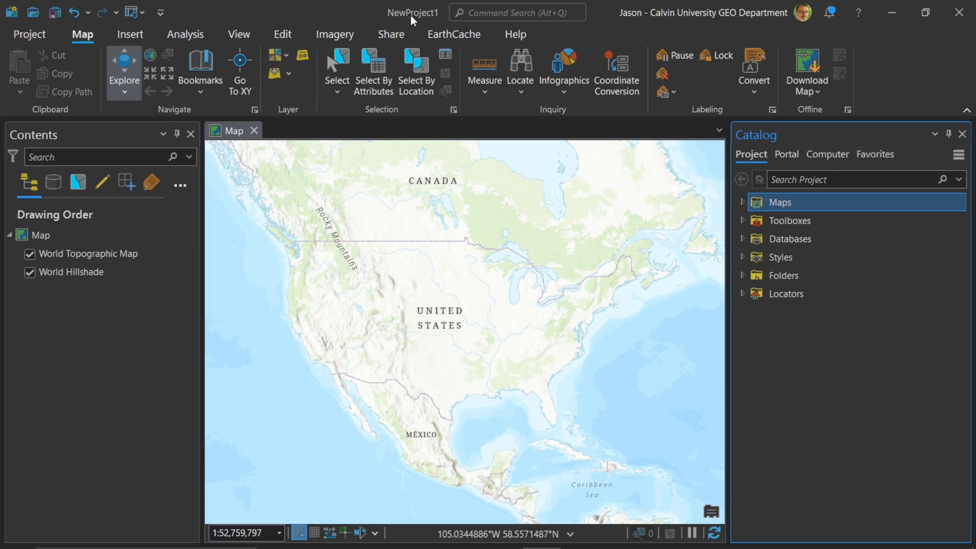
mouse_move(525, 357)
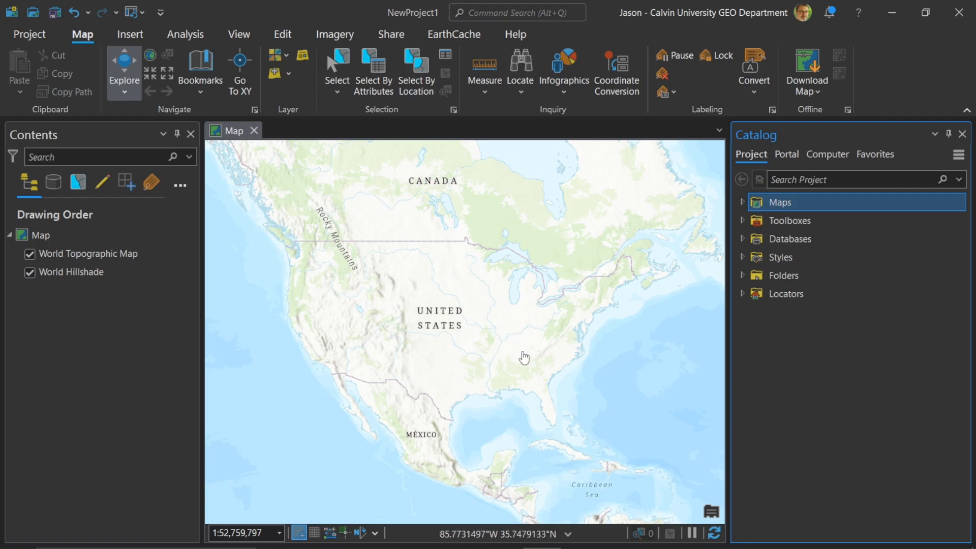
mouse_move(614, 330)
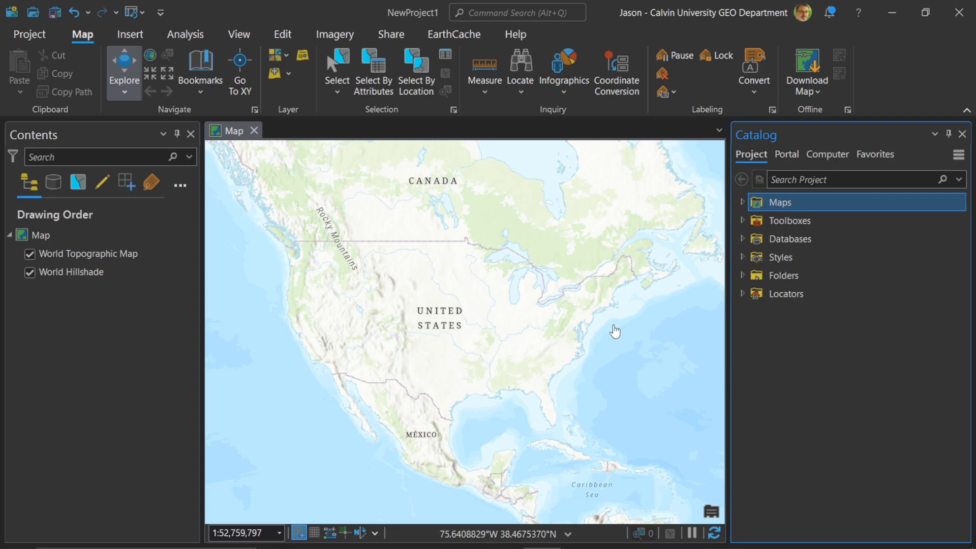
mouse_move(750, 335)
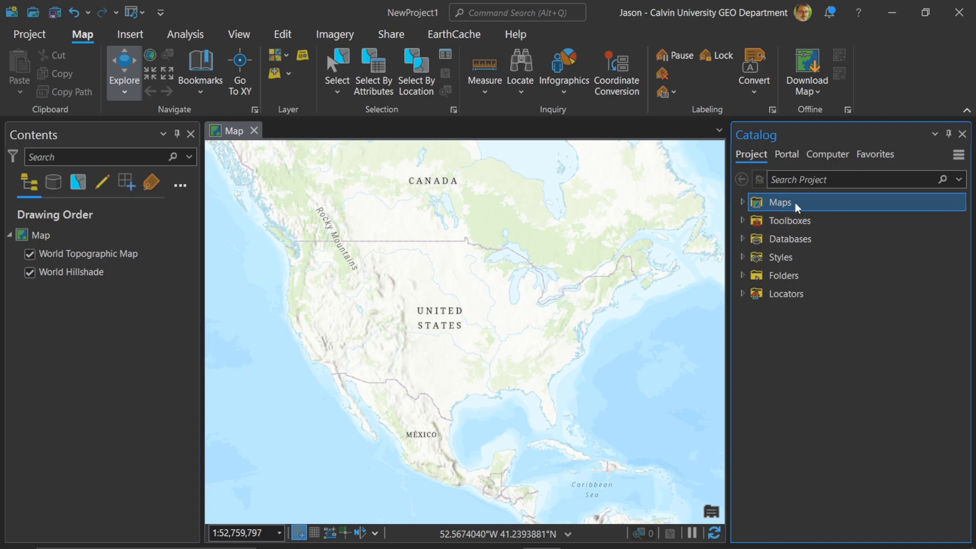
mouse_move(799, 214)
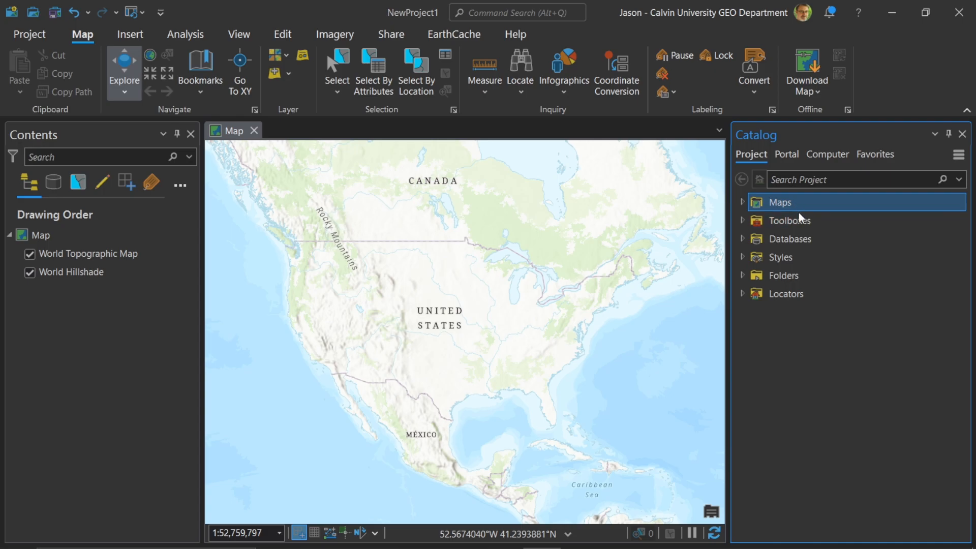
click(785, 293)
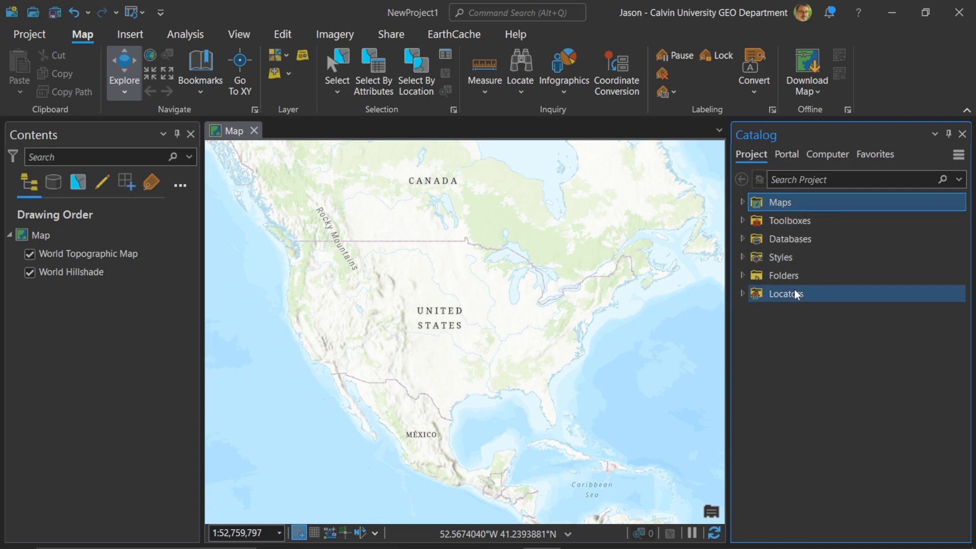
mouse_move(768, 336)
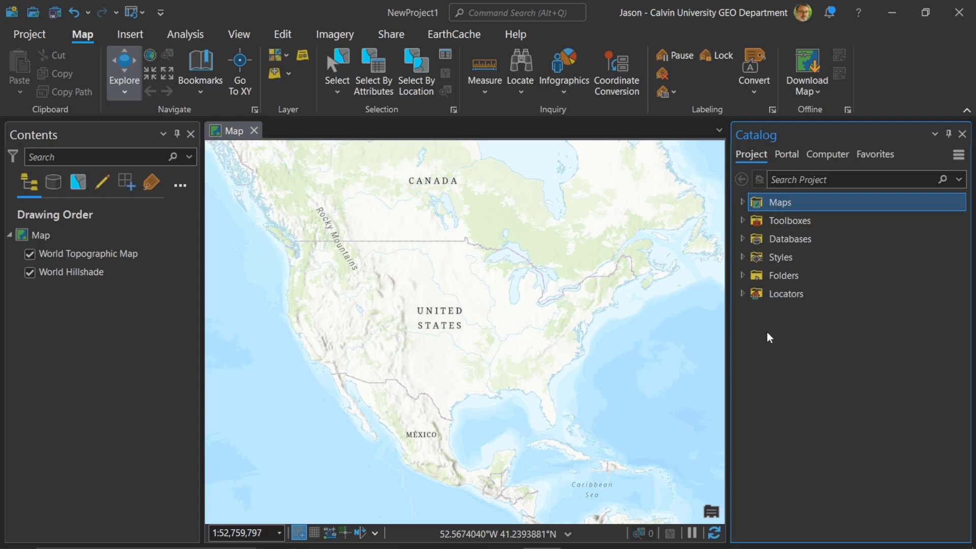
click(742, 202)
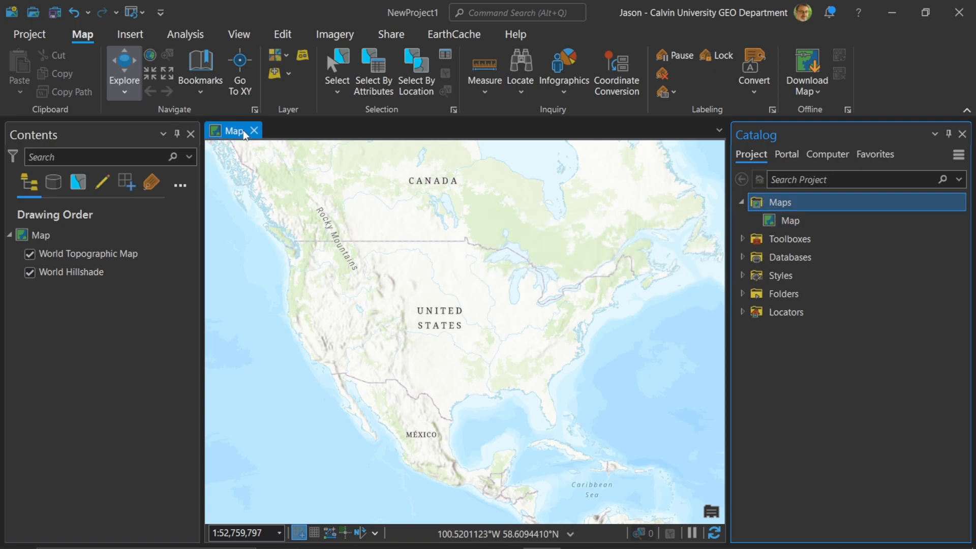
mouse_move(234, 135)
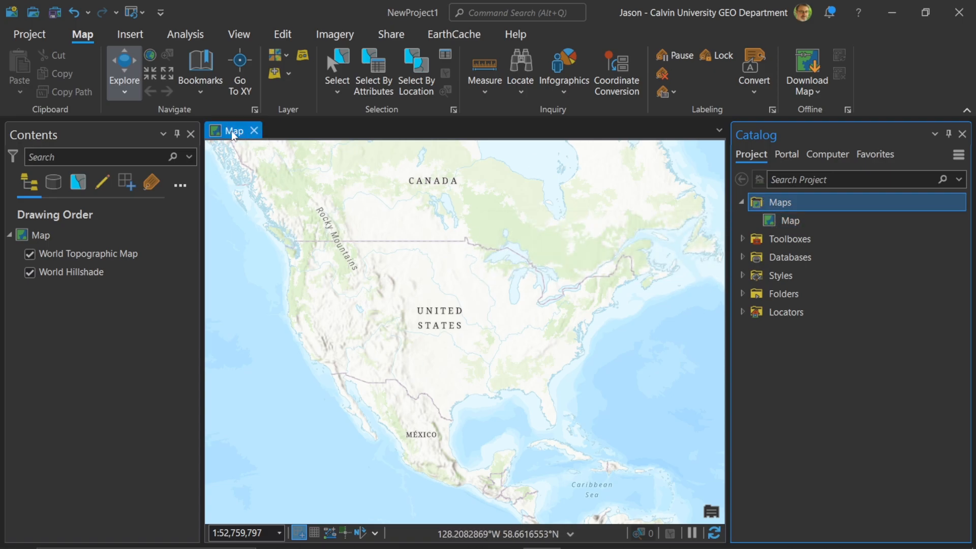
click(84, 272)
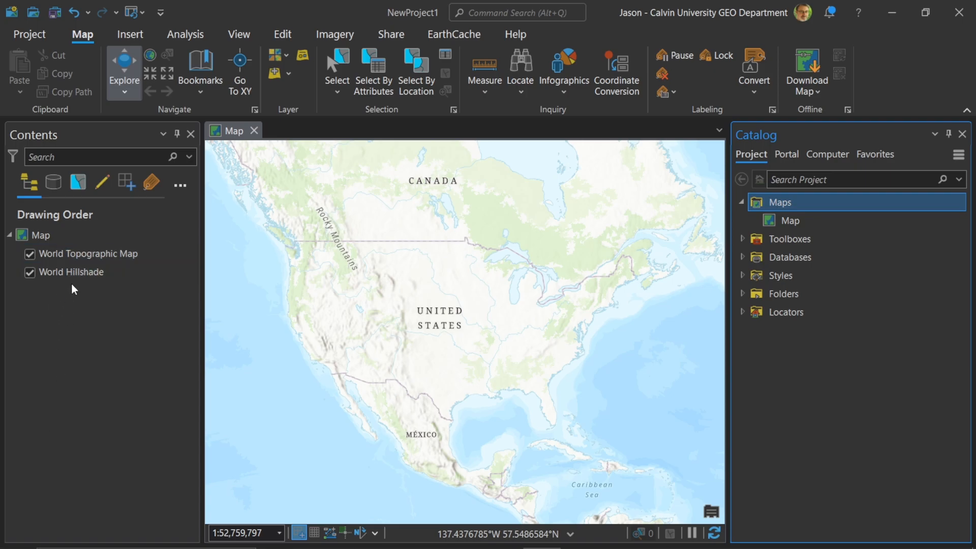
mouse_move(517, 304)
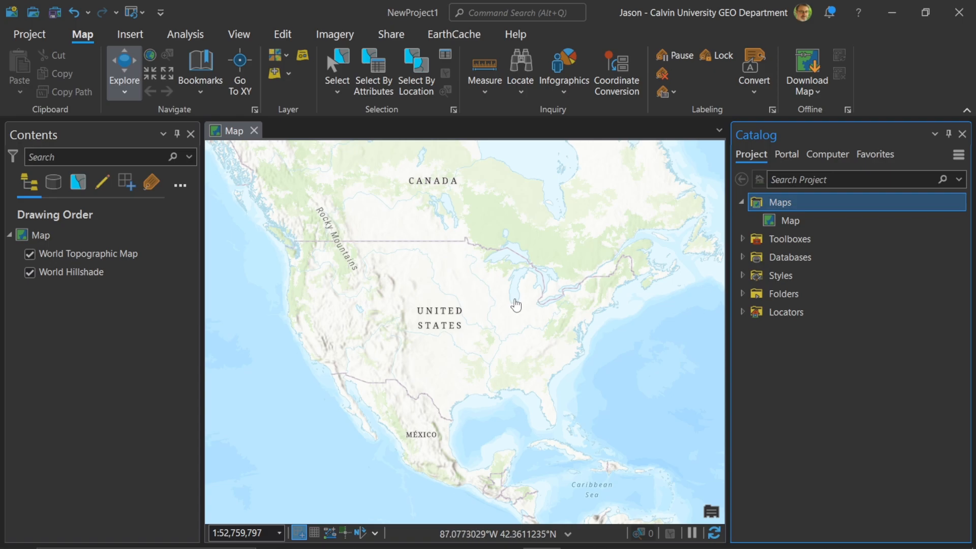
mouse_move(460, 317)
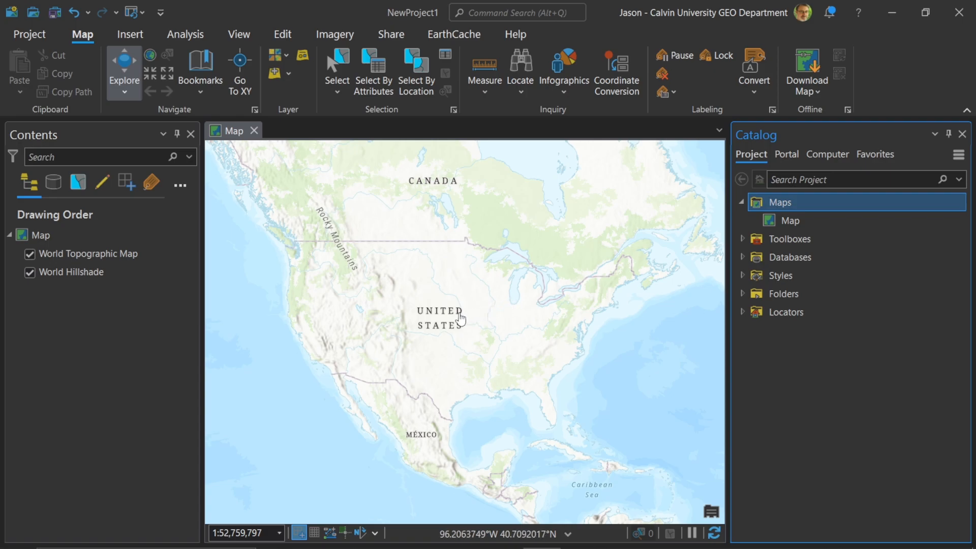
click(791, 221)
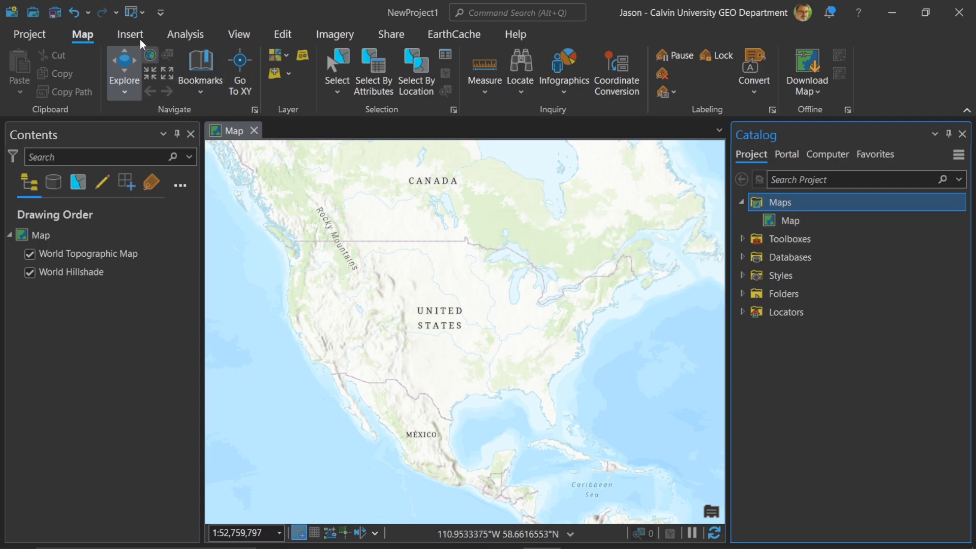
Step: Insert a new map, Map1, opened in its own view, and bring up its view options
click(129, 35)
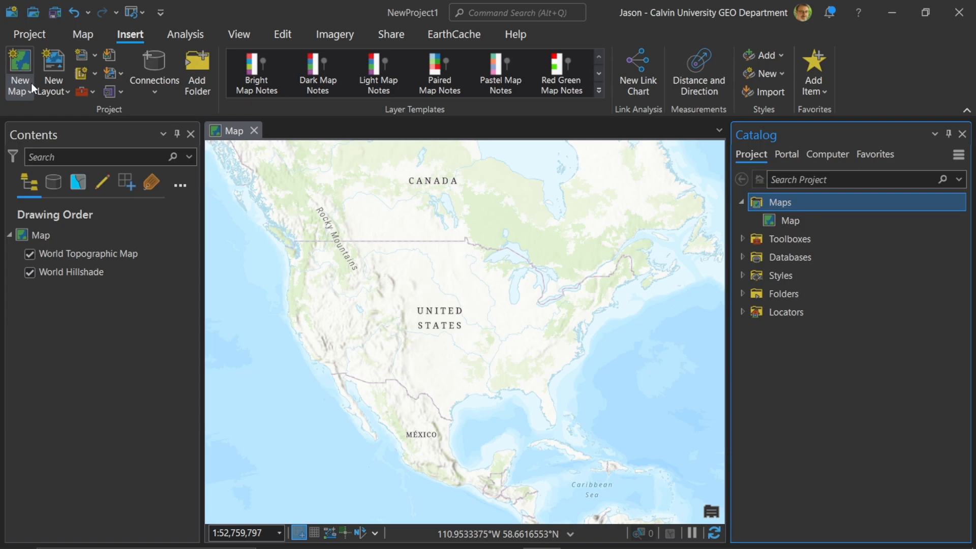
click(19, 91)
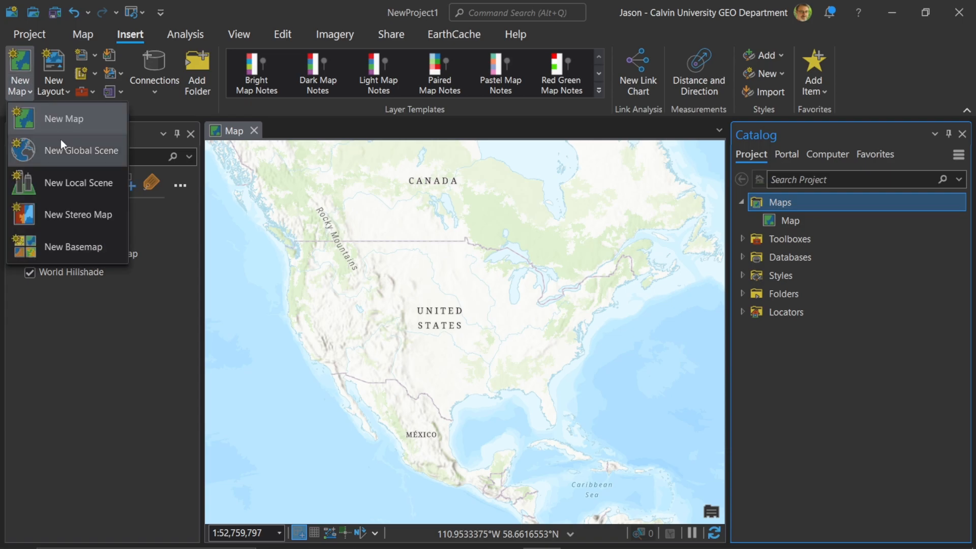
mouse_move(74, 246)
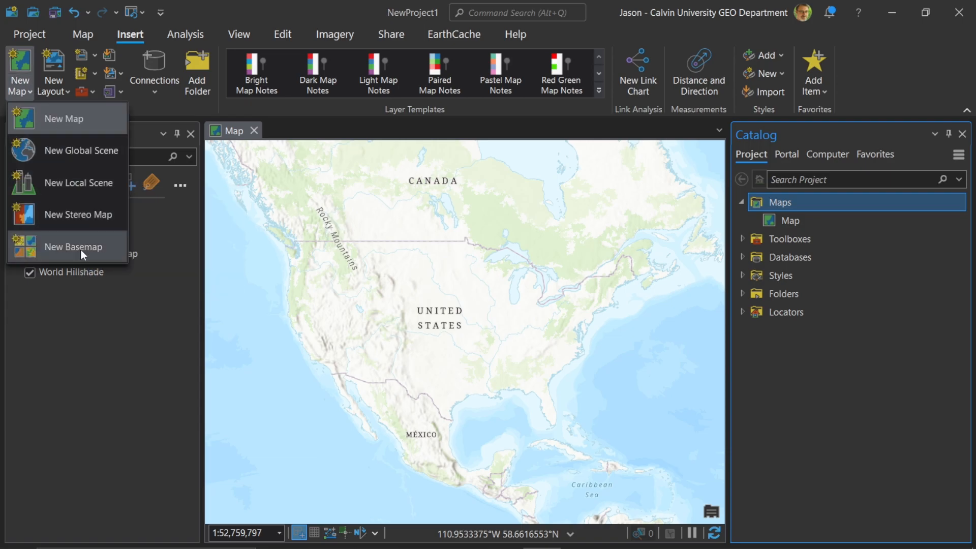
mouse_move(79, 215)
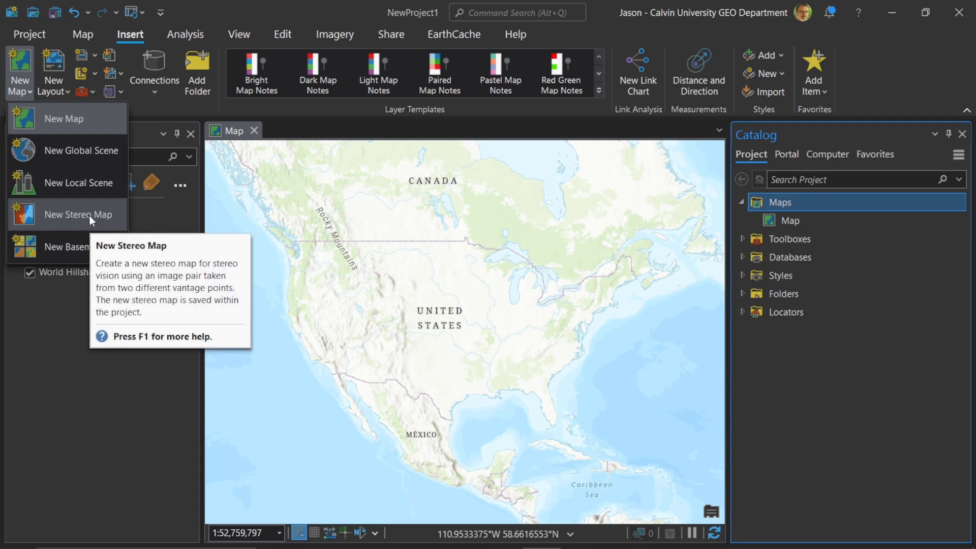
mouse_move(57, 223)
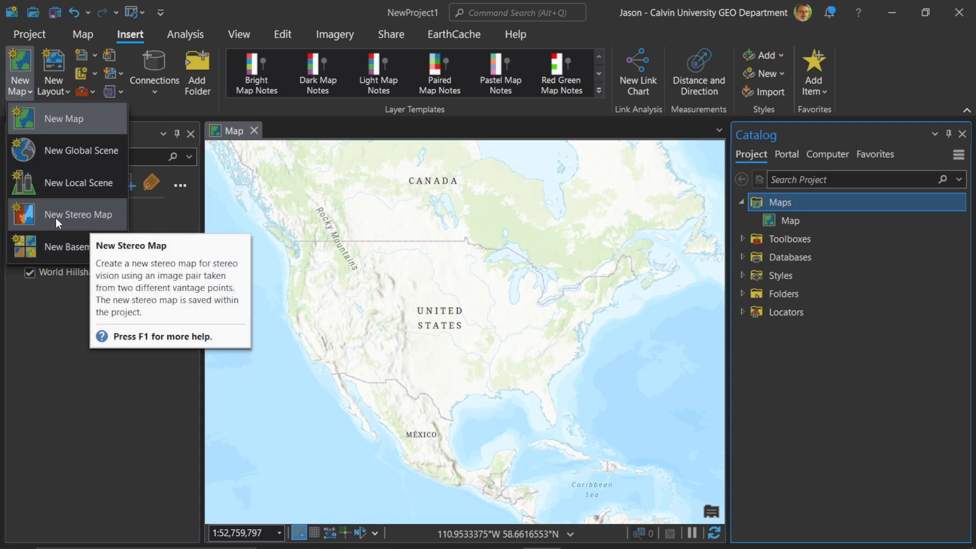
mouse_move(53, 119)
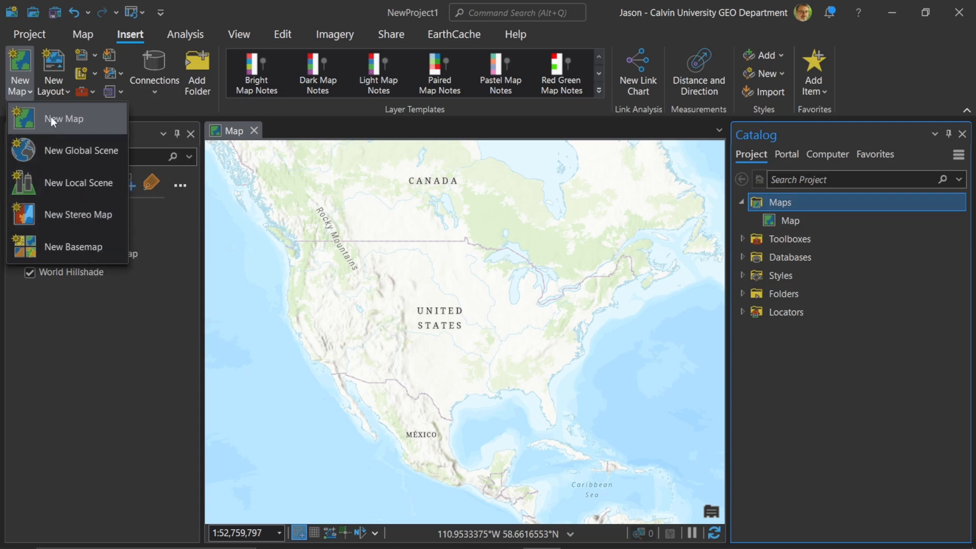
click(63, 118)
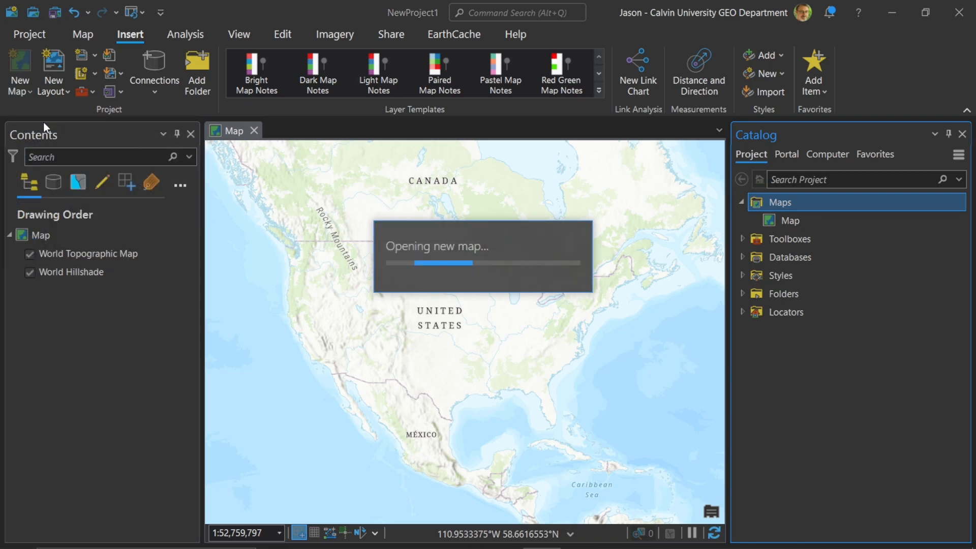
click(18, 71)
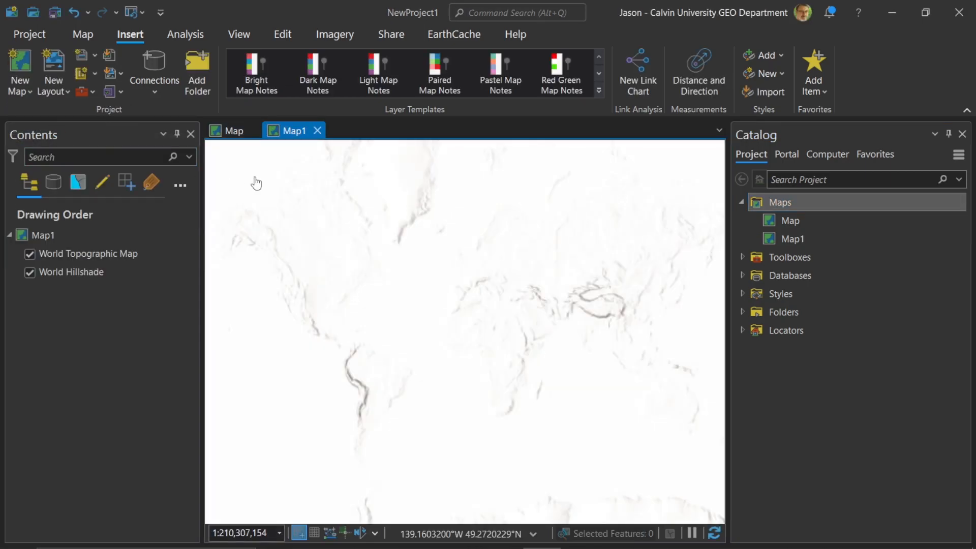
right_click(293, 131)
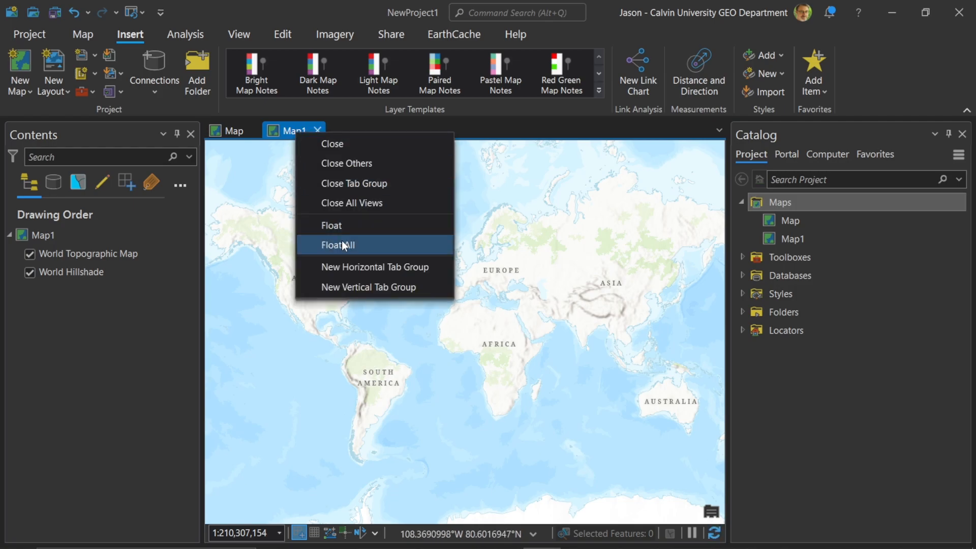
mouse_move(368, 286)
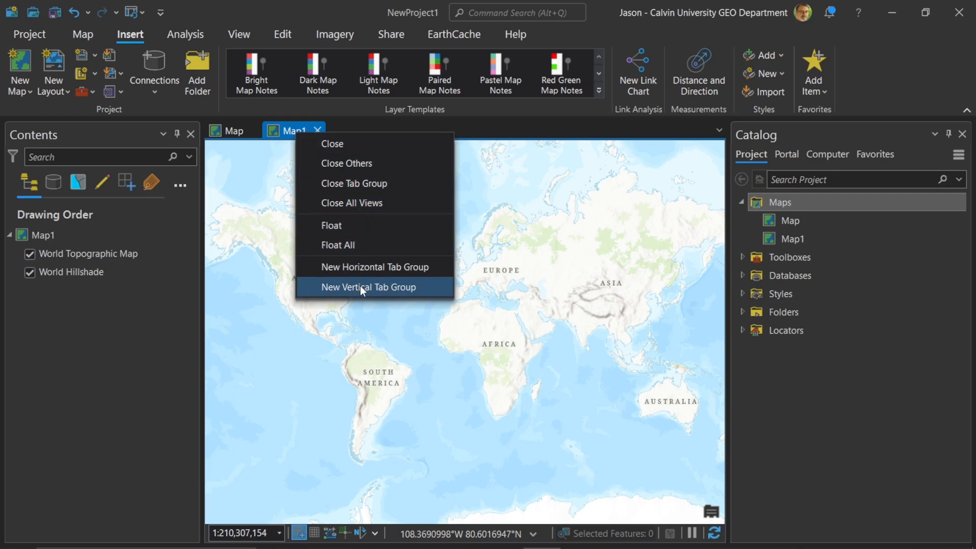
mouse_move(365, 292)
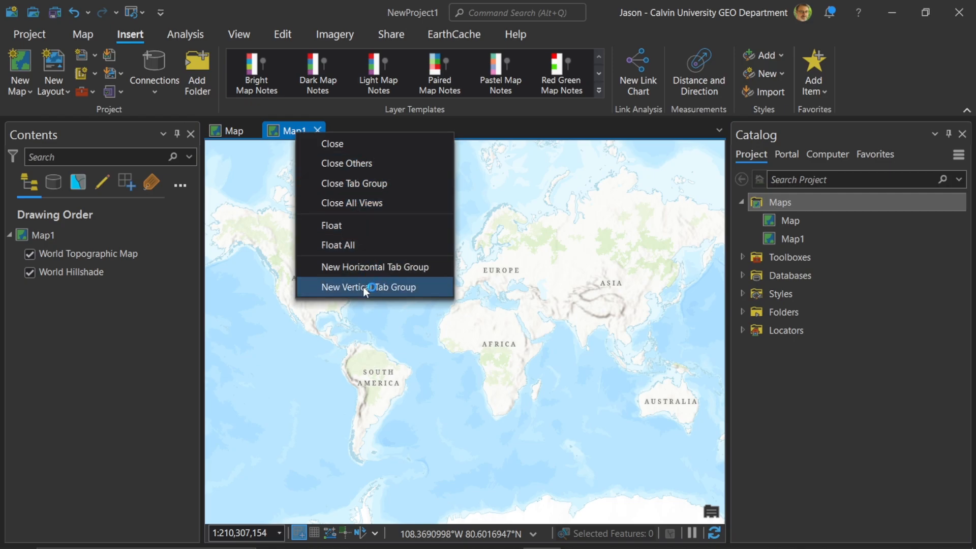
mouse_move(281, 131)
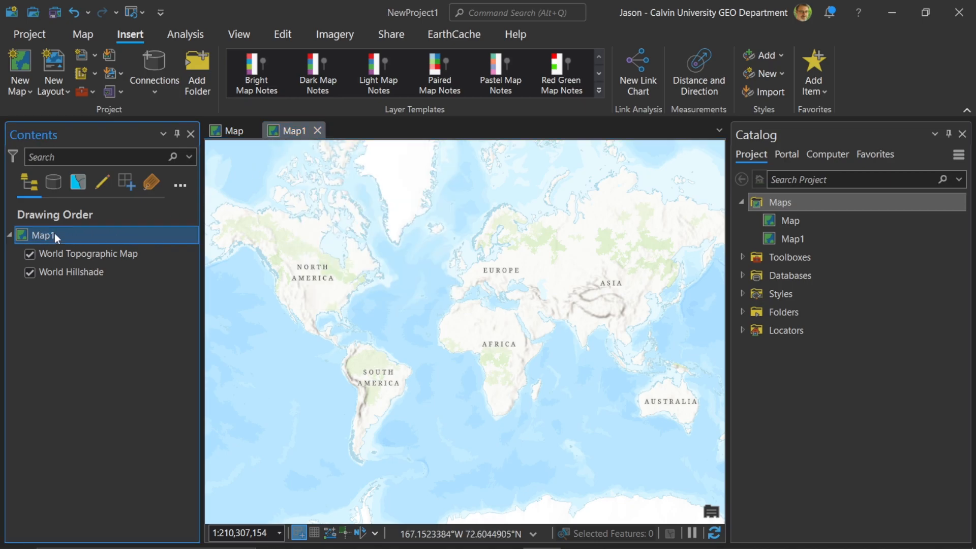
mouse_move(118, 528)
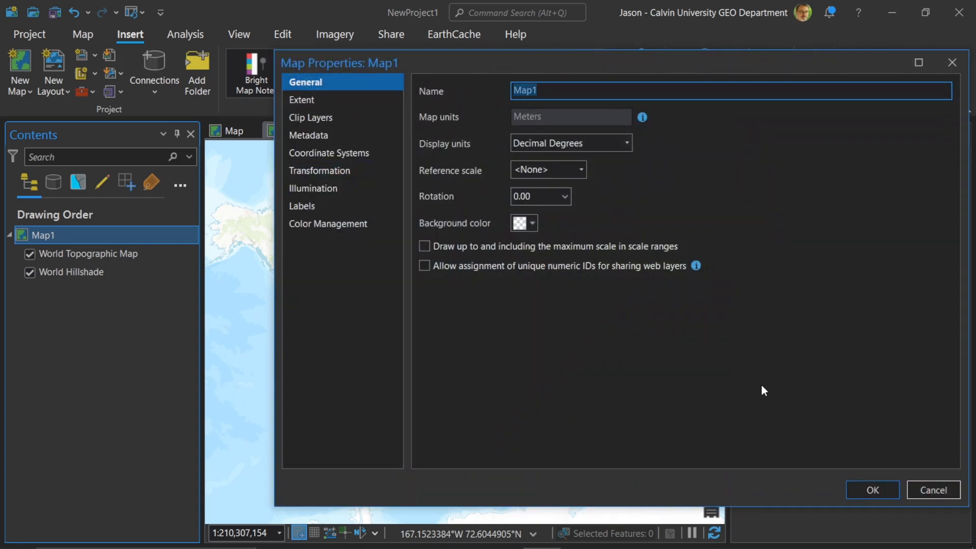
Step: Rename Map1 to Map Inset in the Contents pane
click(871, 490)
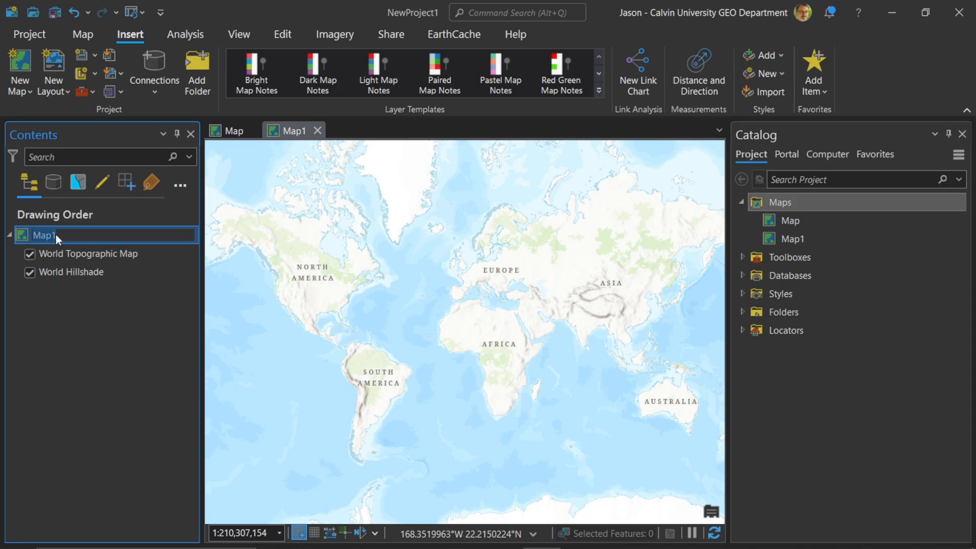
double_click(43, 237)
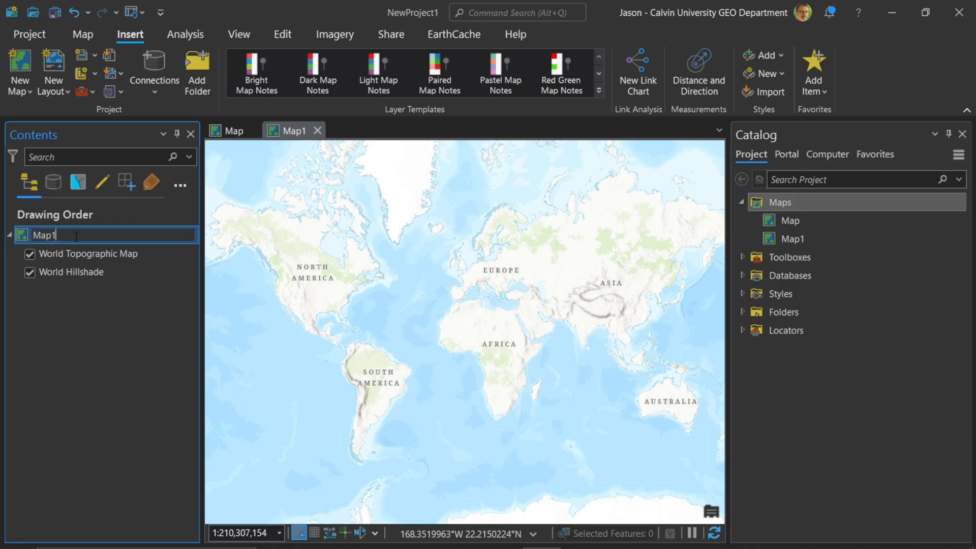
key(Backspace)
text( Inset)
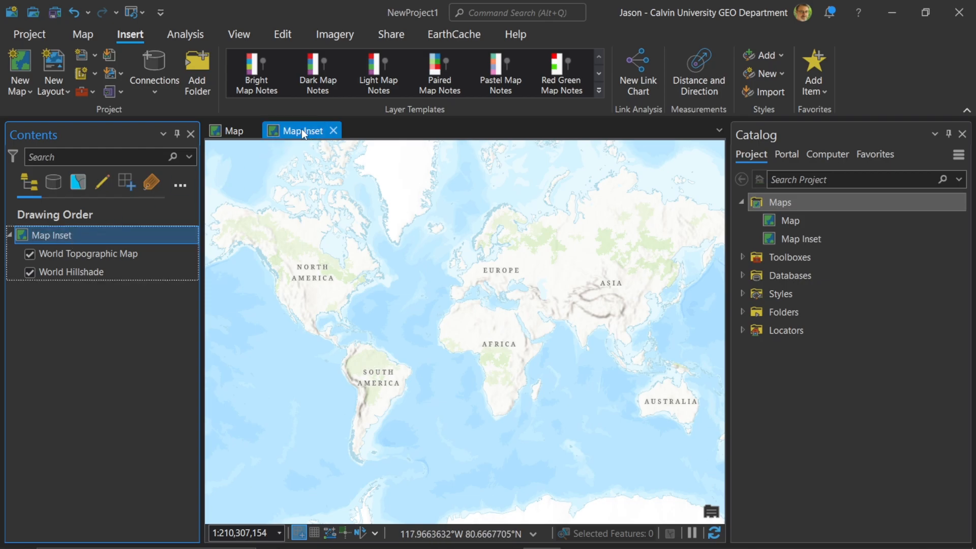
Step: Review the context menu for Map Inset in the catalog, dismiss it, and collapse the Maps group
click(791, 220)
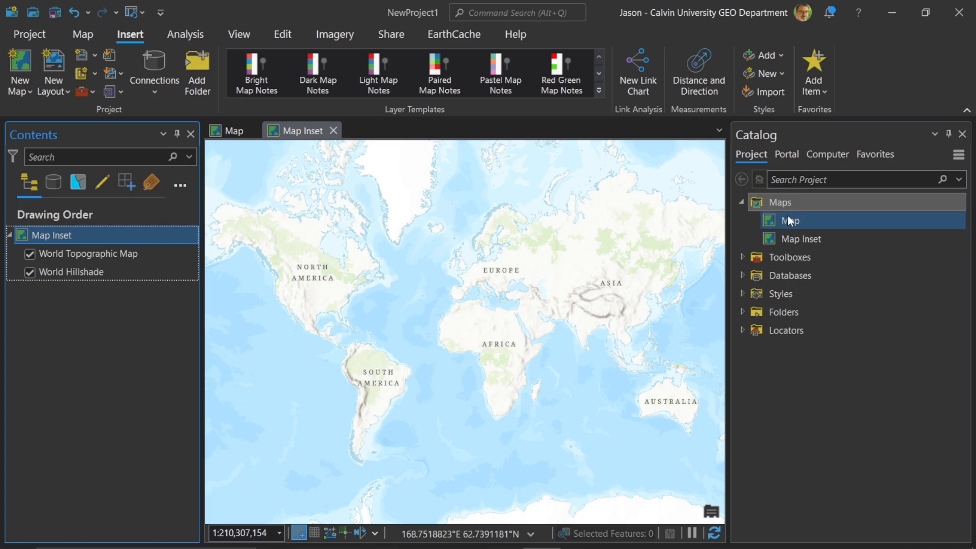
mouse_move(791, 219)
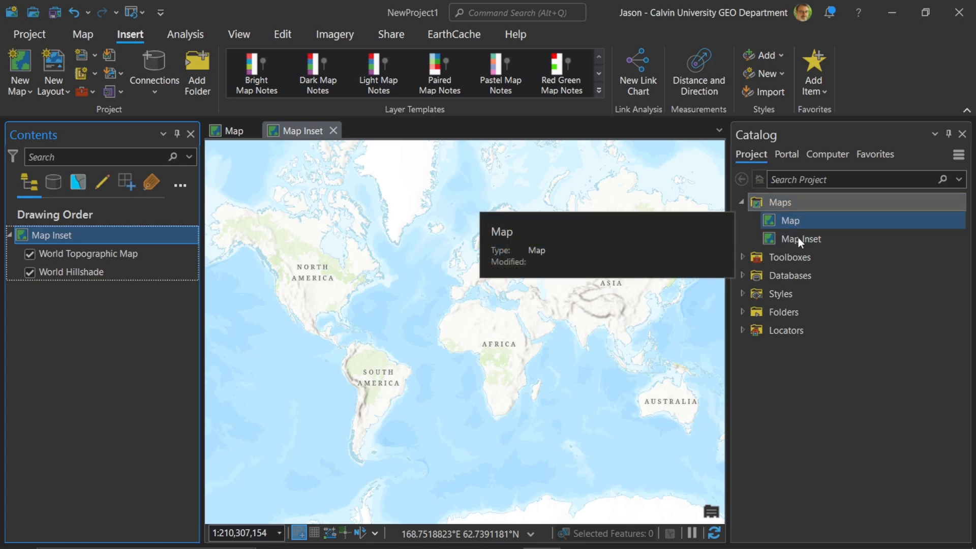
click(802, 238)
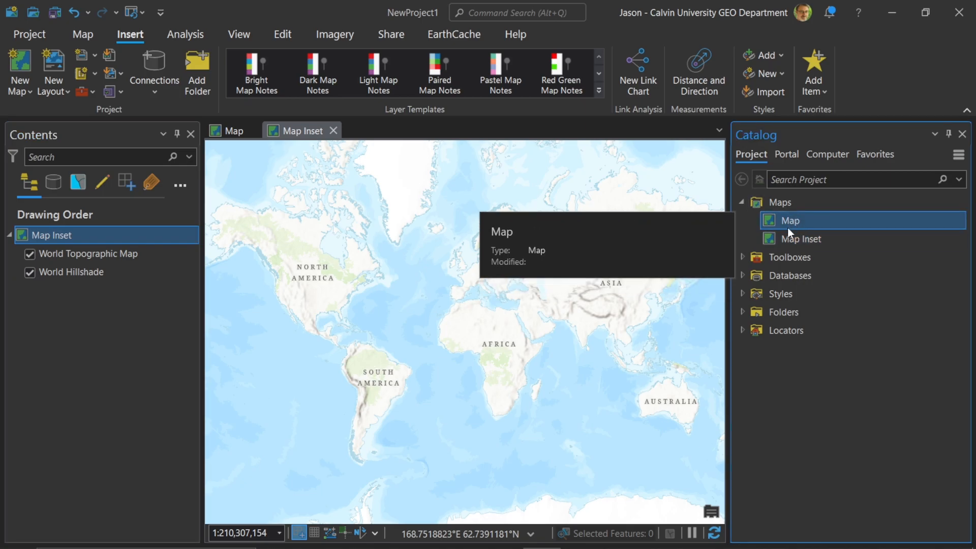
click(803, 238)
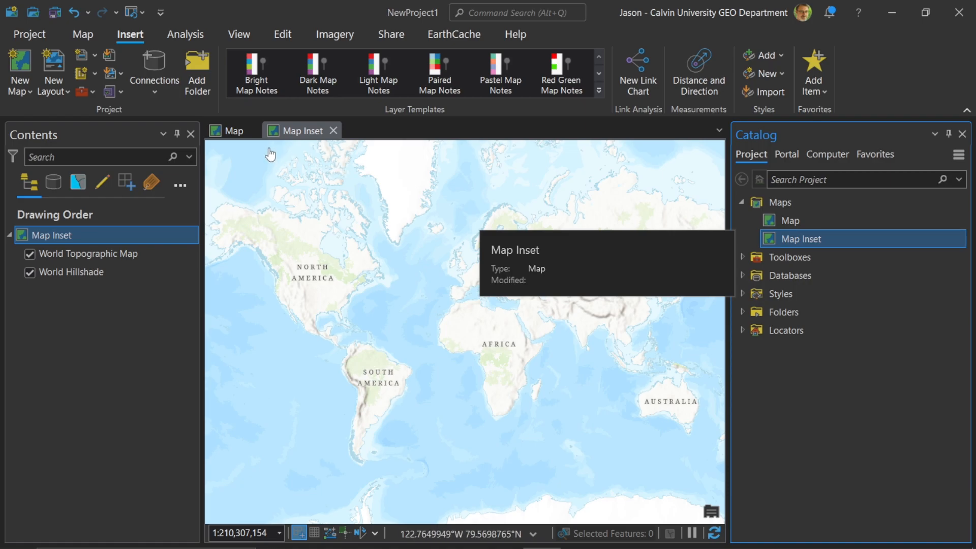
click(233, 131)
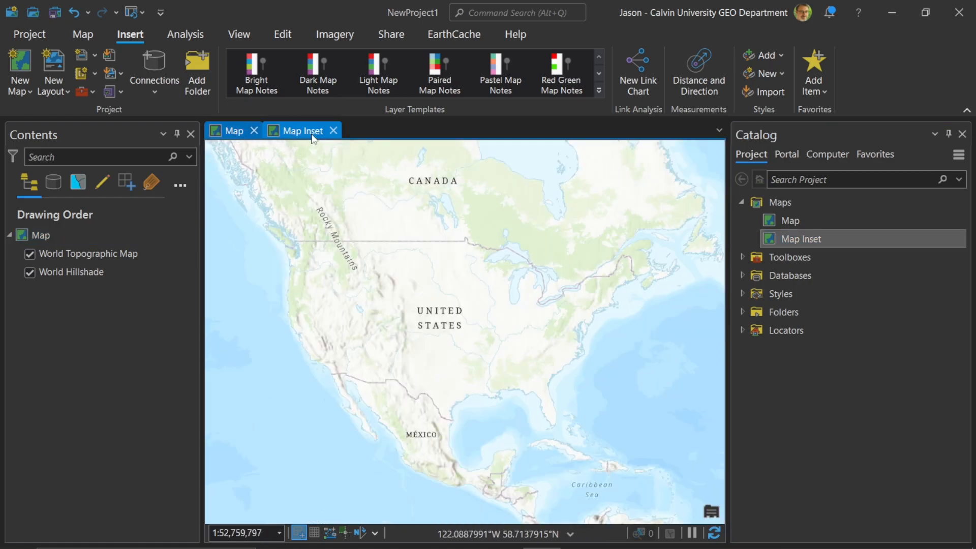
right_click(800, 238)
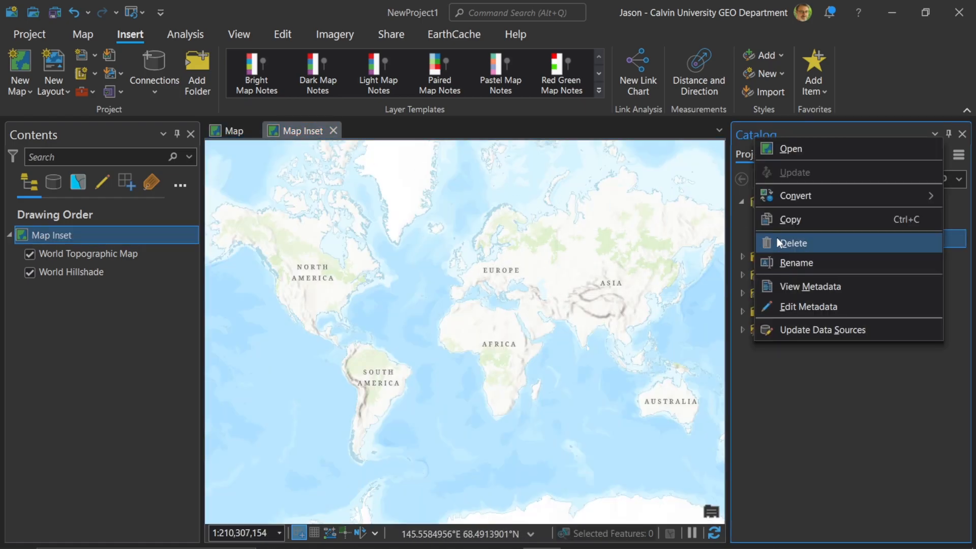
mouse_move(803, 195)
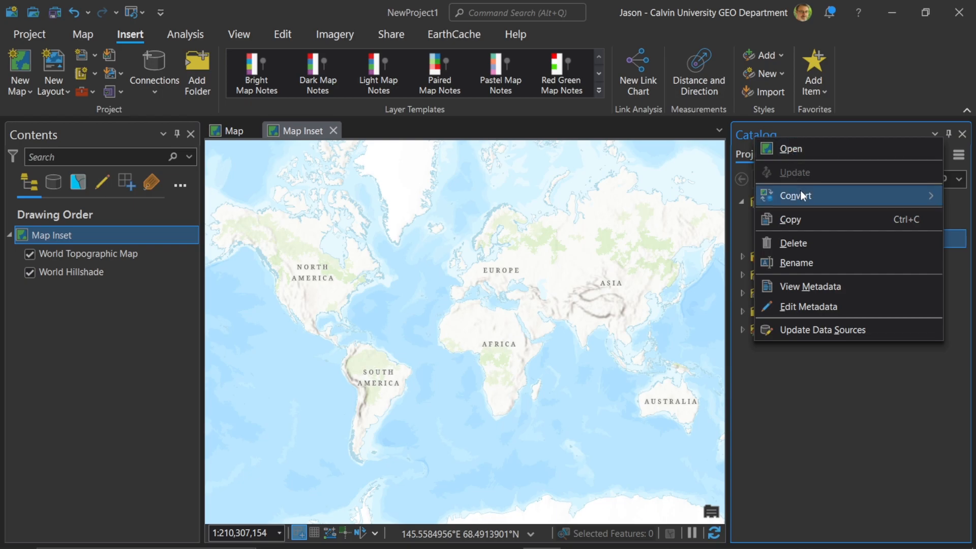
mouse_move(821, 329)
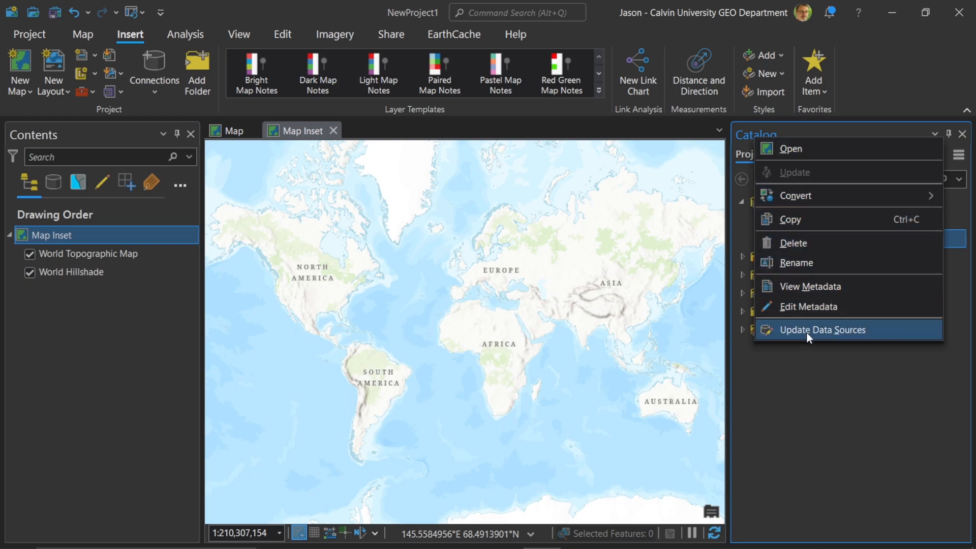
mouse_move(807, 283)
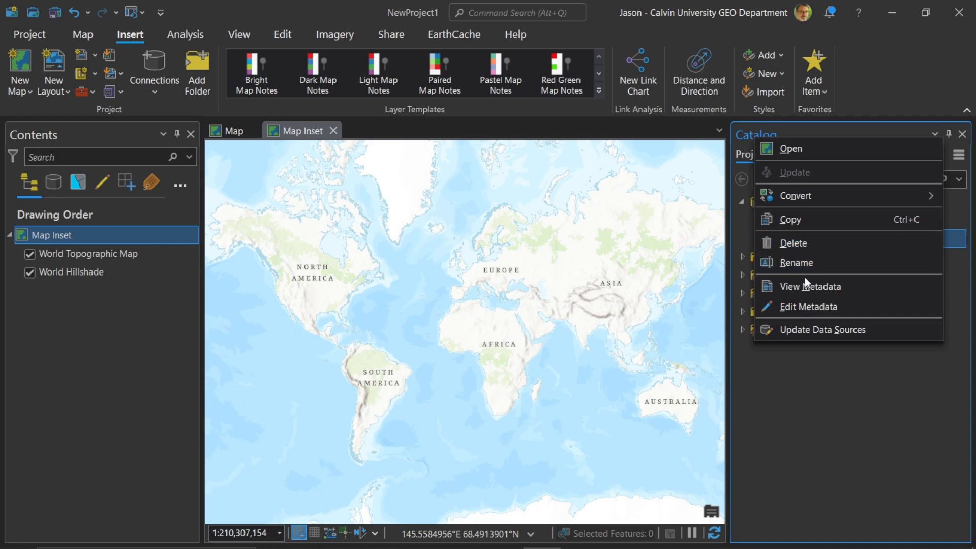
mouse_move(745, 272)
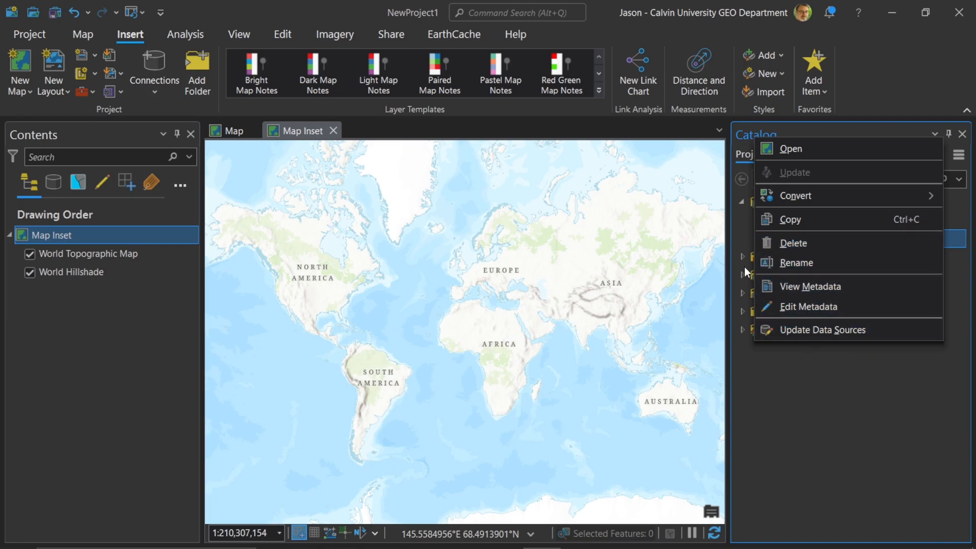
click(383, 132)
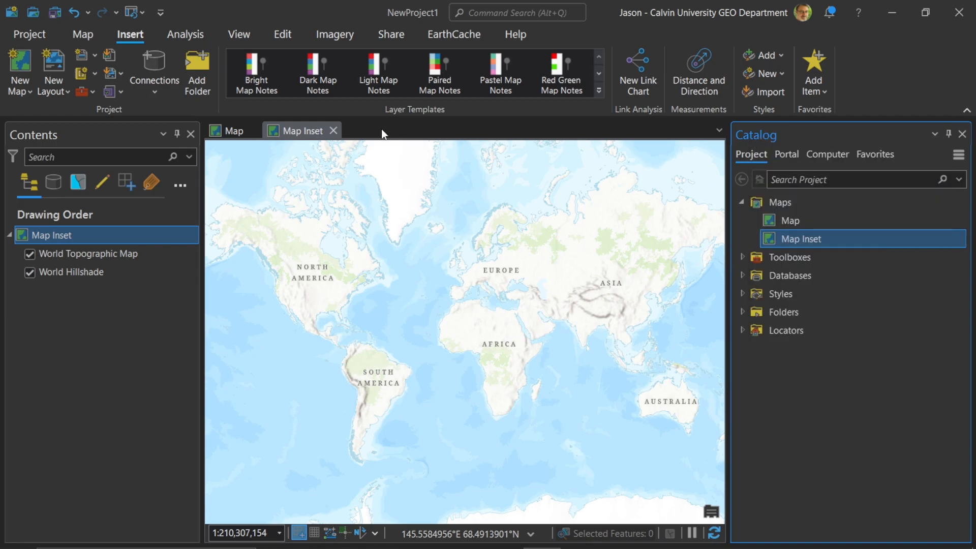
click(742, 201)
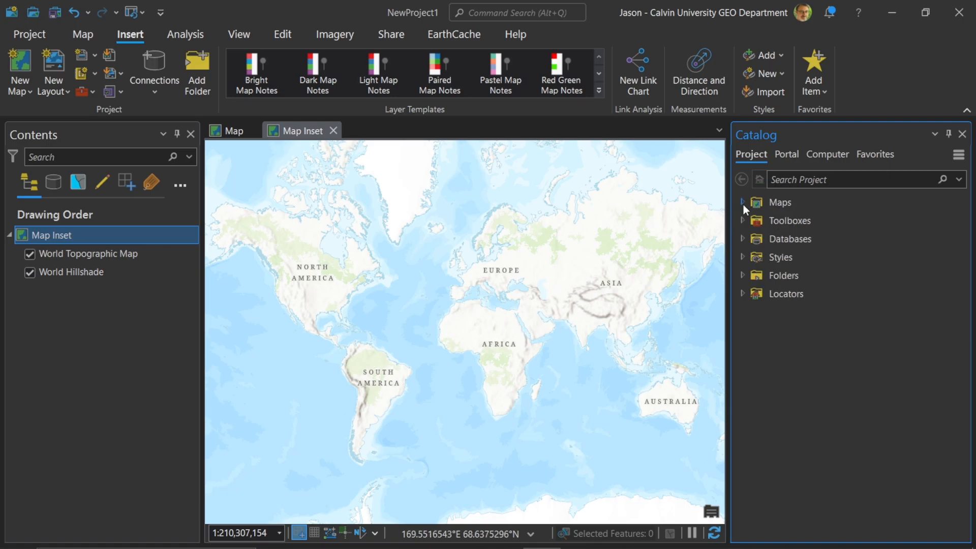
click(743, 221)
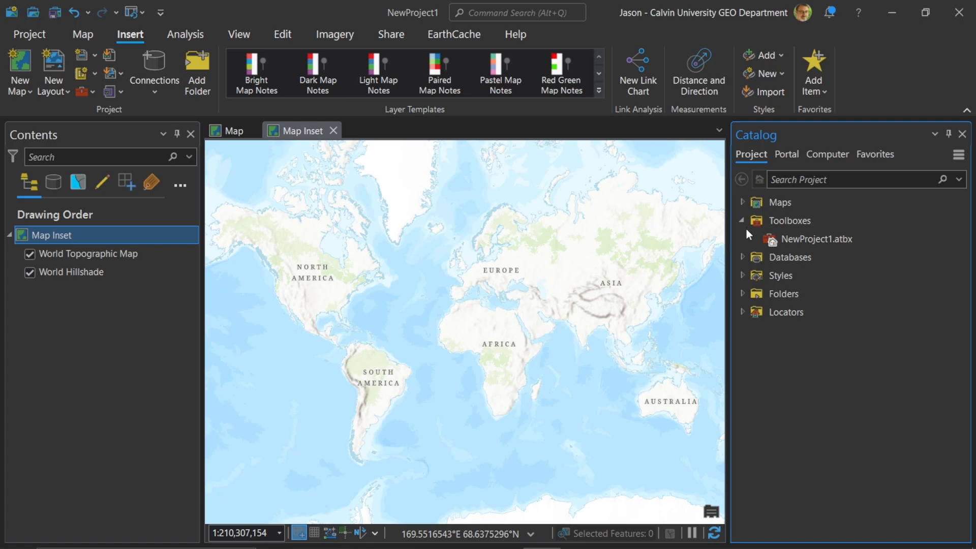
click(791, 257)
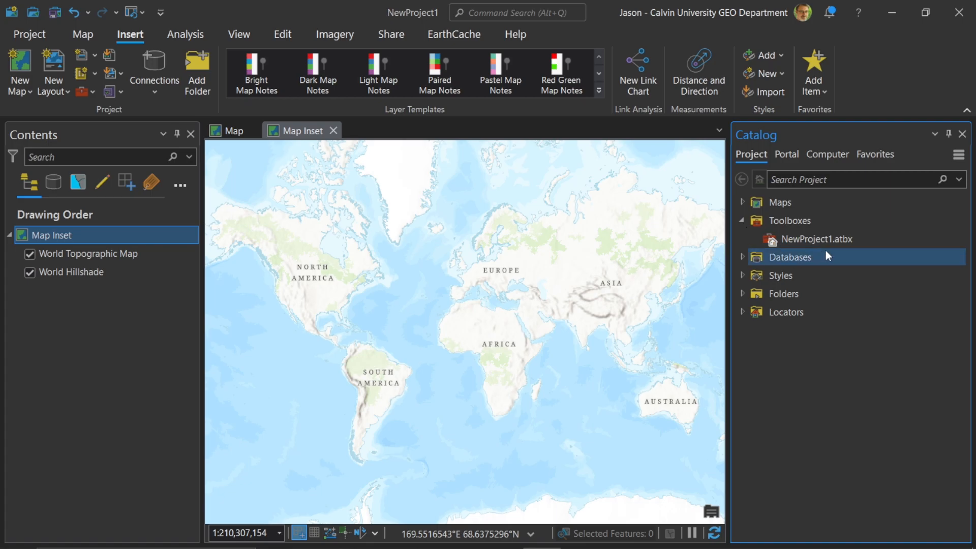
mouse_move(817, 238)
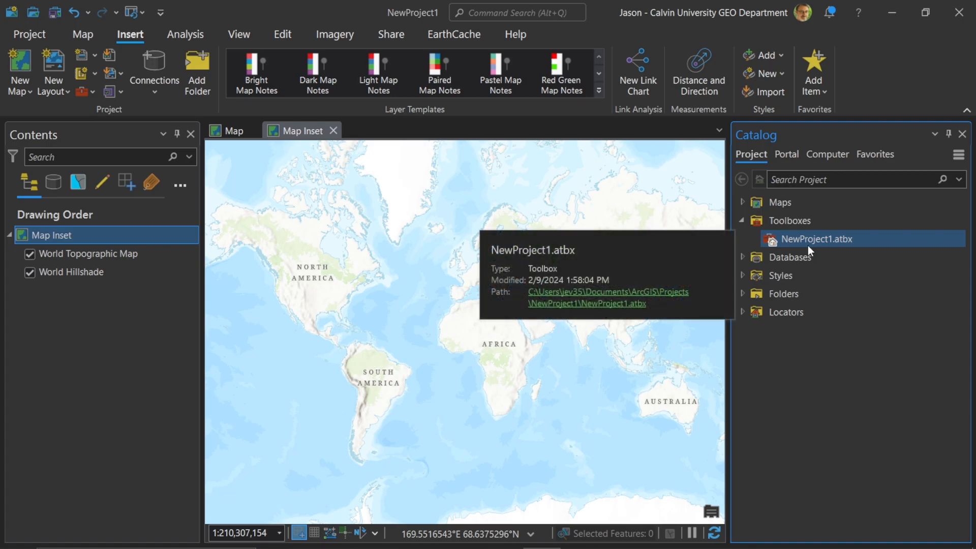
mouse_move(785, 247)
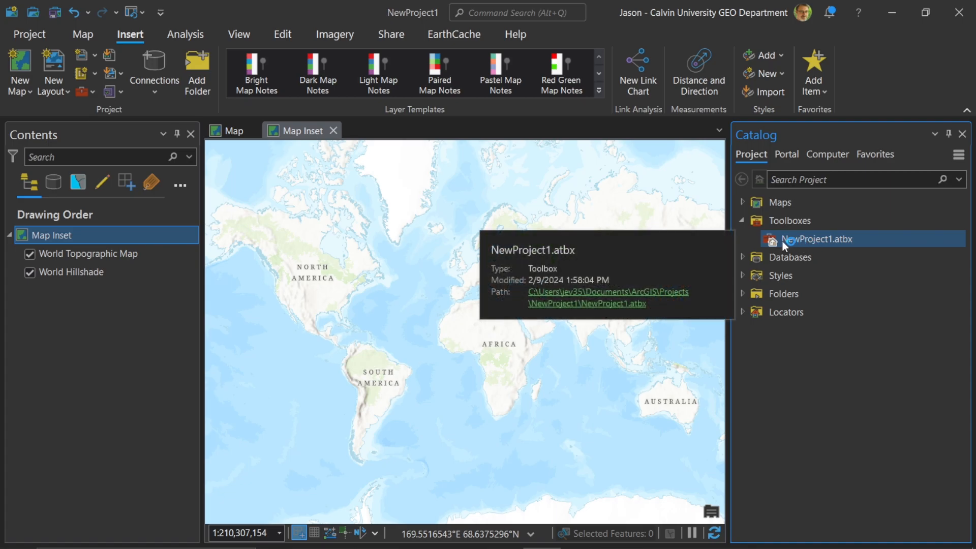
mouse_move(782, 242)
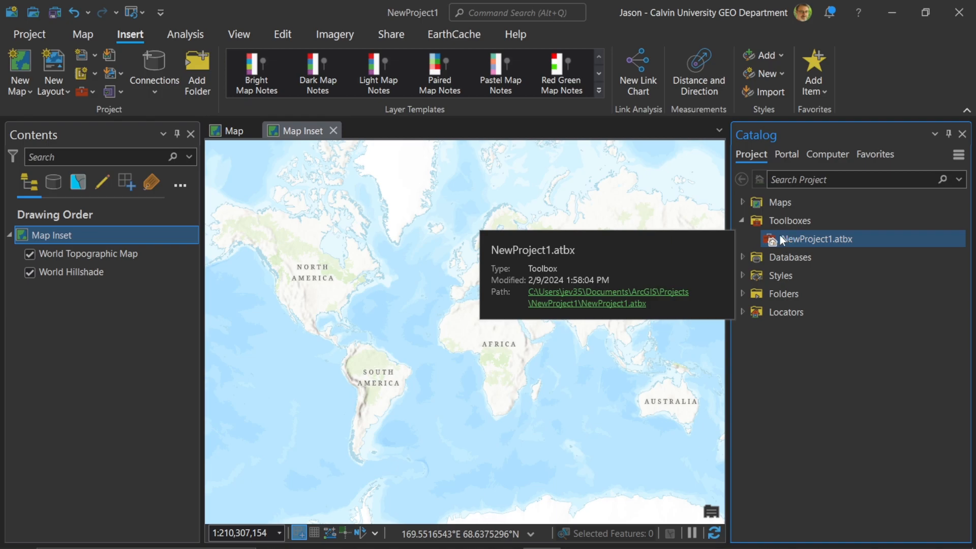
click(789, 221)
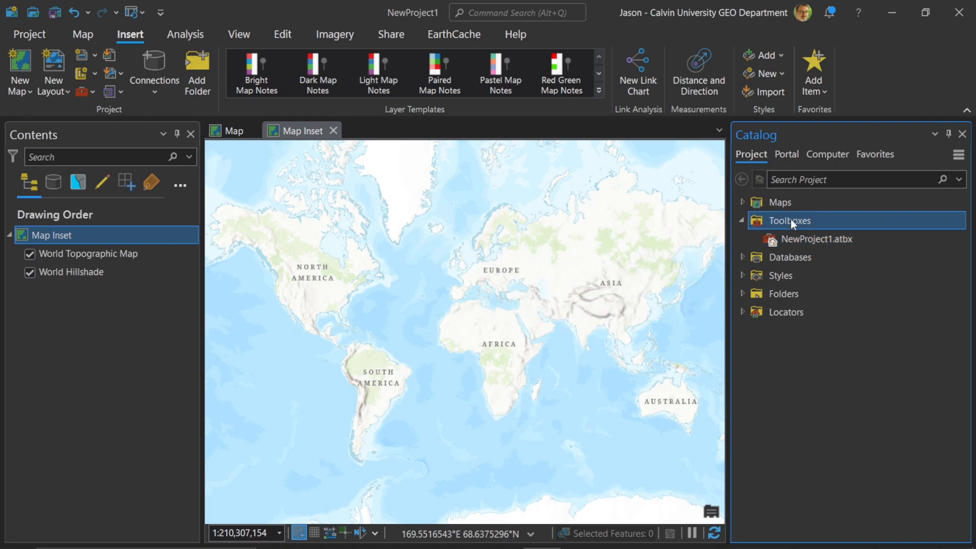
right_click(789, 220)
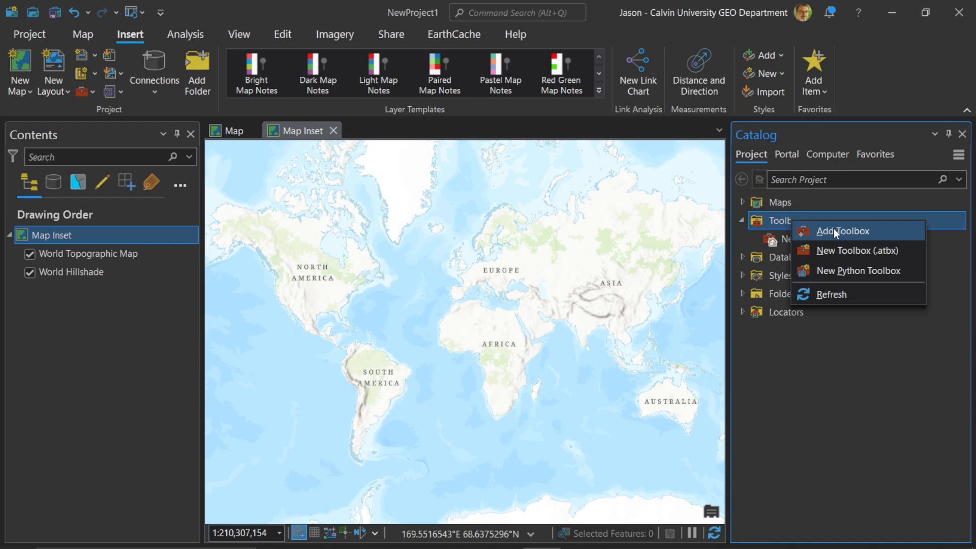
mouse_move(817, 242)
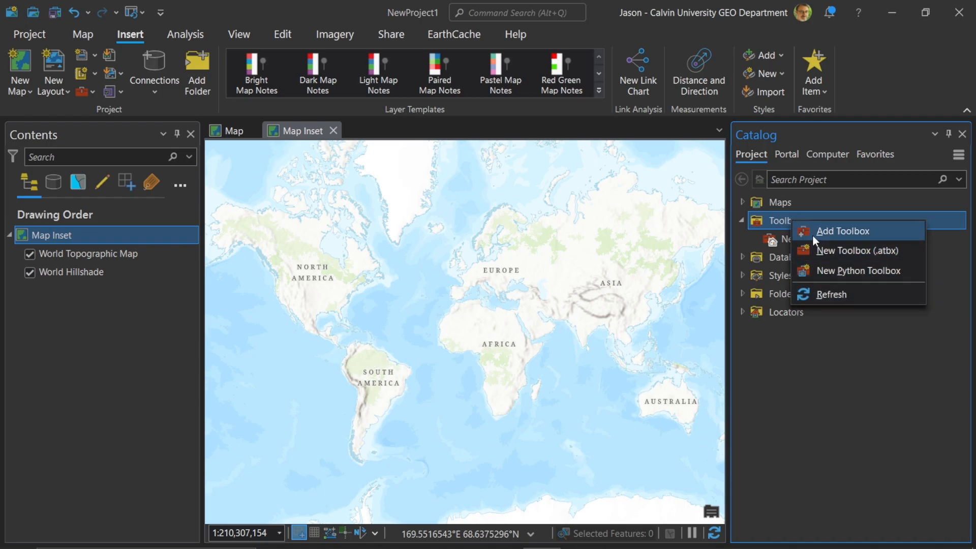
click(843, 230)
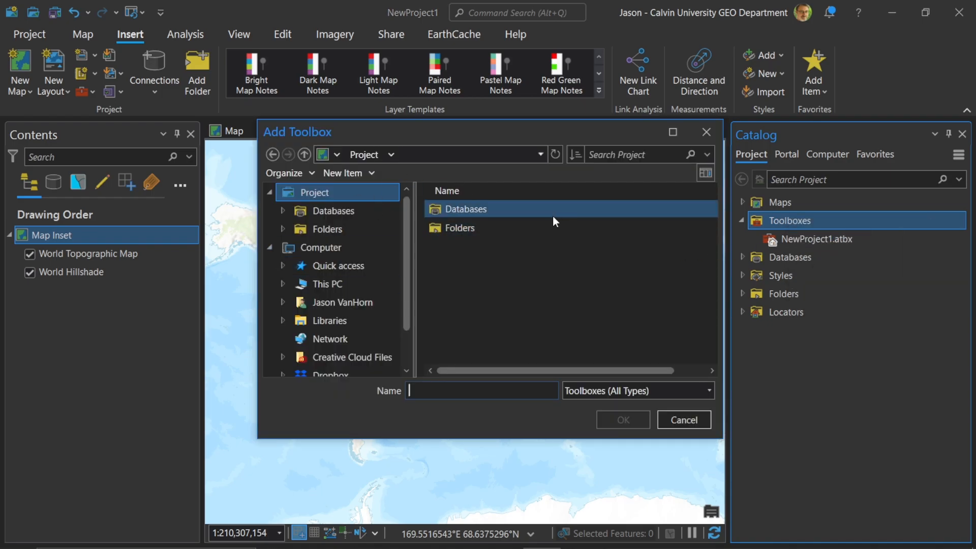
click(683, 420)
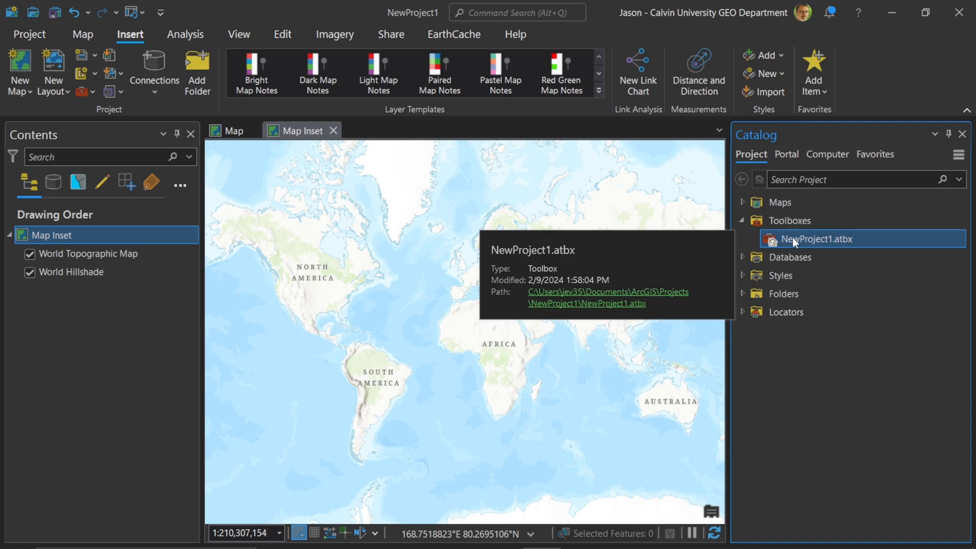
mouse_move(795, 243)
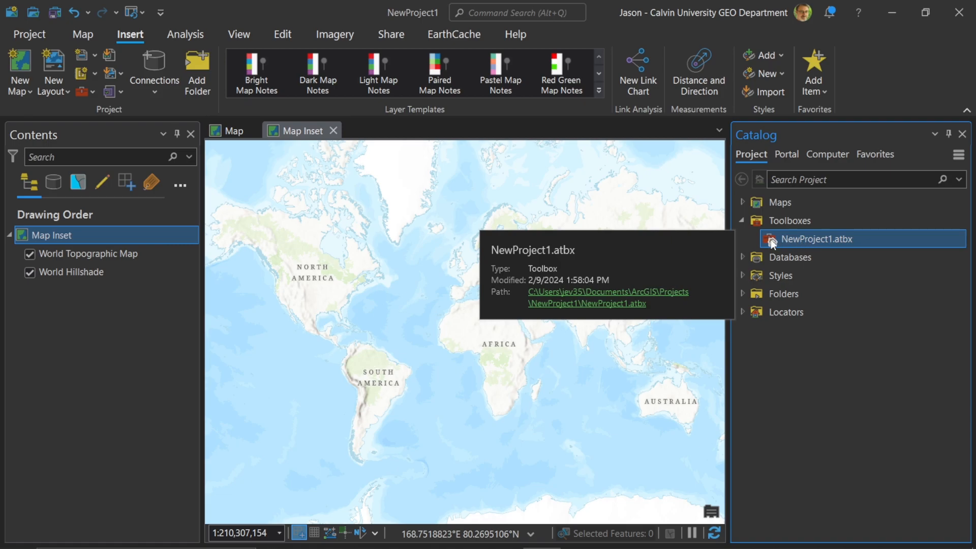
right_click(819, 238)
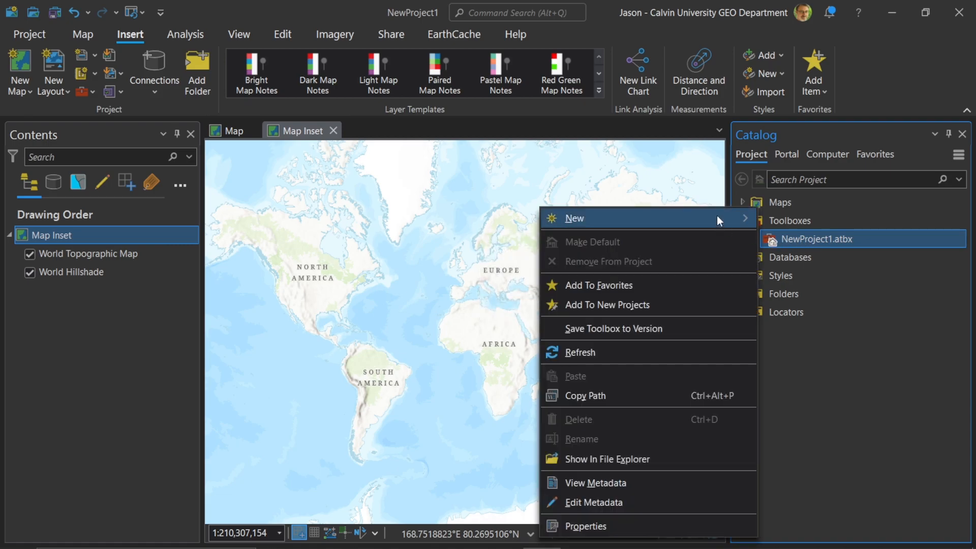
mouse_move(573, 218)
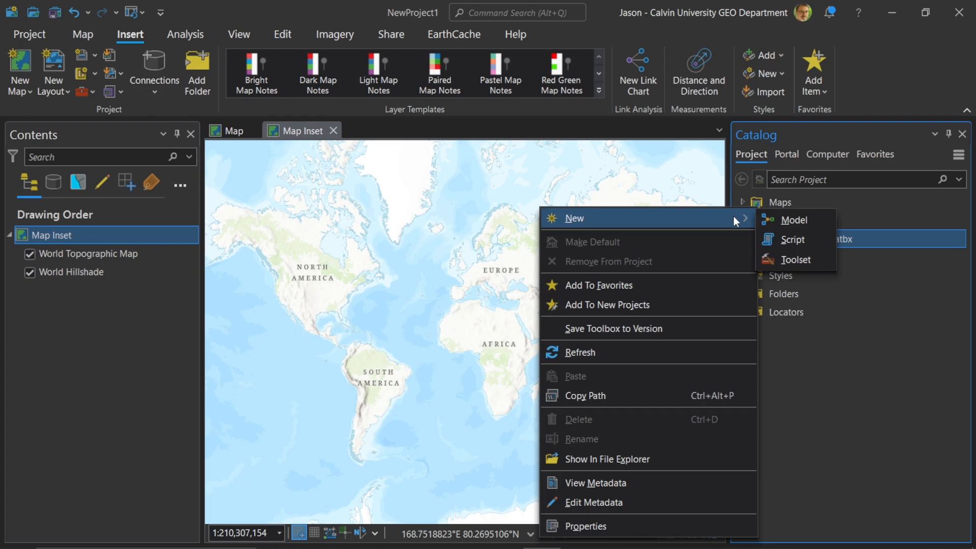
mouse_move(793, 240)
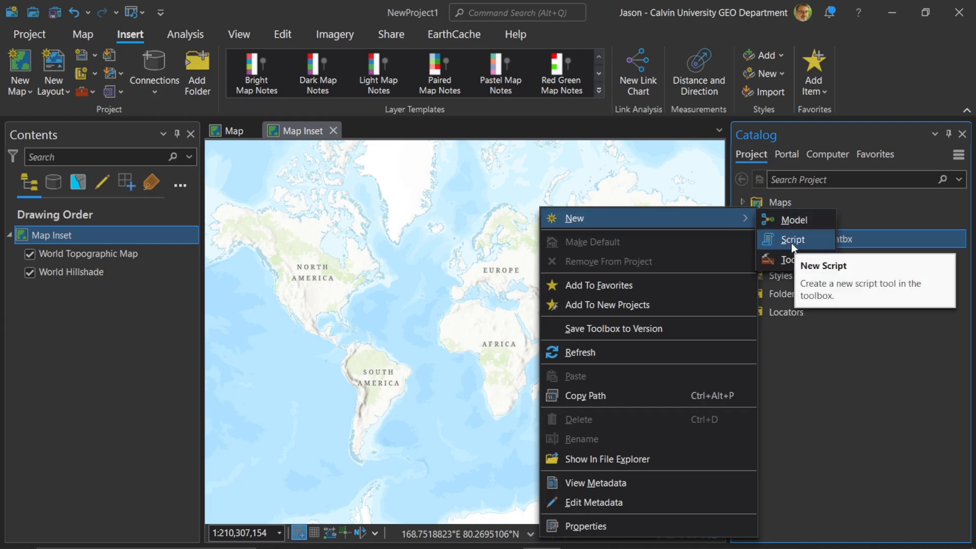
mouse_move(795, 259)
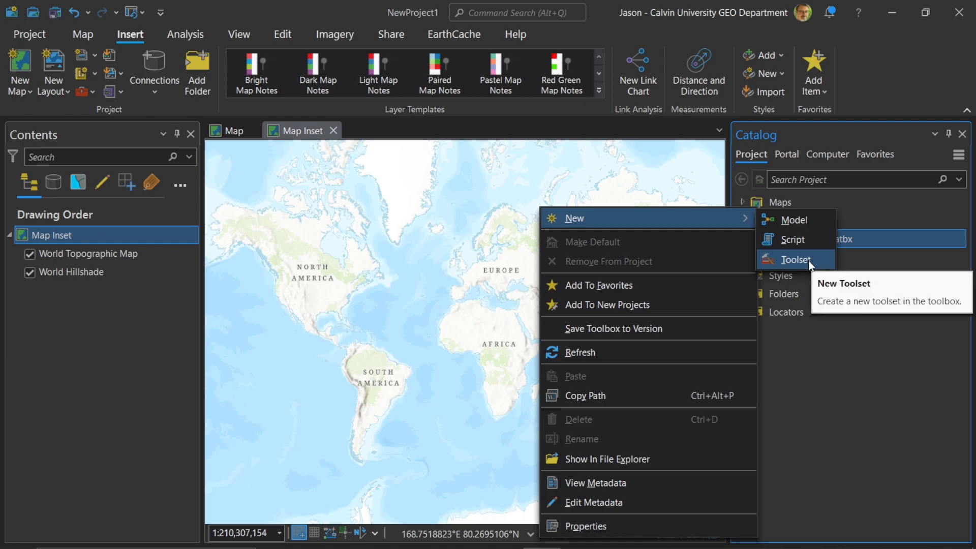
mouse_move(810, 263)
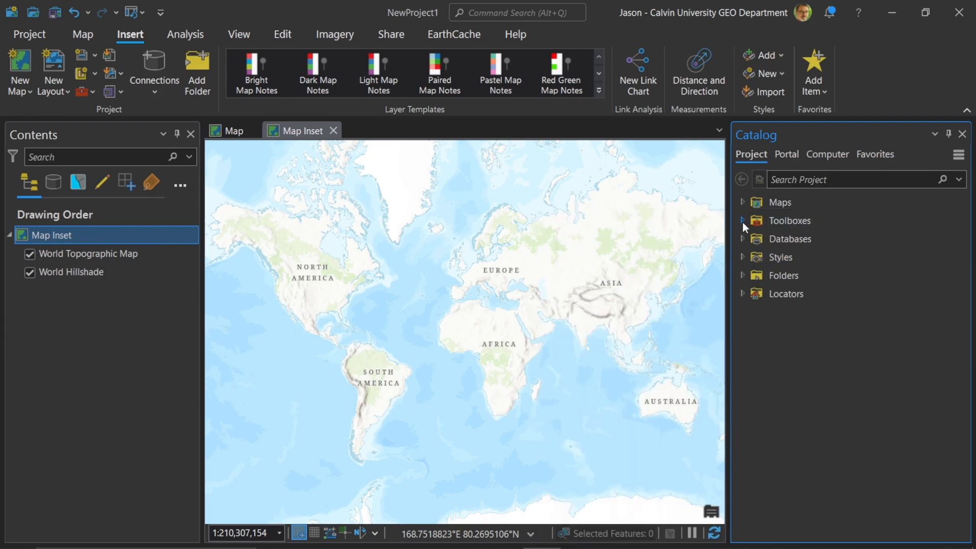
Step: Expand the Databases group and inspect the NewProject1.gdb geodatabase
click(742, 238)
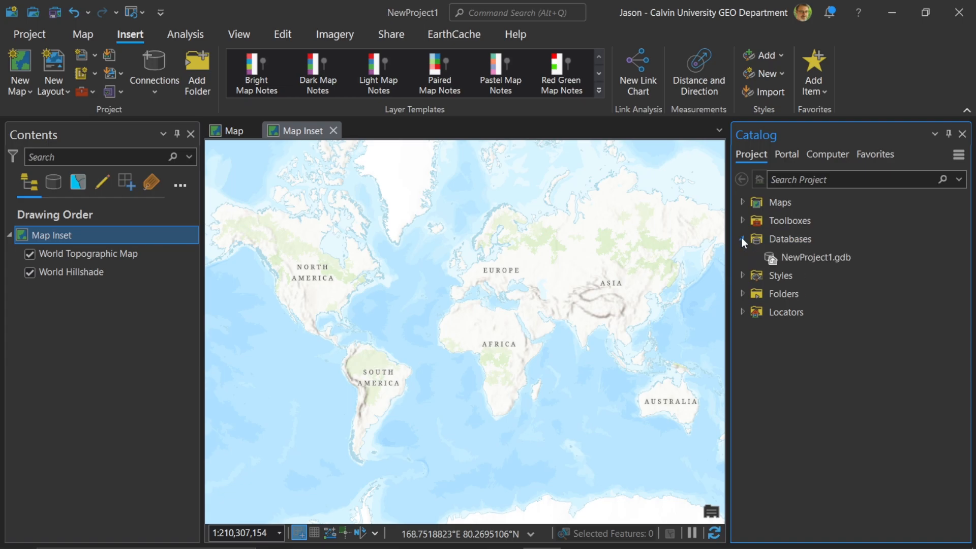
mouse_move(742, 243)
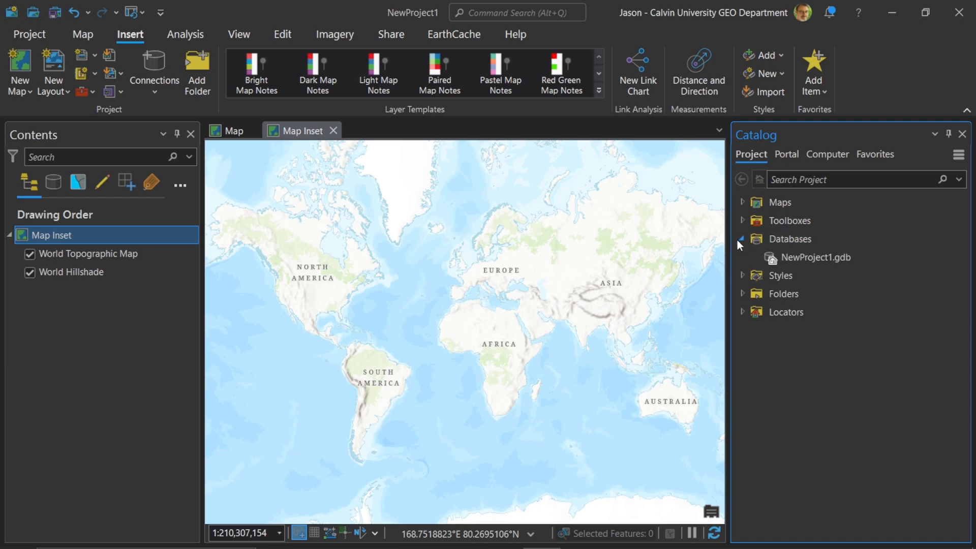
click(821, 257)
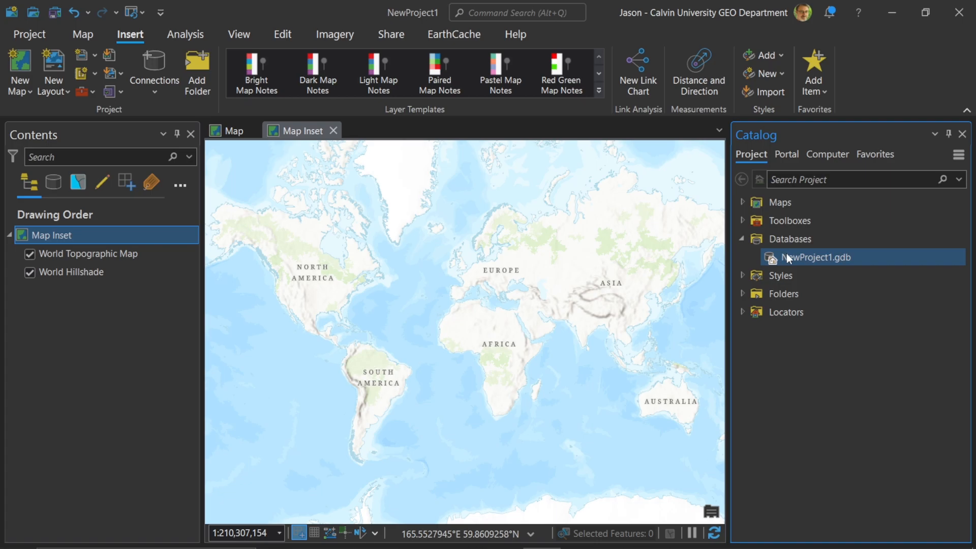
mouse_move(826, 267)
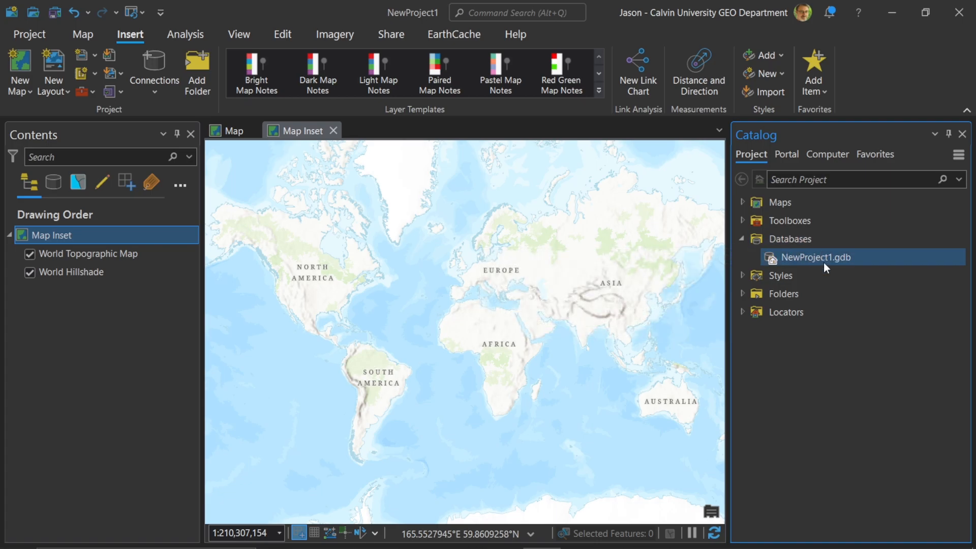
mouse_move(819, 257)
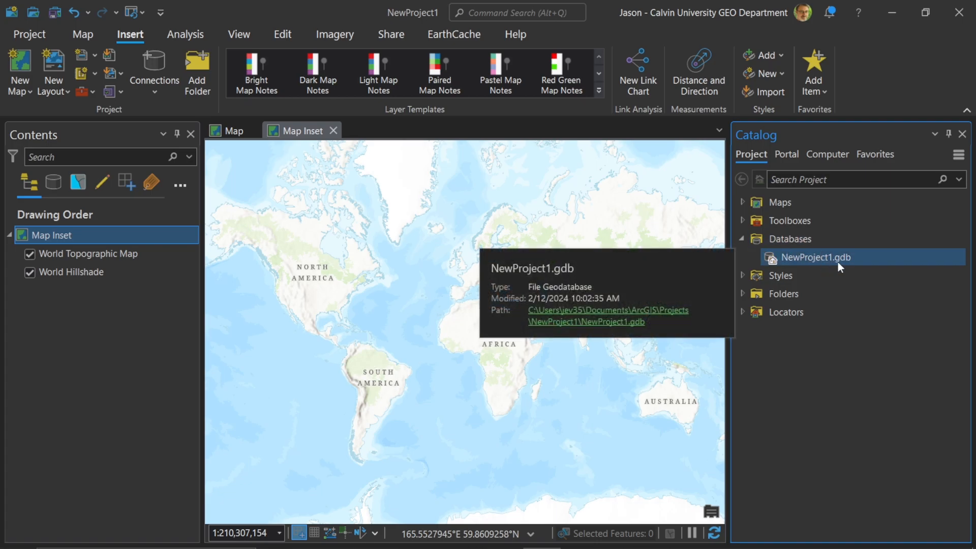
mouse_move(830, 290)
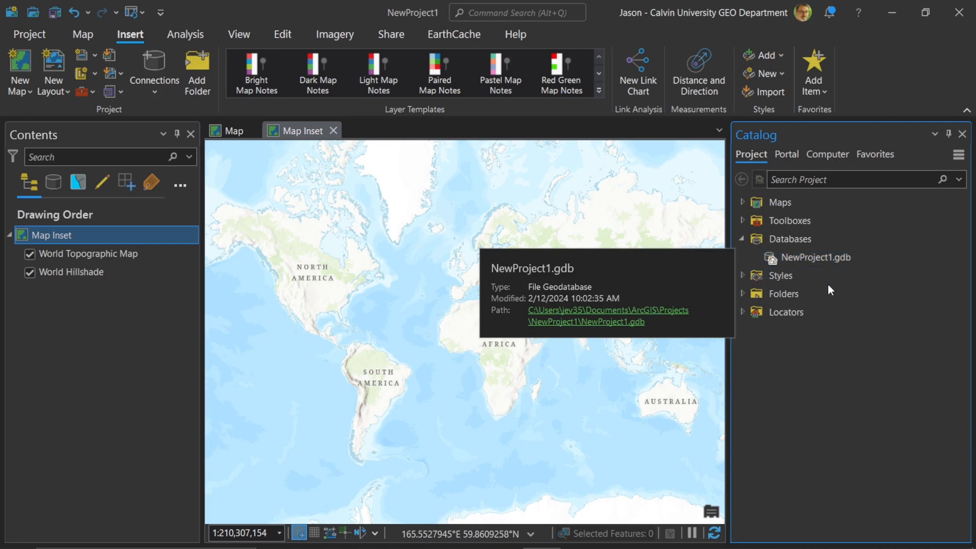
click(790, 237)
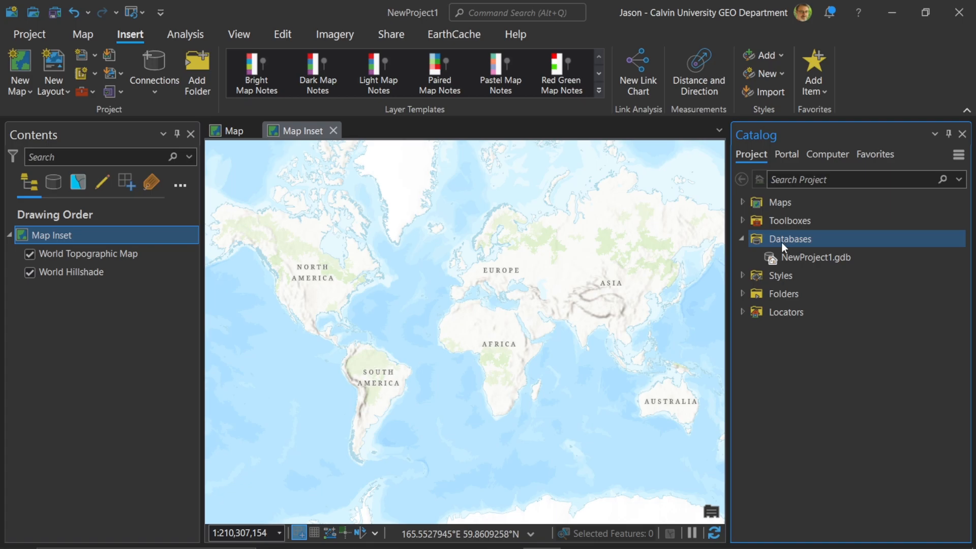
mouse_move(792, 247)
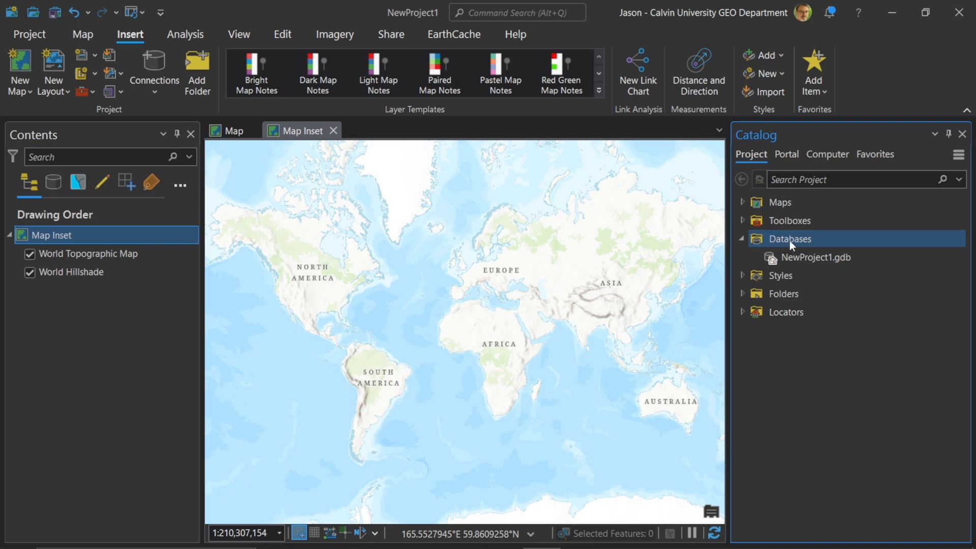
click(819, 257)
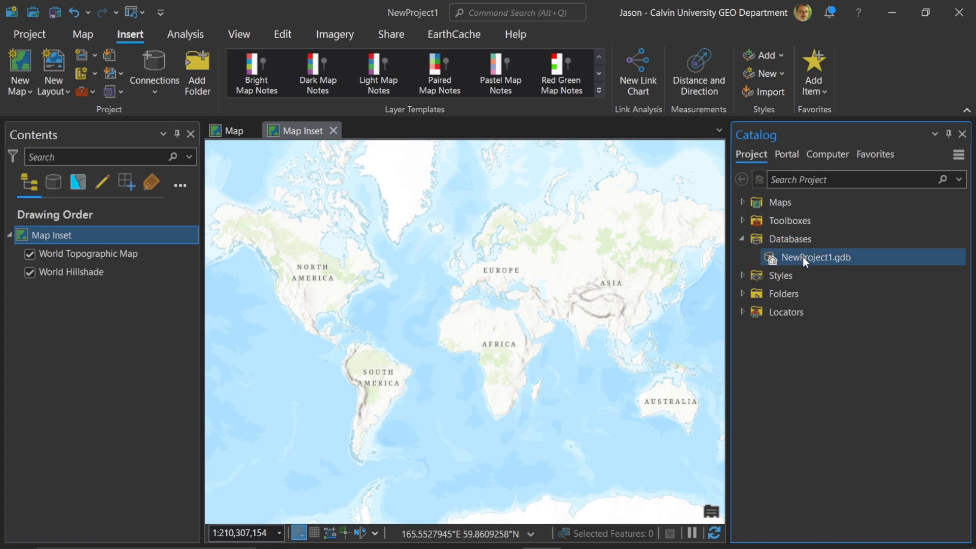
mouse_move(816, 257)
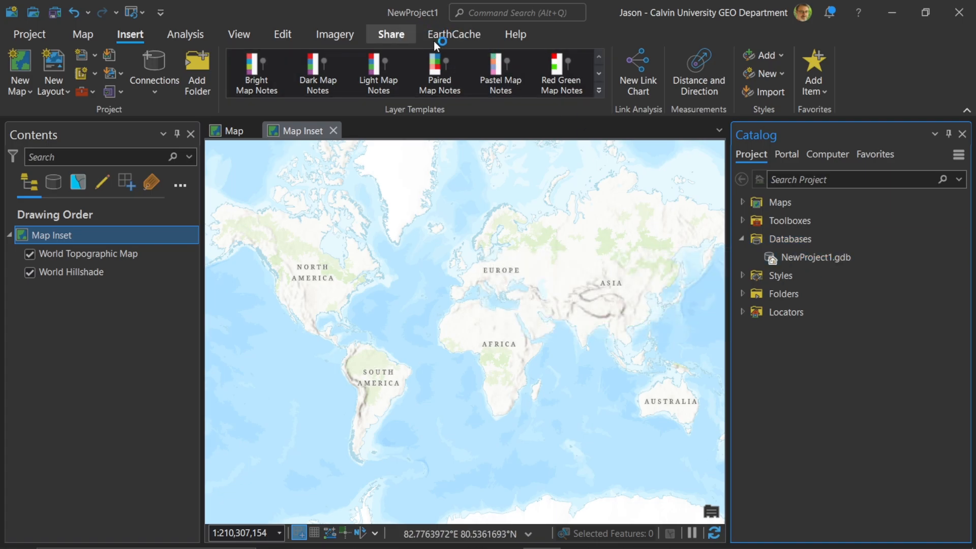
Step: Expand the home folder to see its contents, then collapse the Folders and Databases groups
click(783, 293)
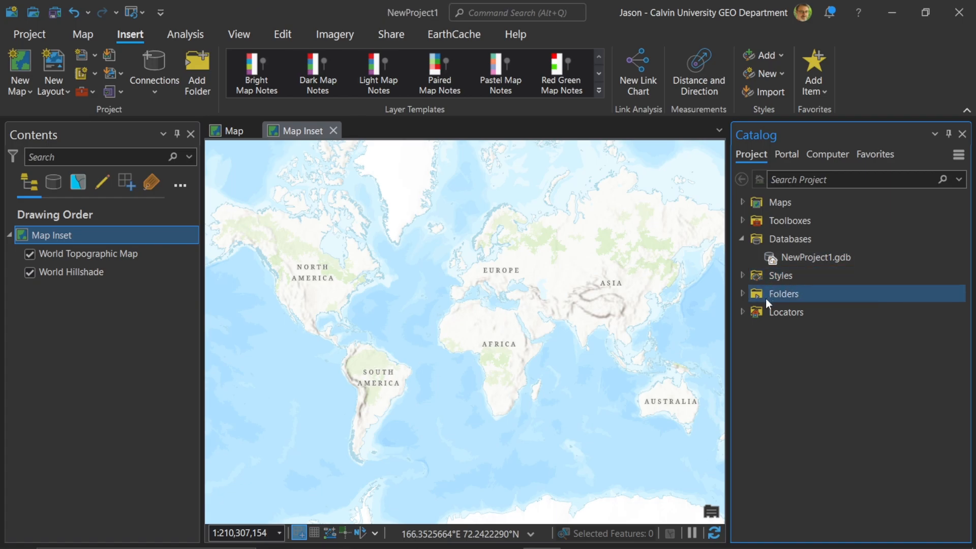
click(742, 293)
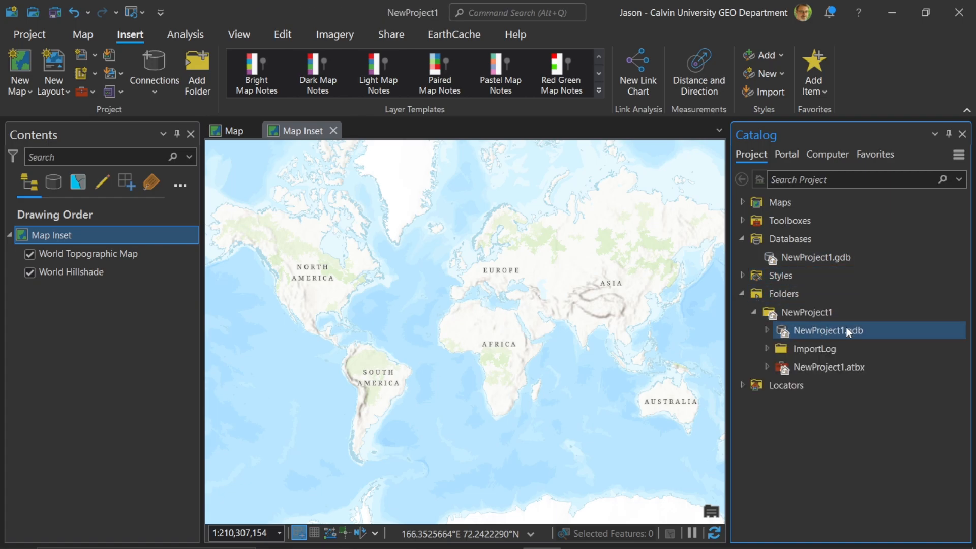
mouse_move(828, 330)
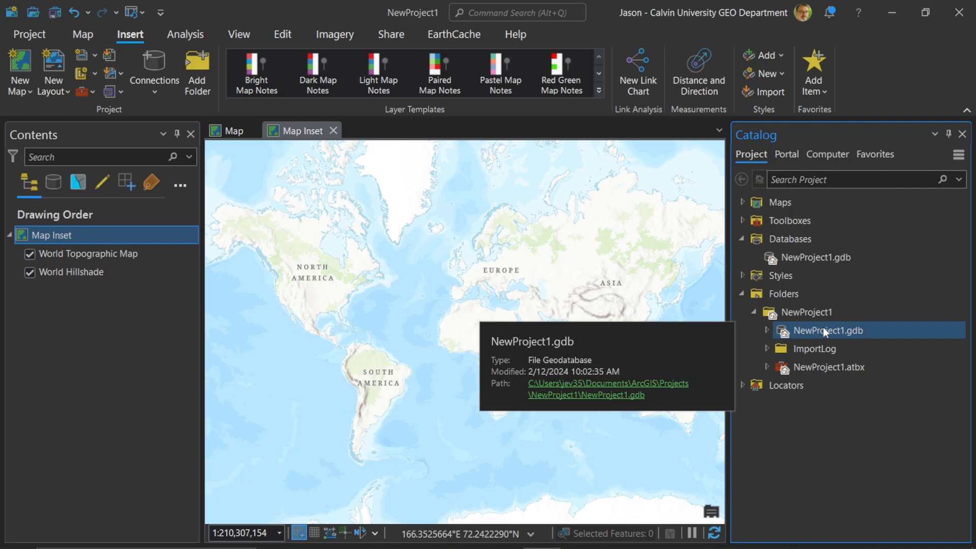
click(819, 257)
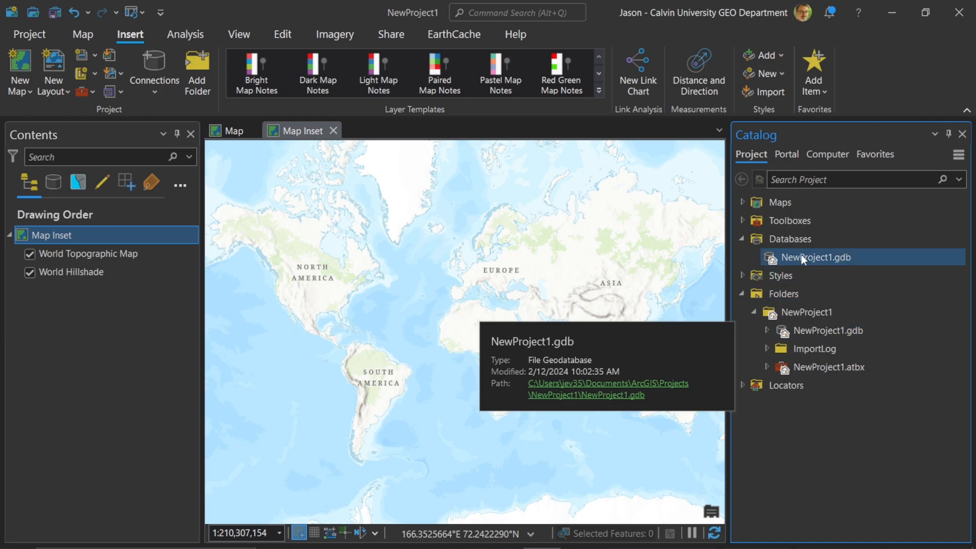
mouse_move(815, 259)
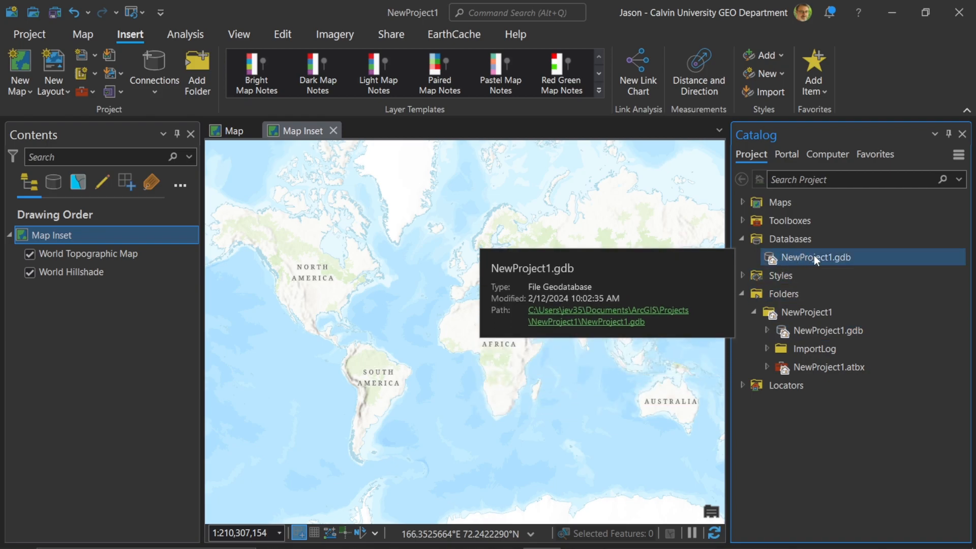
mouse_move(840, 264)
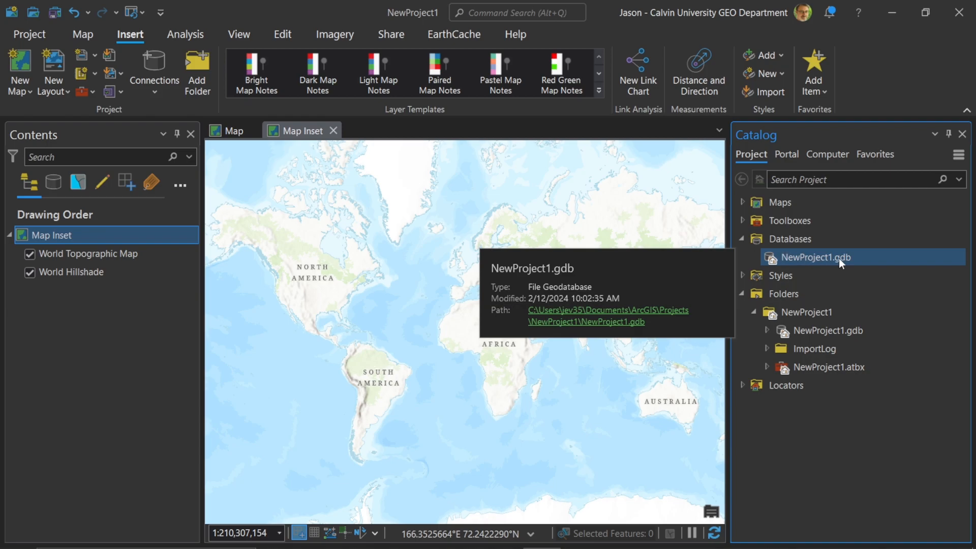
mouse_move(802, 264)
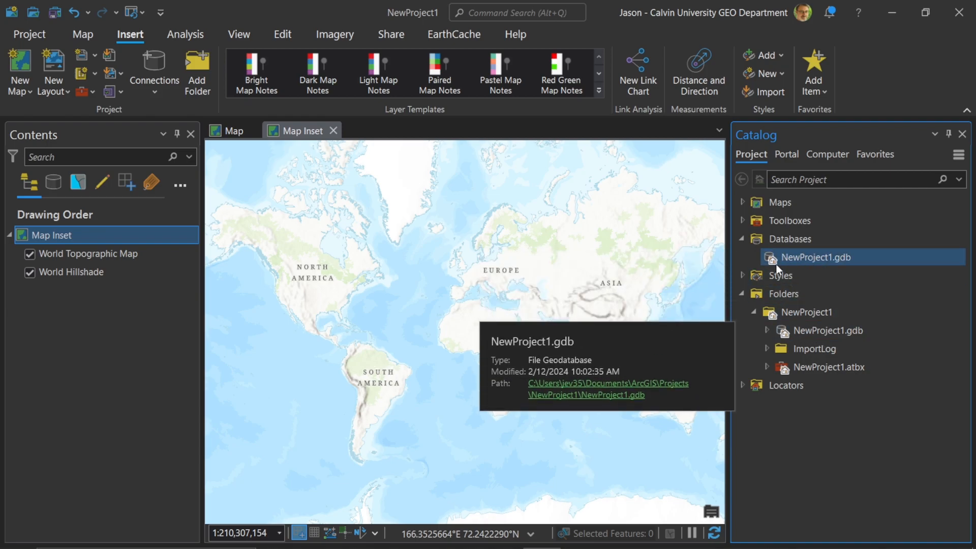
mouse_move(780, 255)
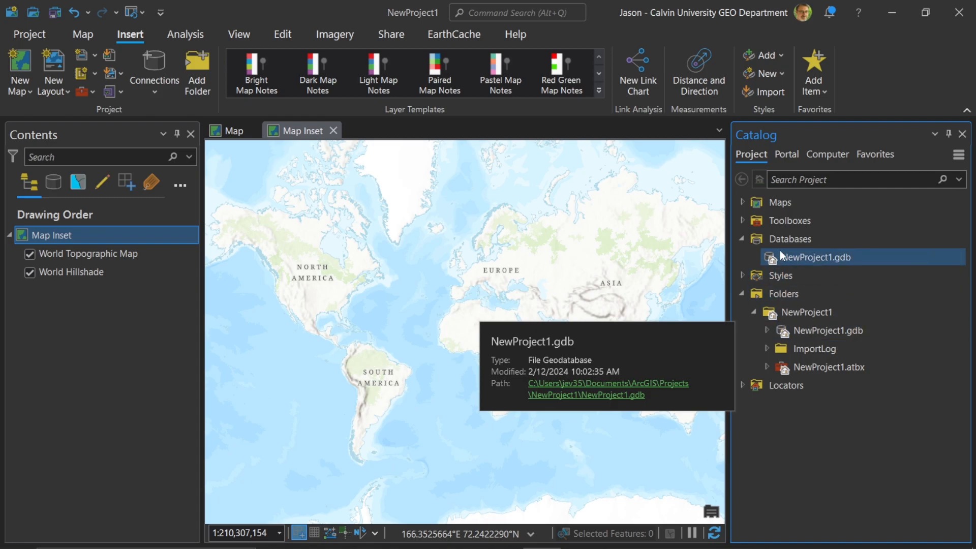
click(816, 329)
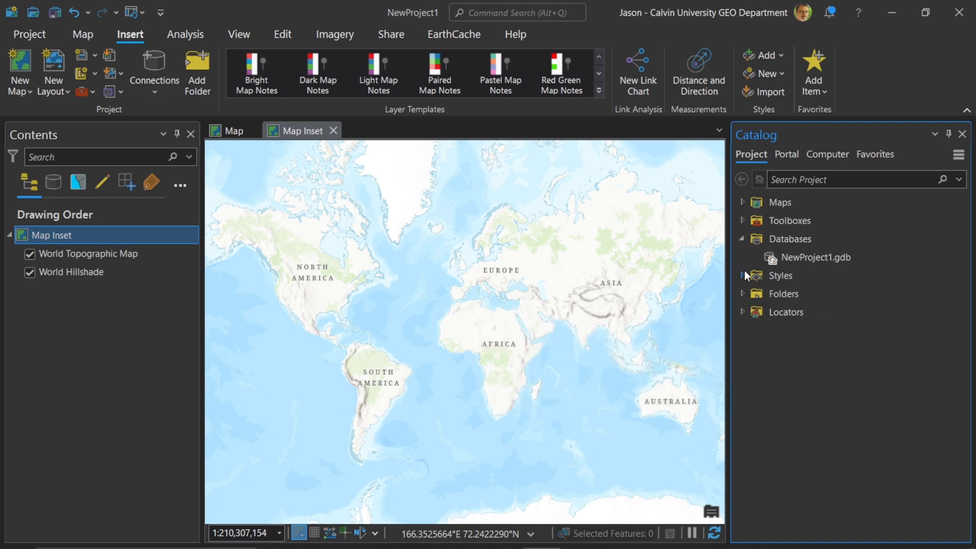
mouse_move(745, 243)
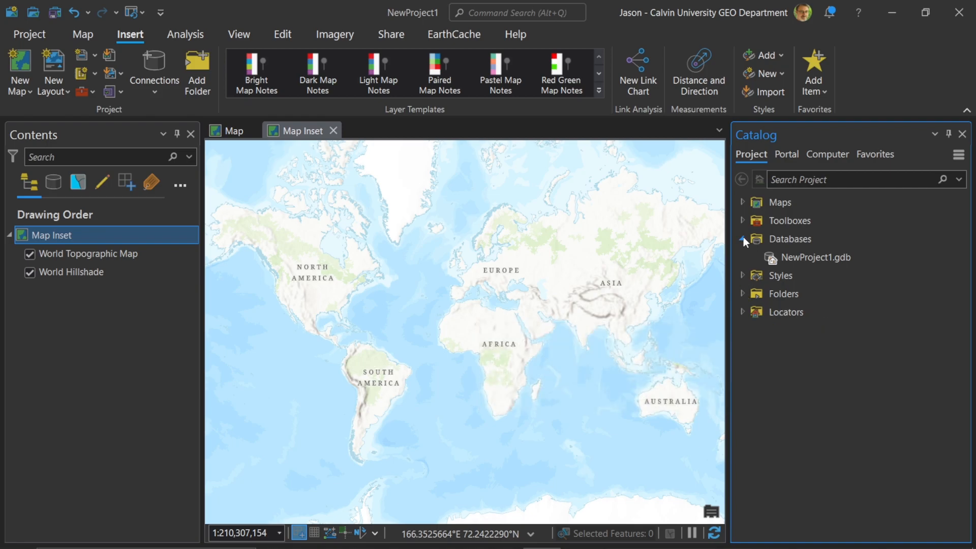
click(742, 238)
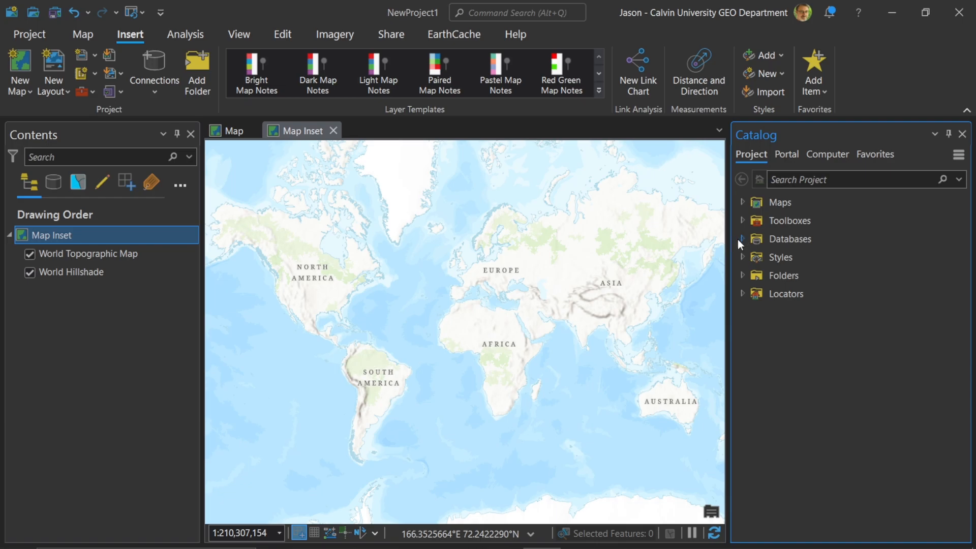
mouse_move(791, 214)
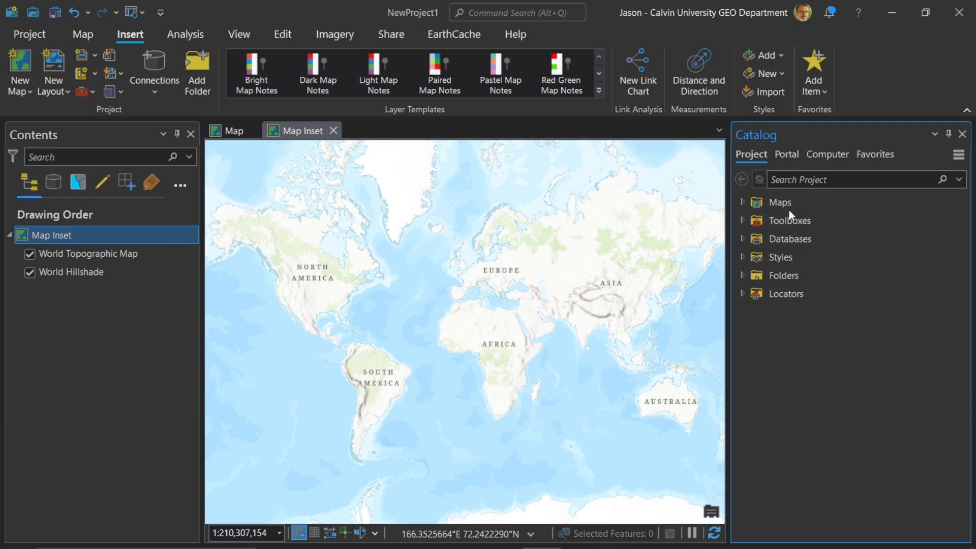
mouse_move(875, 155)
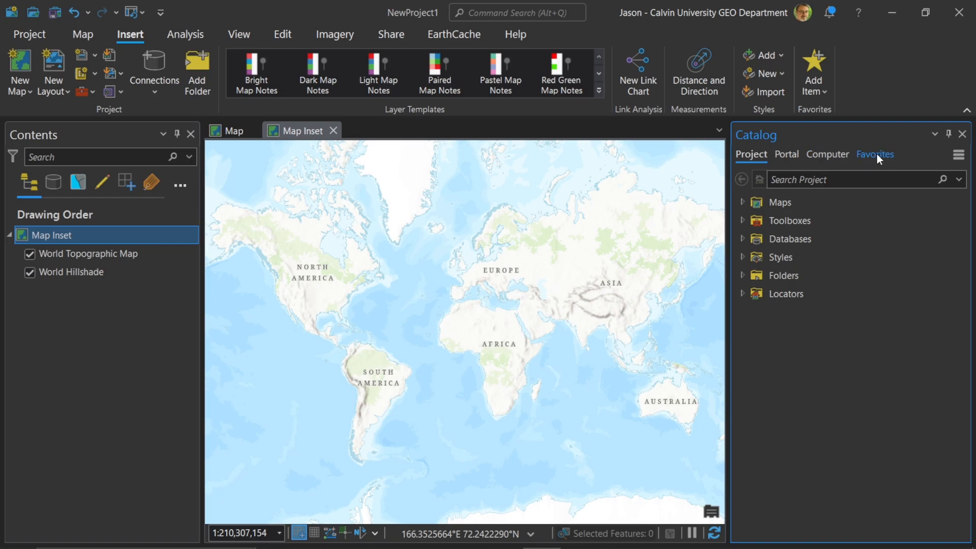
Step: Switch the Catalog pane to the empty Favorites list
click(874, 154)
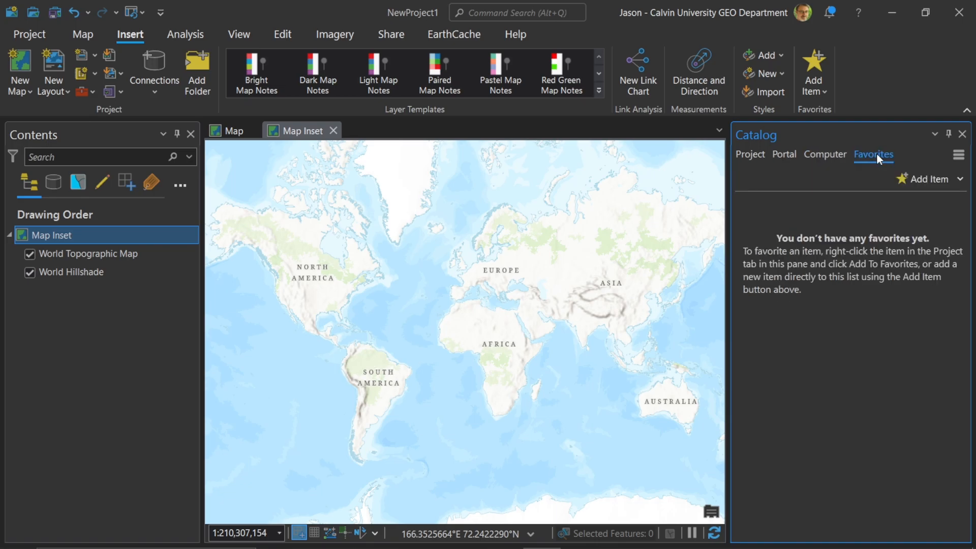
mouse_move(870, 160)
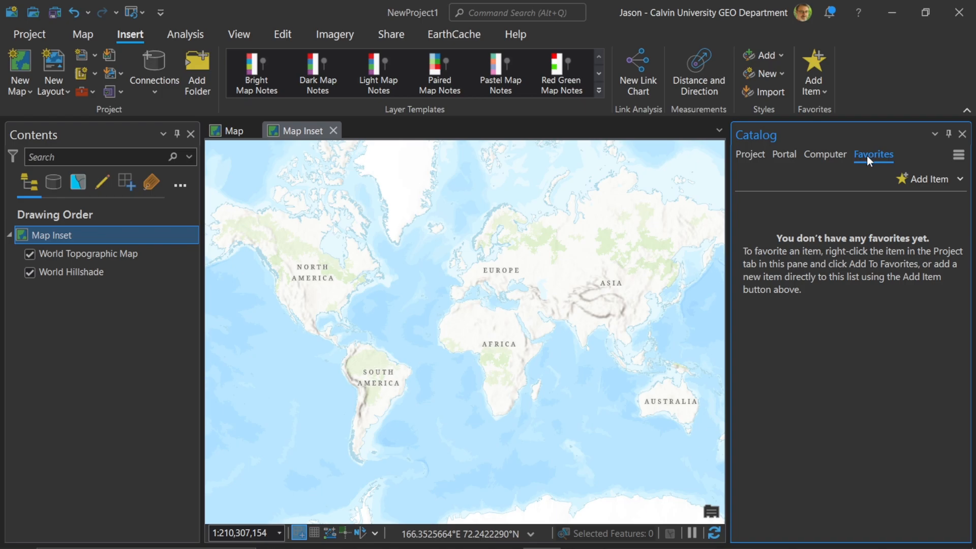
mouse_move(864, 265)
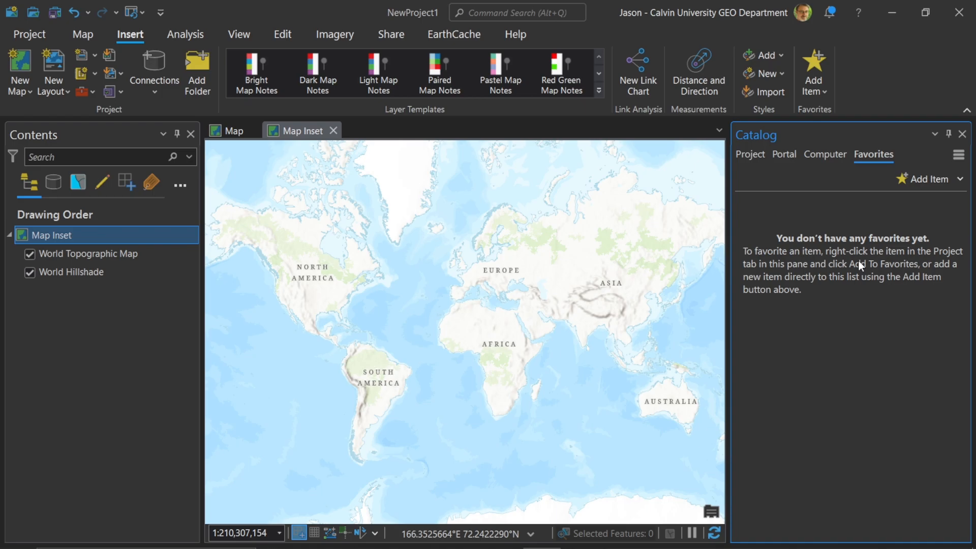
mouse_move(912, 234)
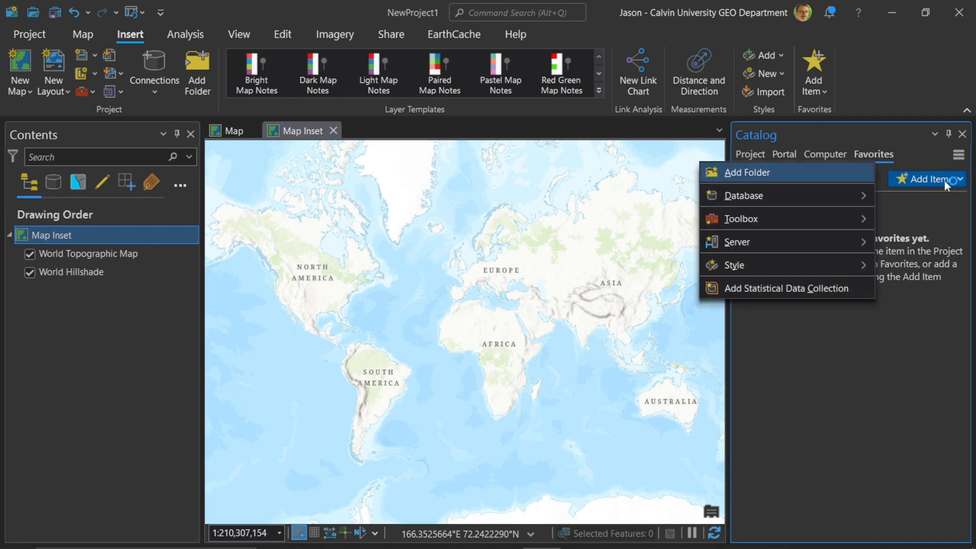
mouse_move(930, 190)
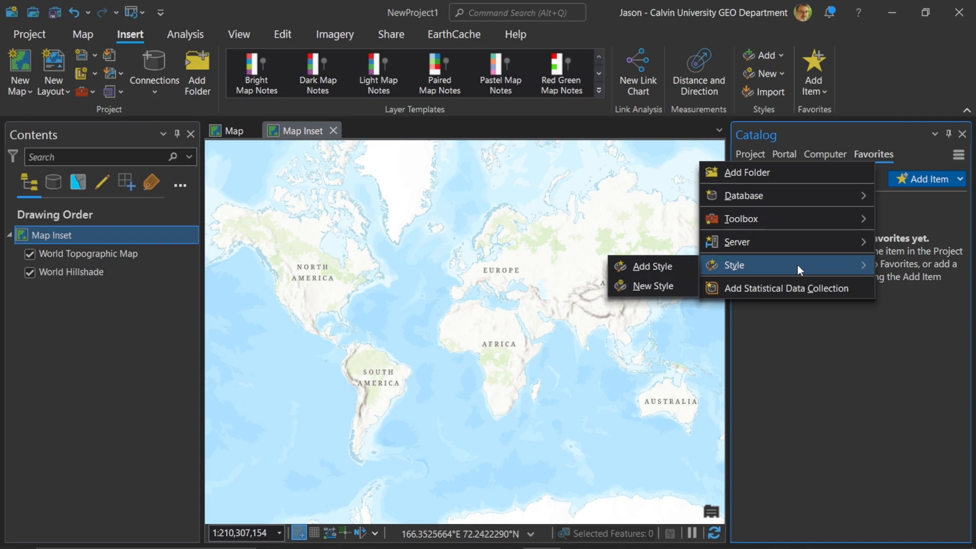
mouse_move(800, 273)
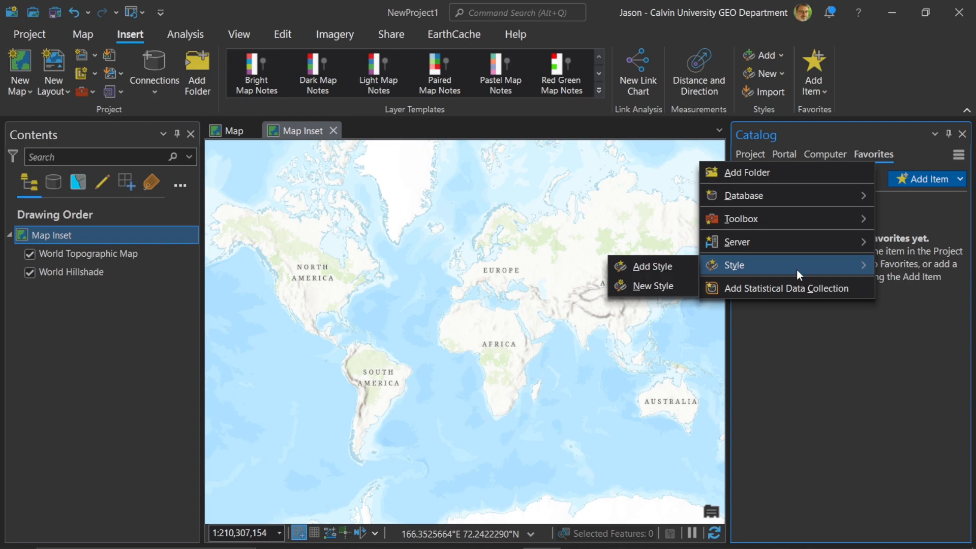
mouse_move(785, 288)
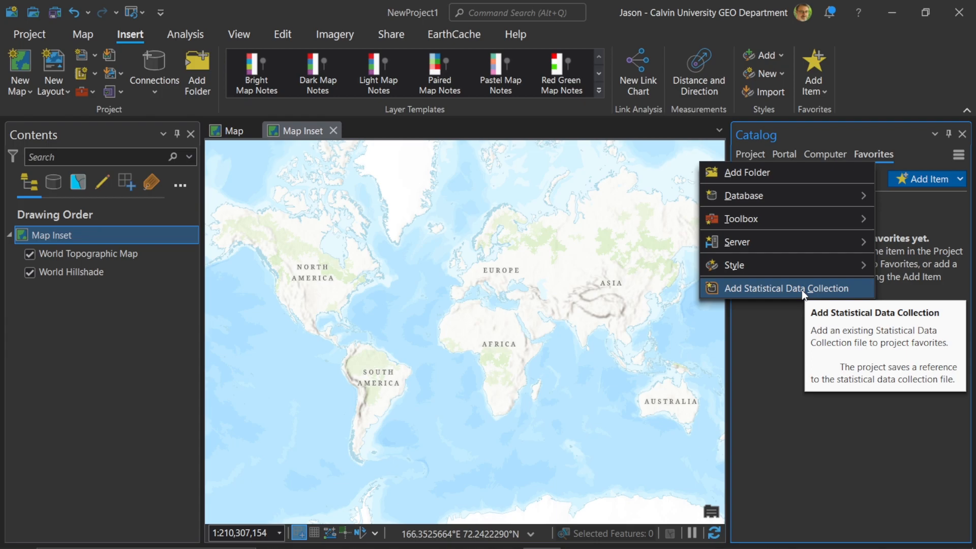
mouse_move(940, 264)
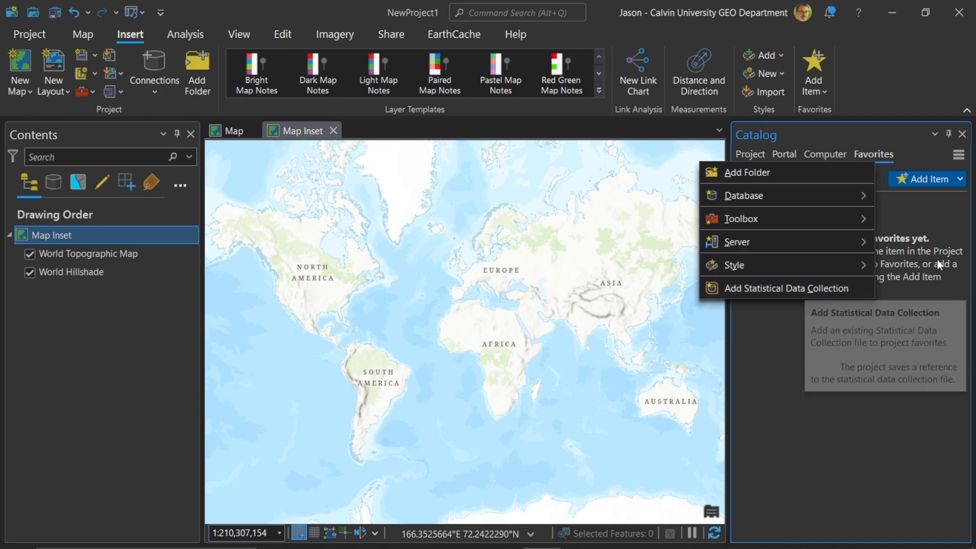
mouse_move(925, 215)
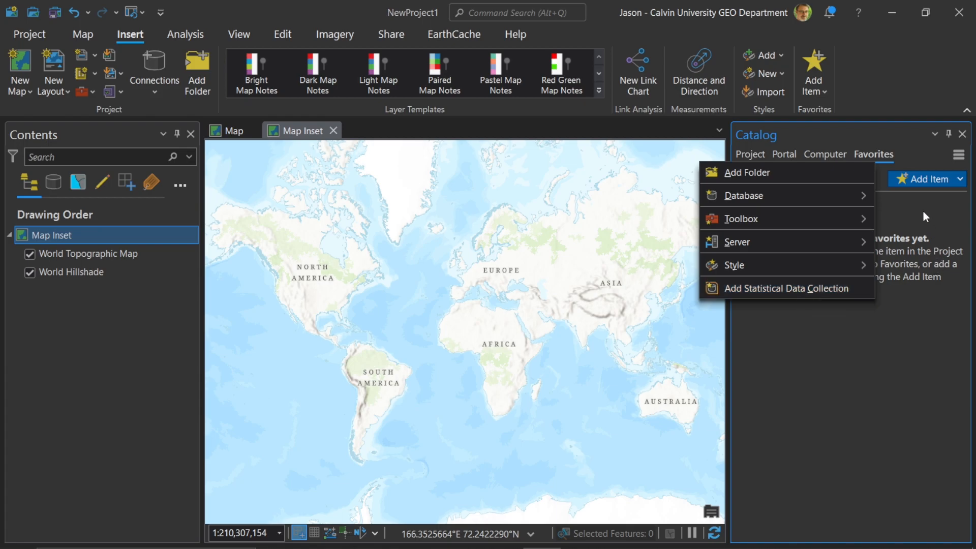
Step: Add the 01Project folder under C:\workspace as a catalog favorite
click(747, 173)
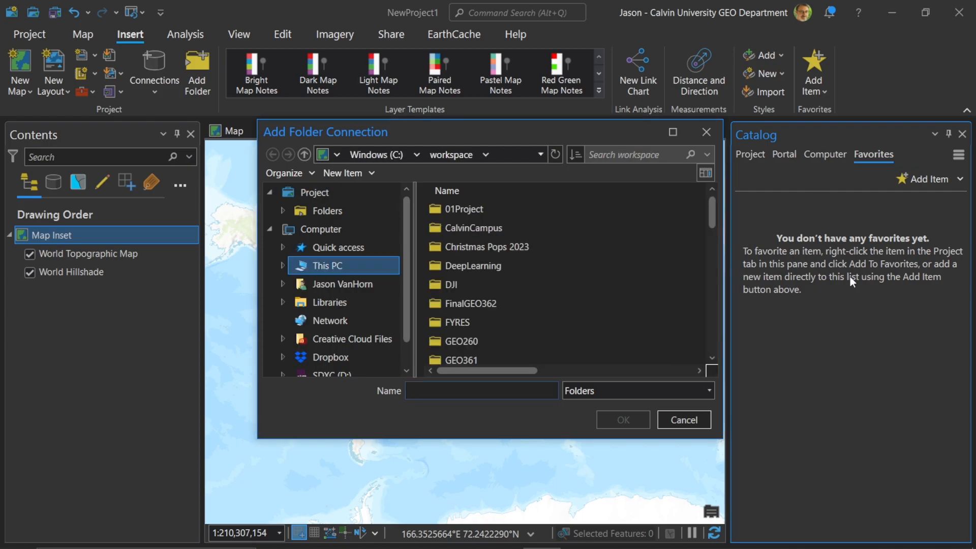
click(479, 390)
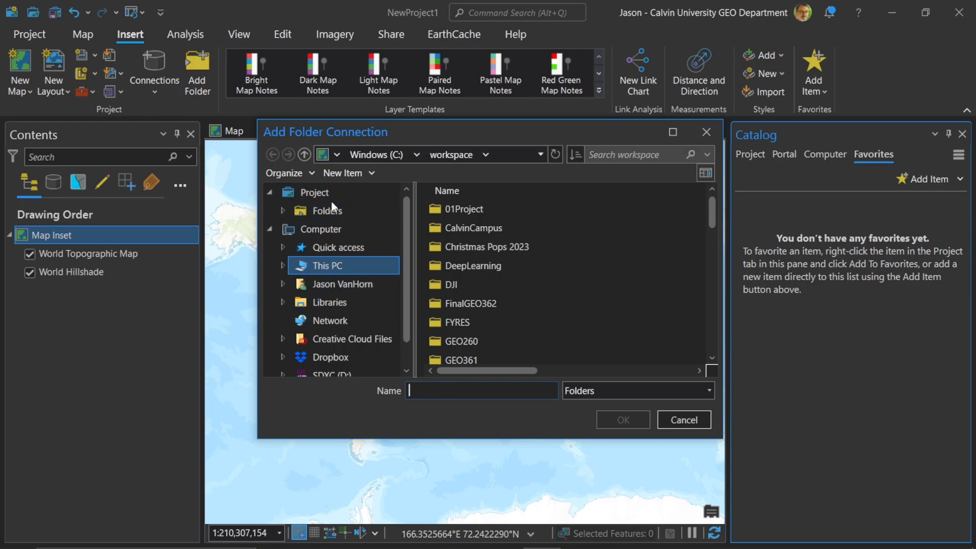
click(314, 192)
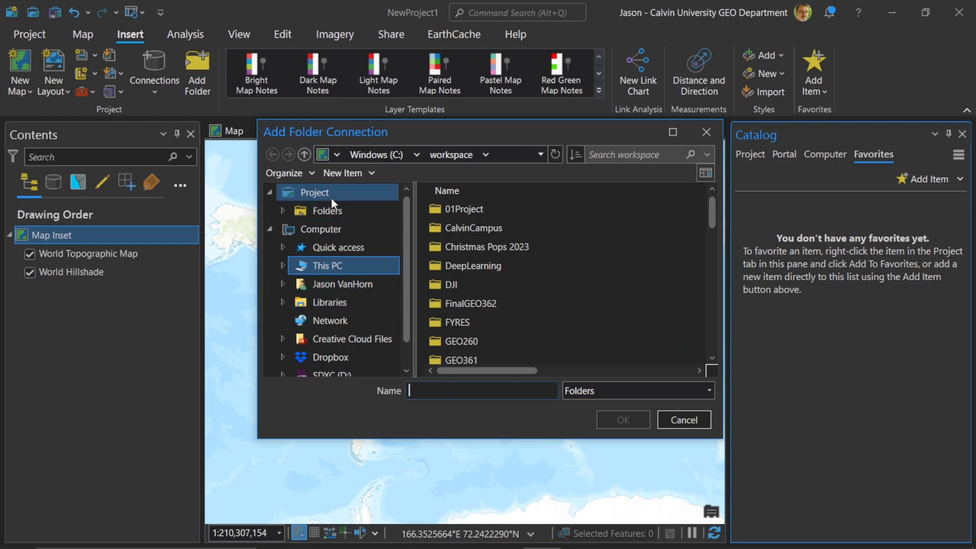
click(323, 265)
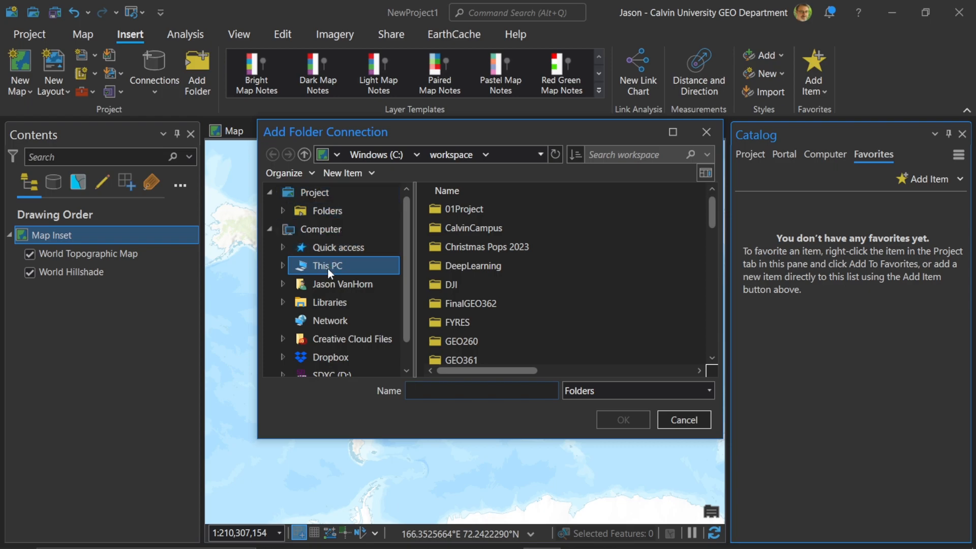
click(470, 303)
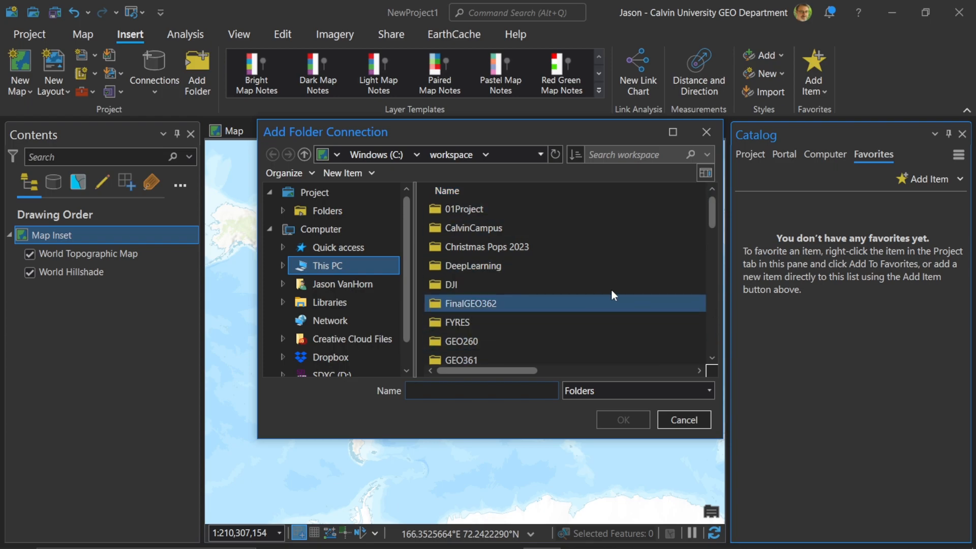
mouse_move(454, 155)
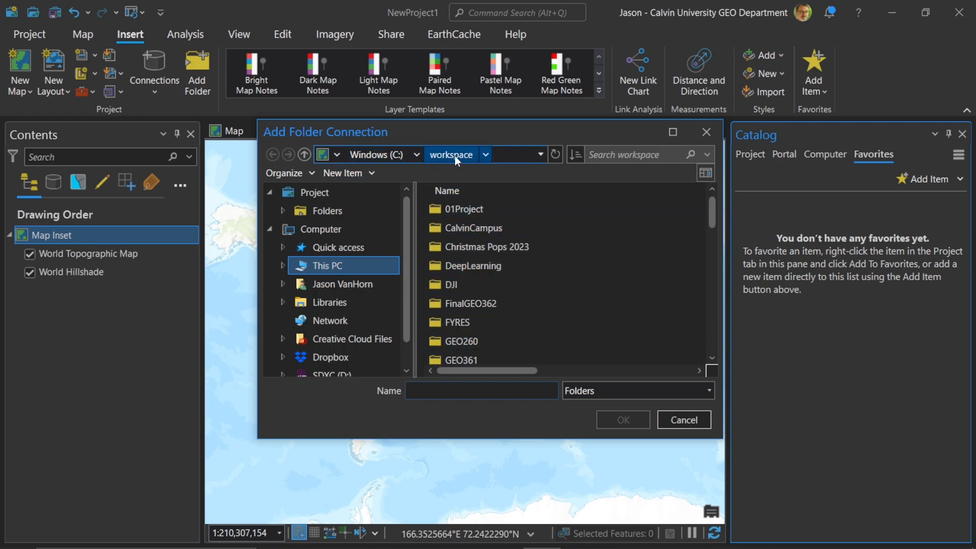
click(465, 209)
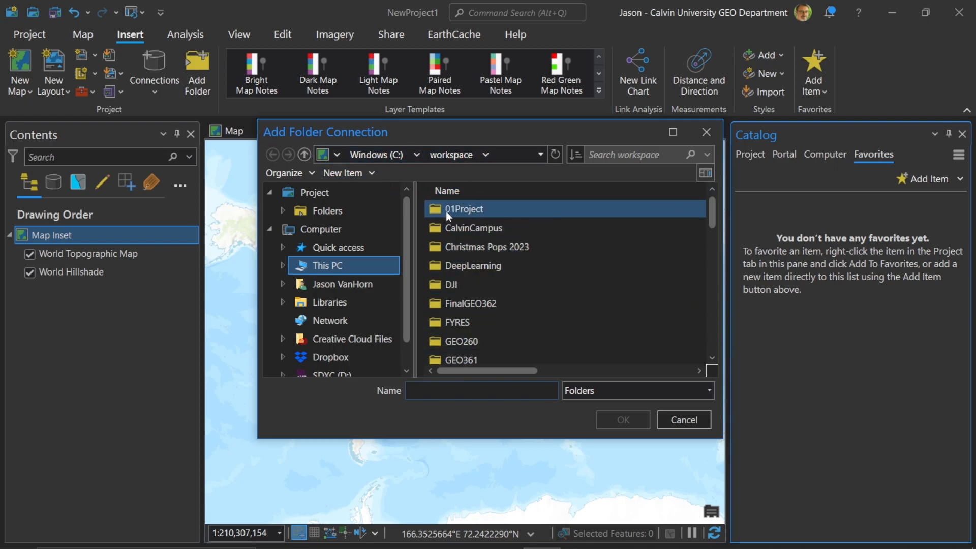
click(481, 390)
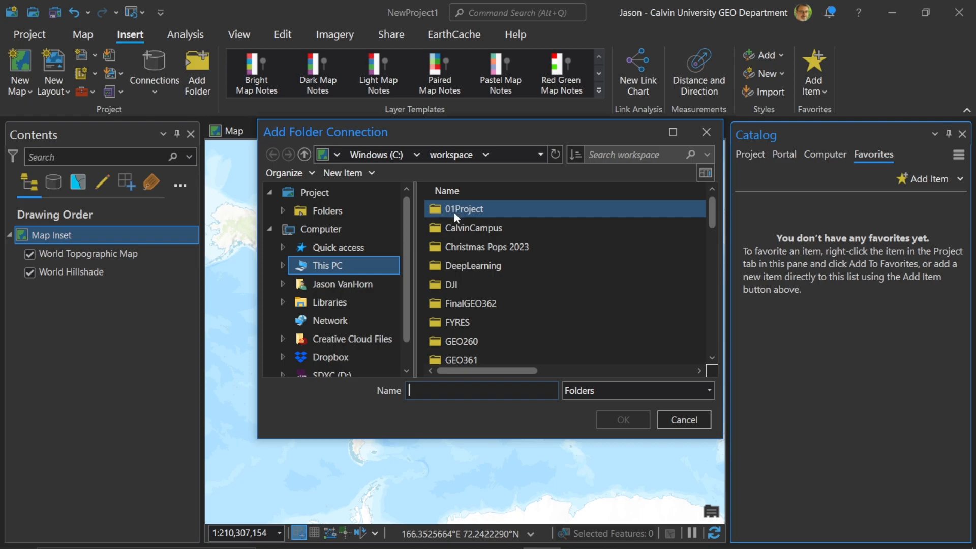
mouse_move(455, 215)
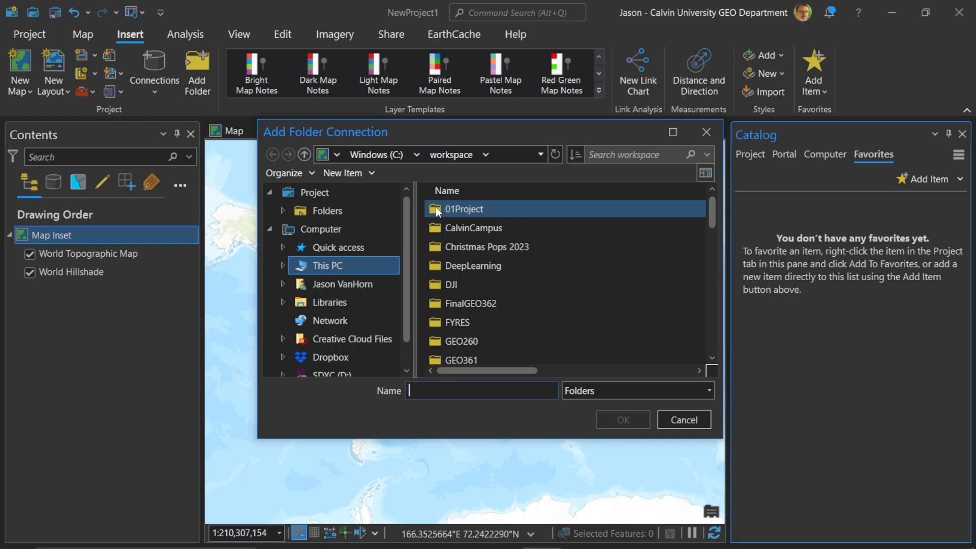
click(463, 209)
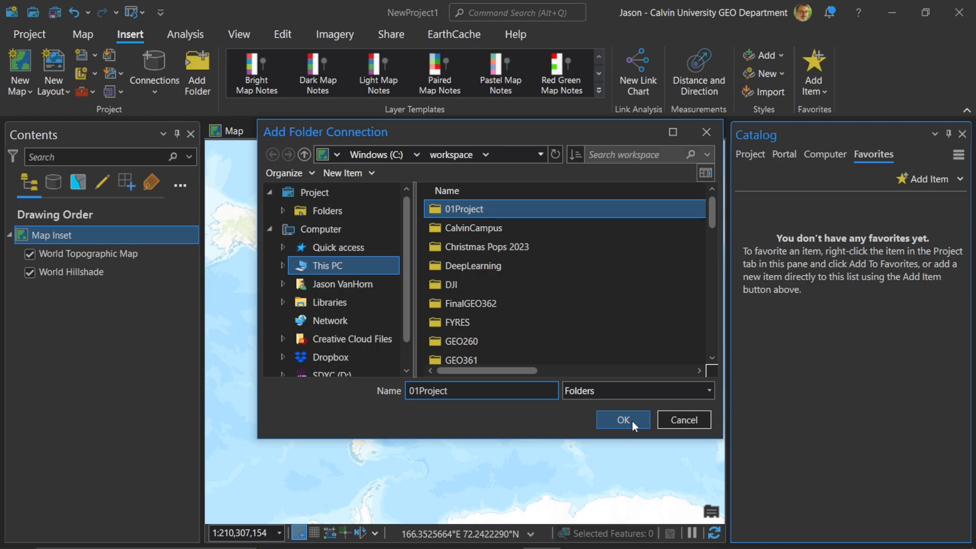
click(622, 420)
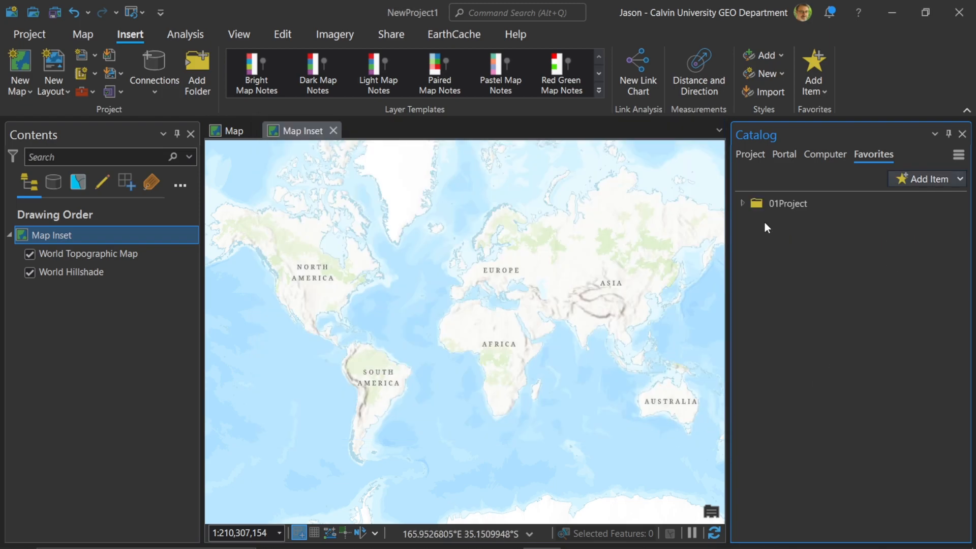
mouse_move(827, 221)
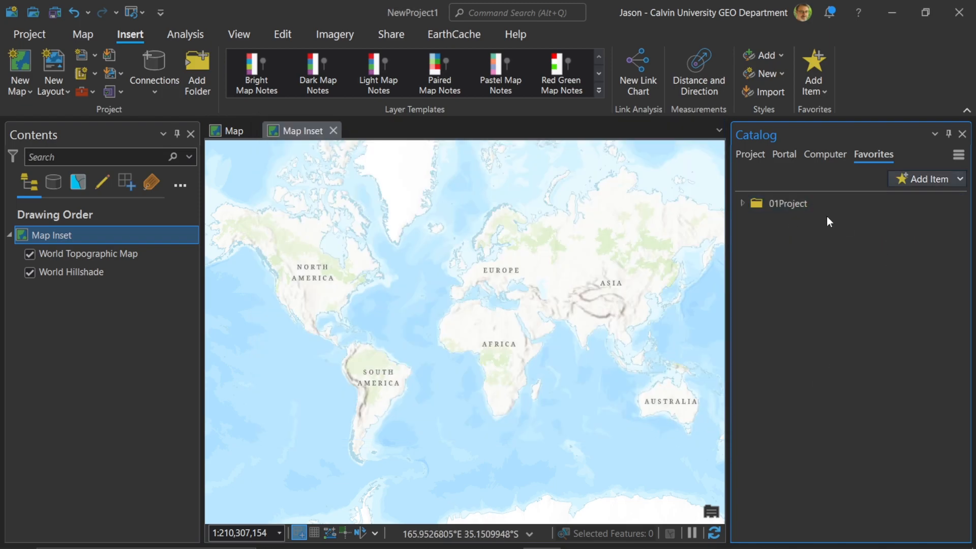
mouse_move(802, 250)
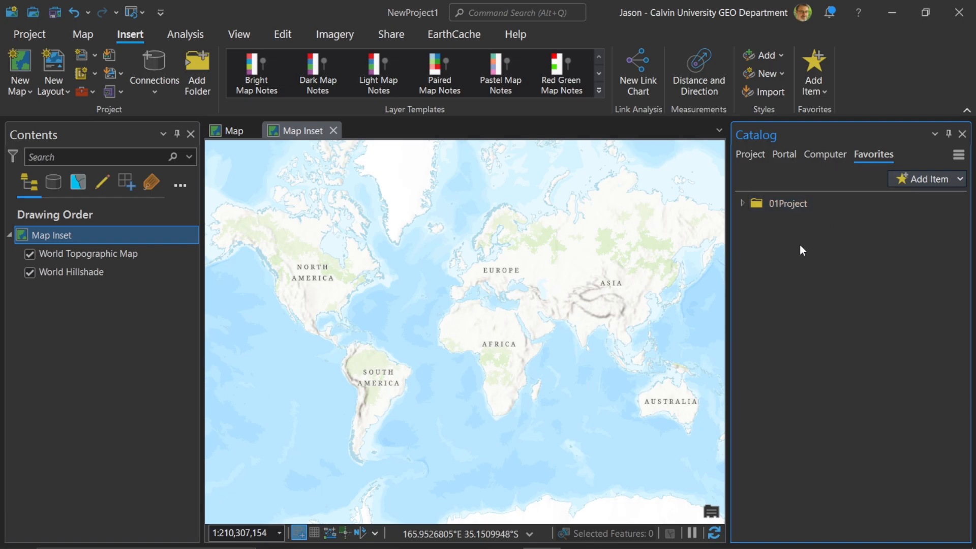
Step: Check the Project list, return to Favorites and bring up the actions for 01Project
click(750, 155)
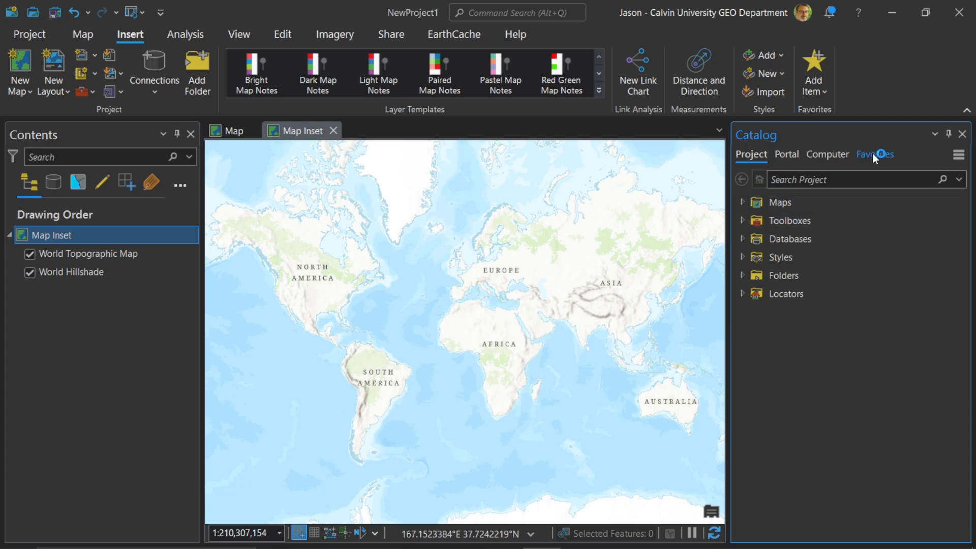
click(873, 155)
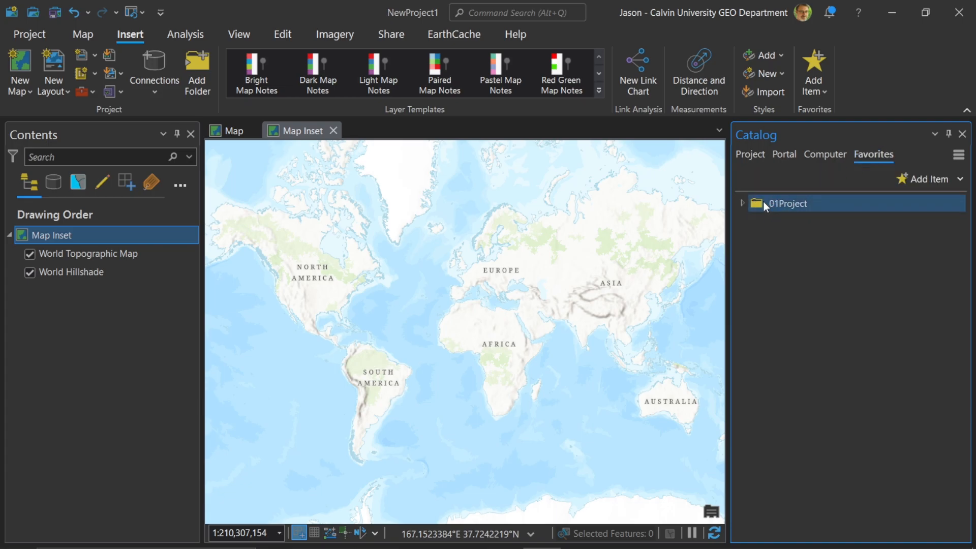
mouse_move(787, 203)
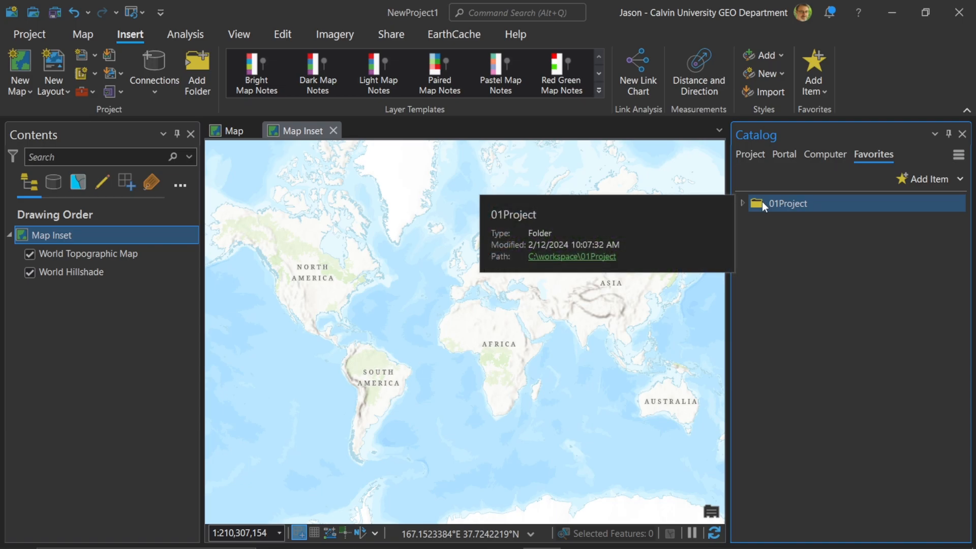
mouse_move(823, 309)
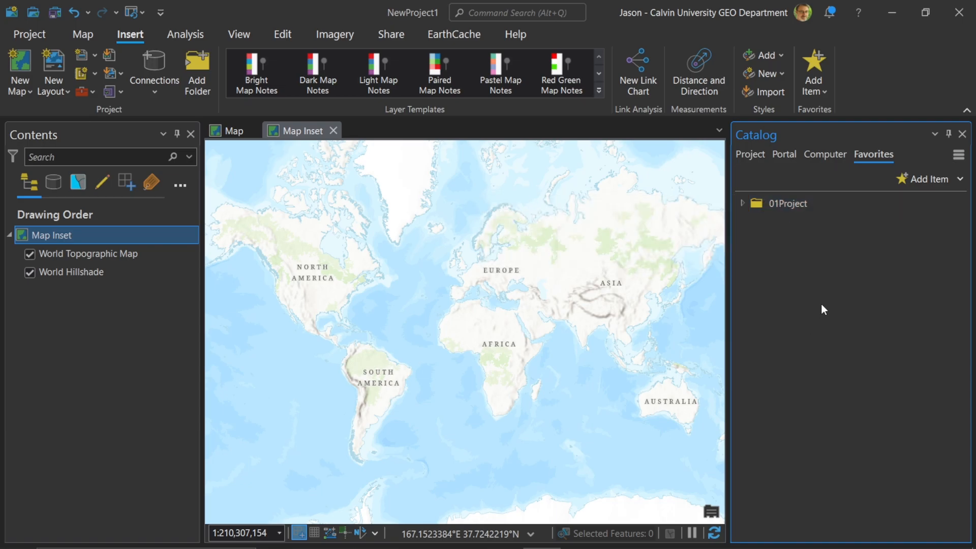
mouse_move(813, 296)
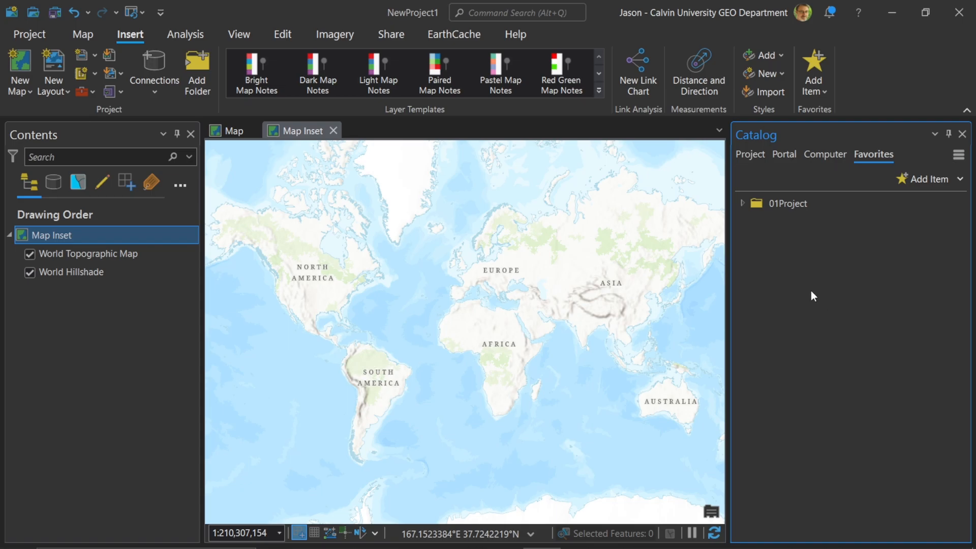
right_click(787, 203)
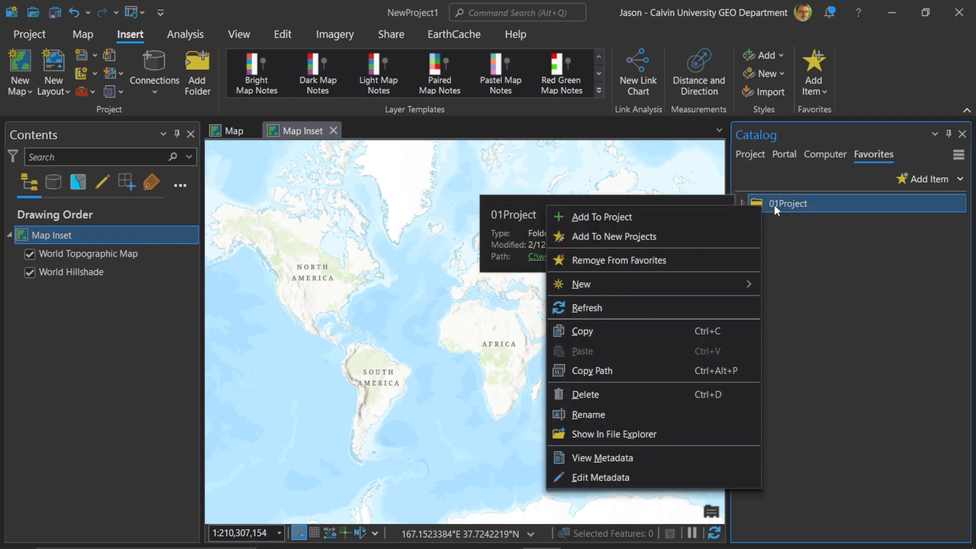
mouse_move(601, 216)
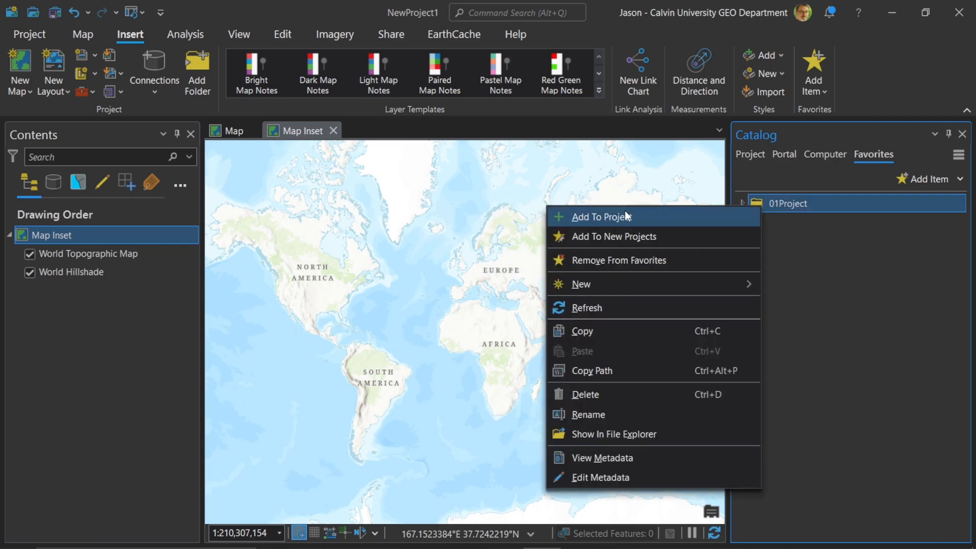
mouse_move(611, 237)
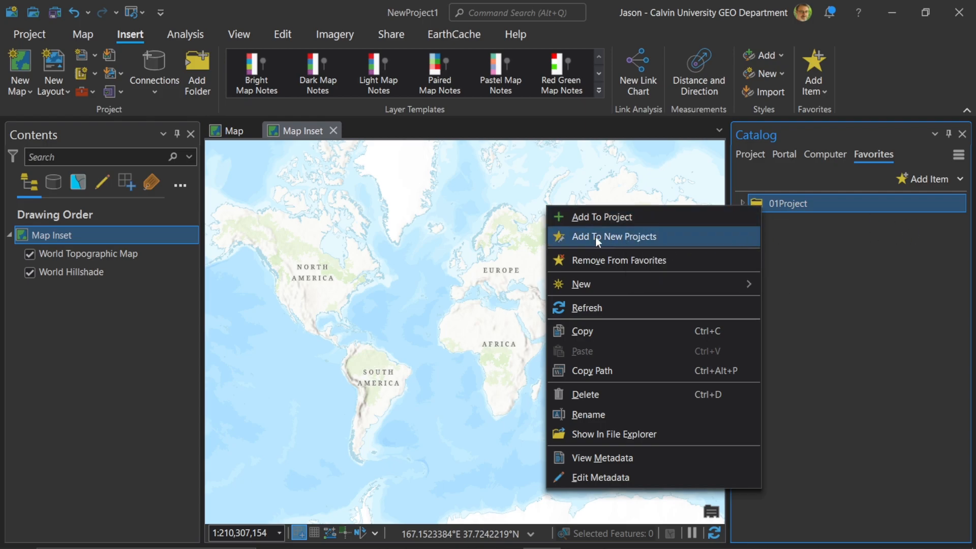
mouse_move(628, 243)
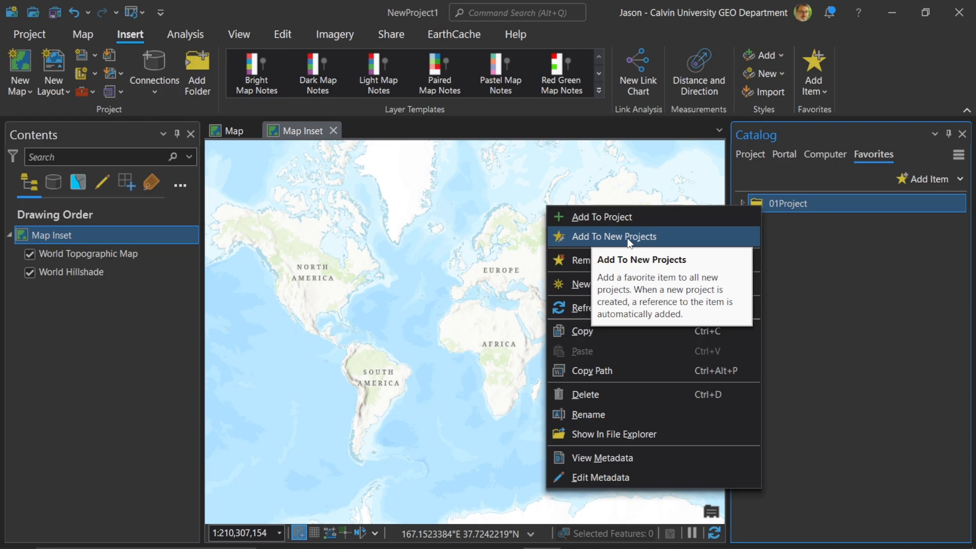
Step: Set 01Project to be added to every new project, check Databases, and reopen the favorite's actions
click(858, 287)
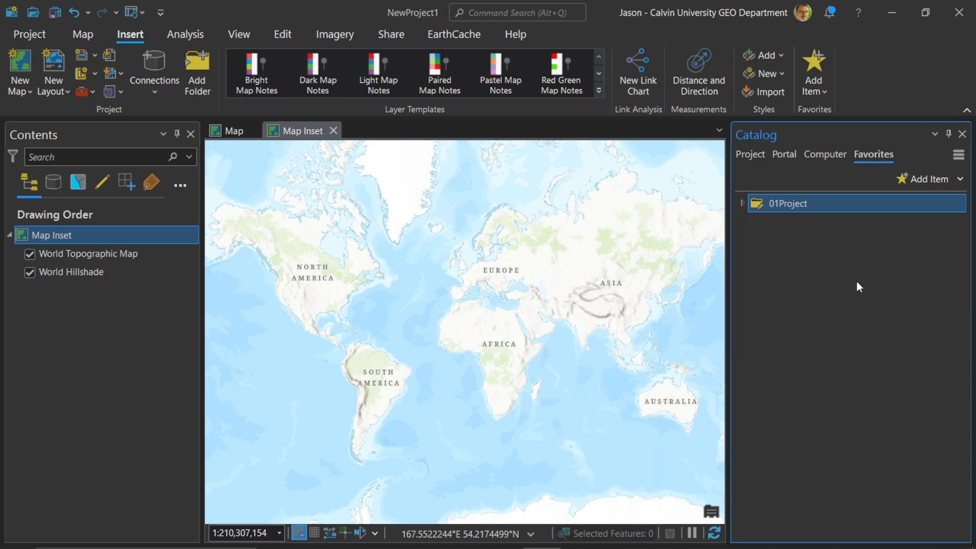
mouse_move(801, 218)
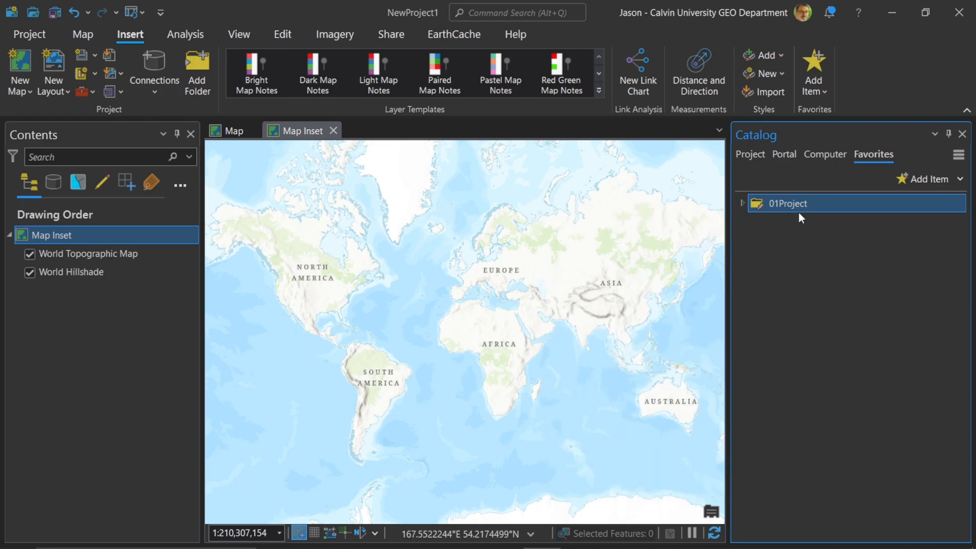
mouse_move(873, 155)
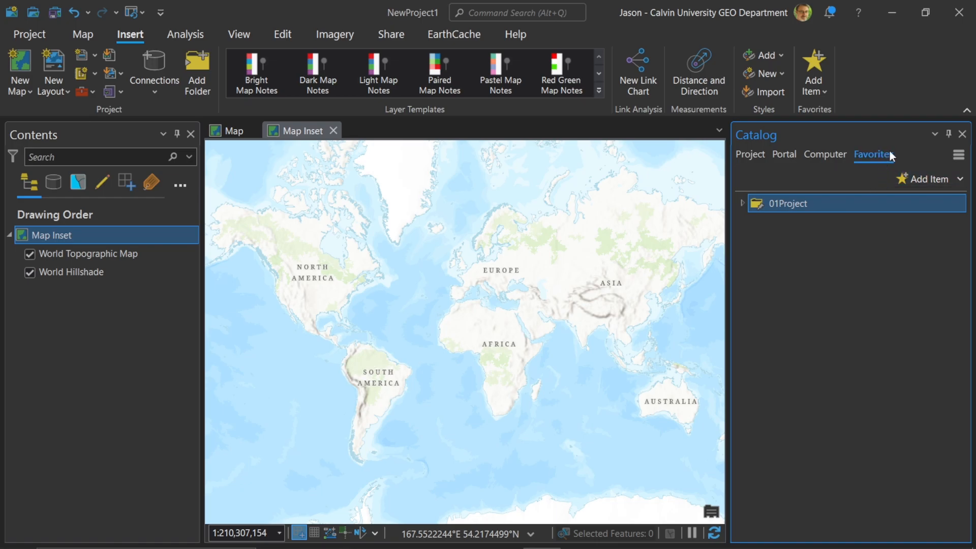
mouse_move(824, 155)
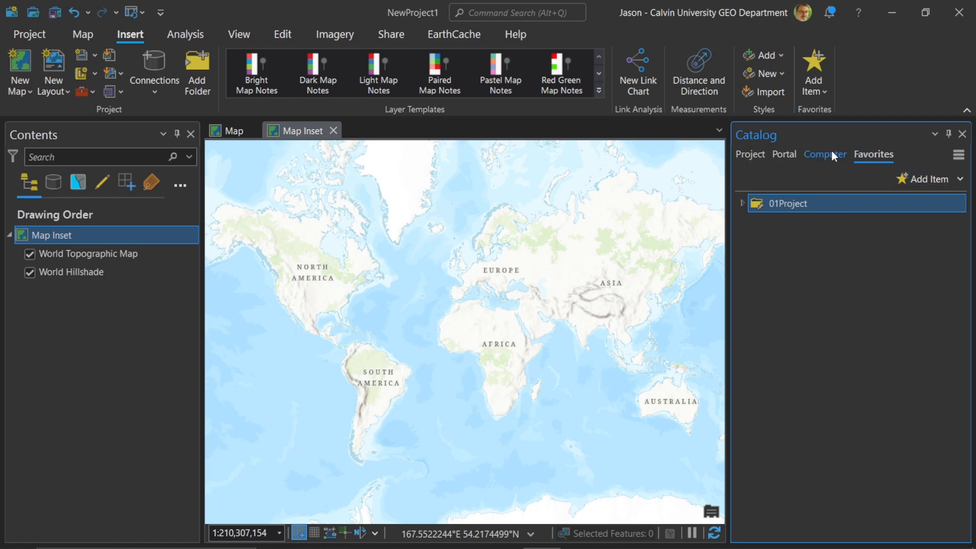
mouse_move(899, 167)
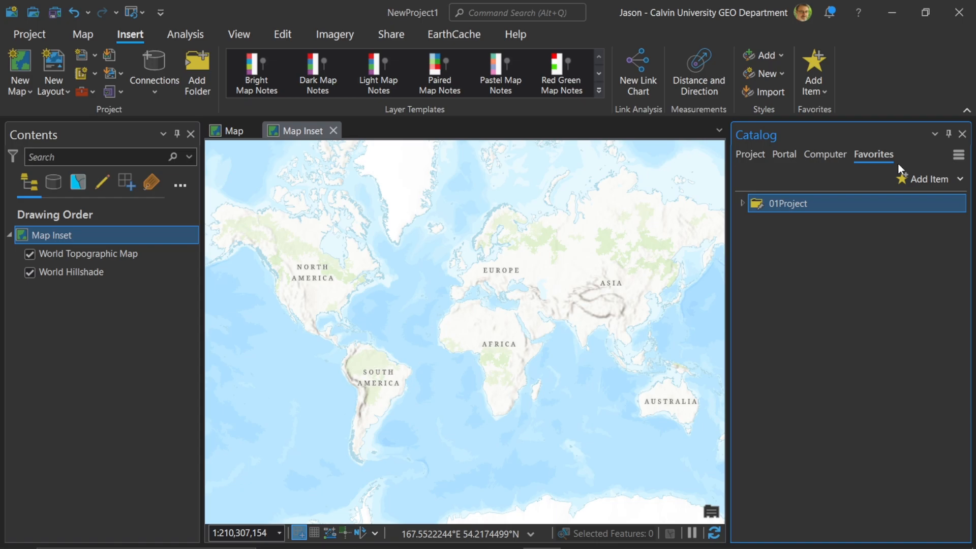
mouse_move(840, 165)
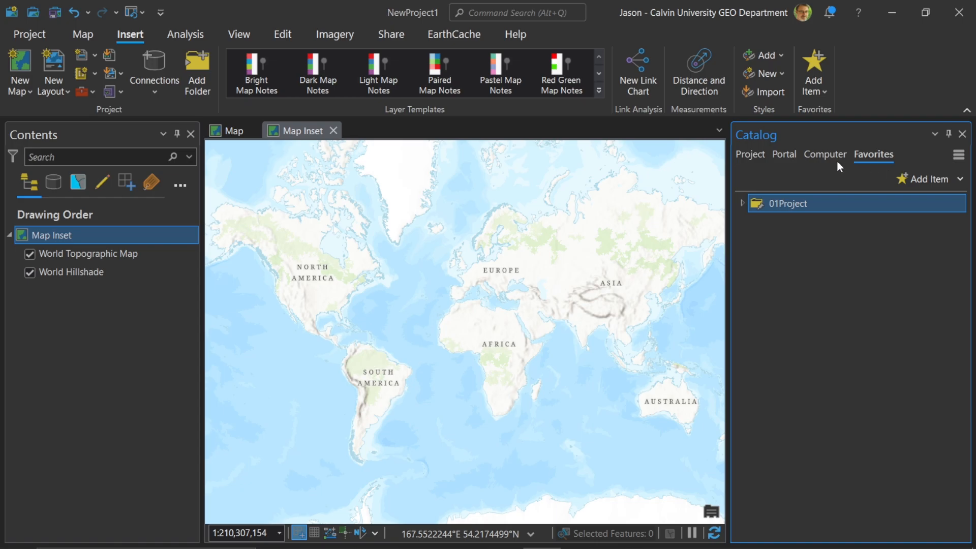
mouse_move(749, 153)
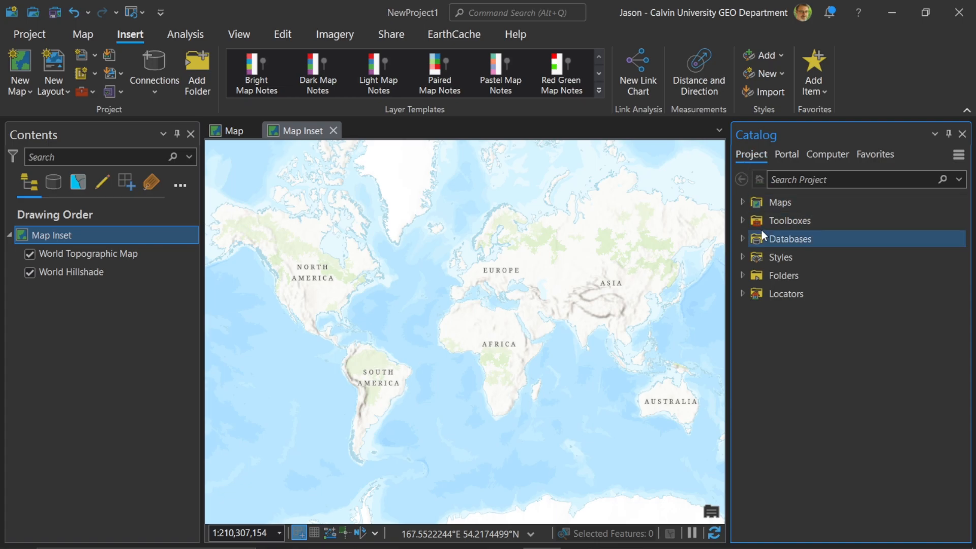
click(742, 238)
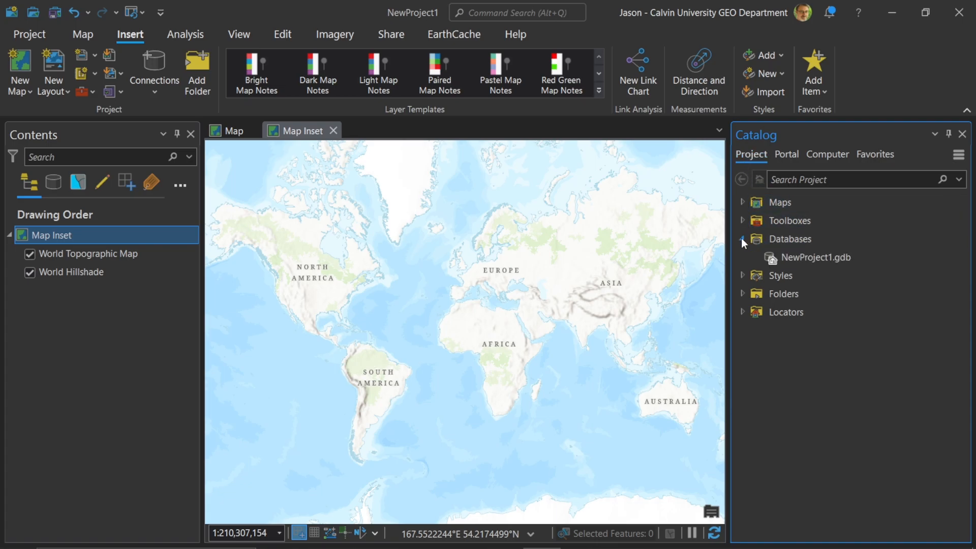
mouse_move(820, 258)
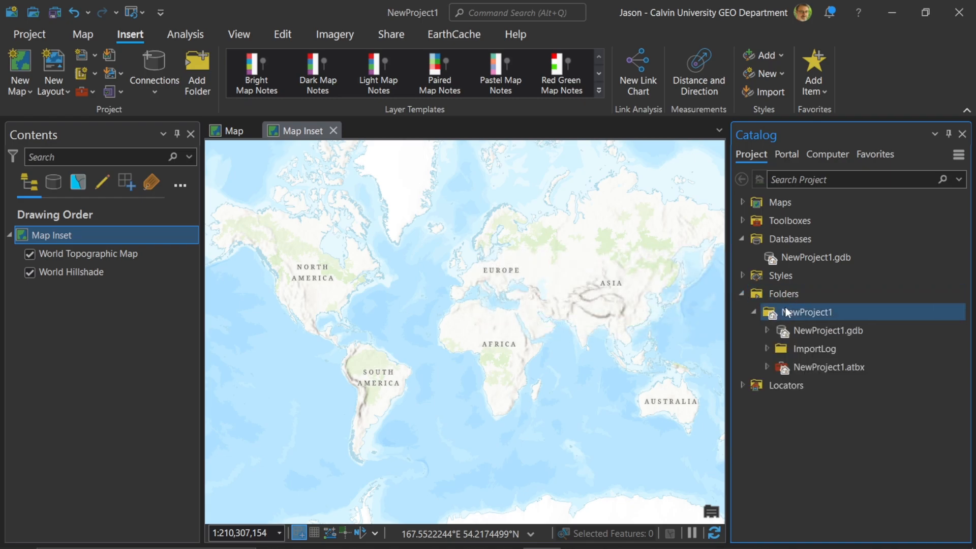
click(874, 153)
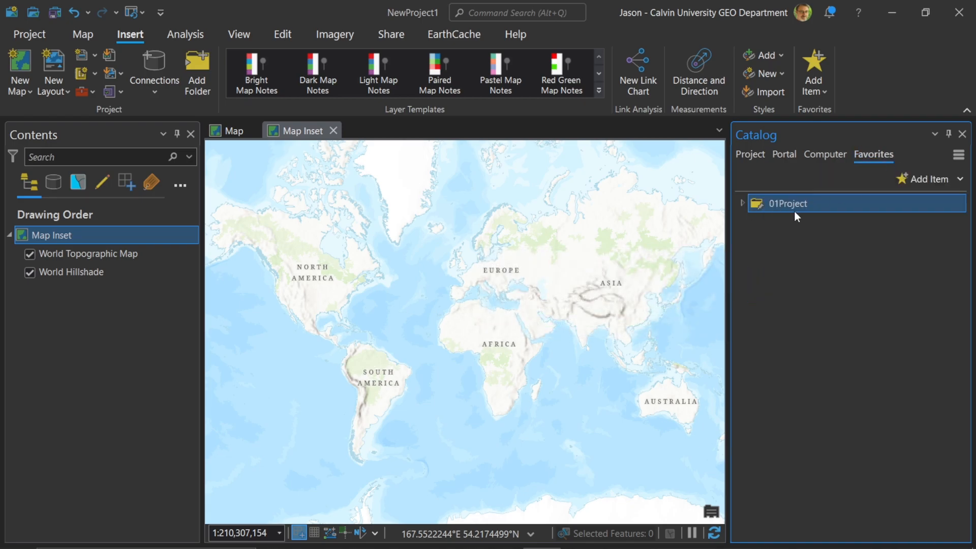
mouse_move(849, 159)
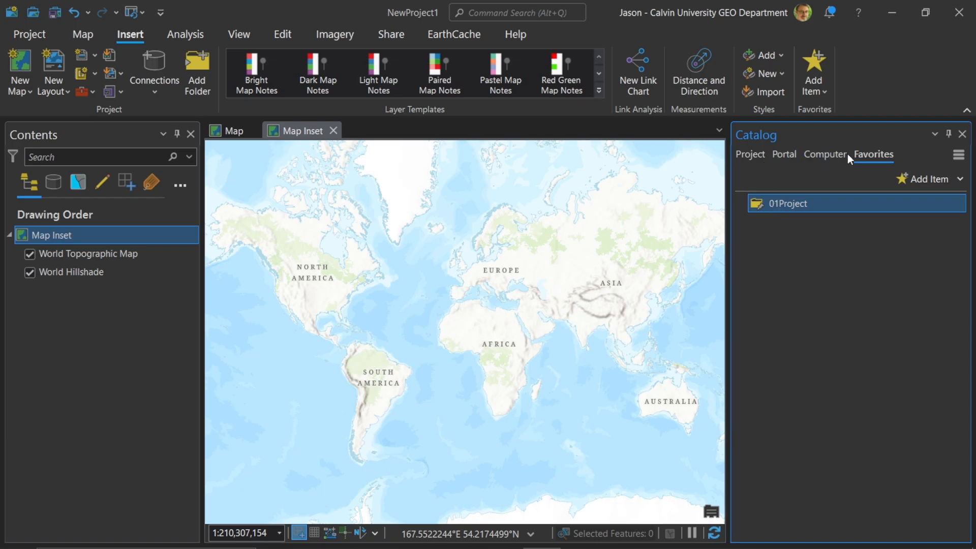
mouse_move(788, 204)
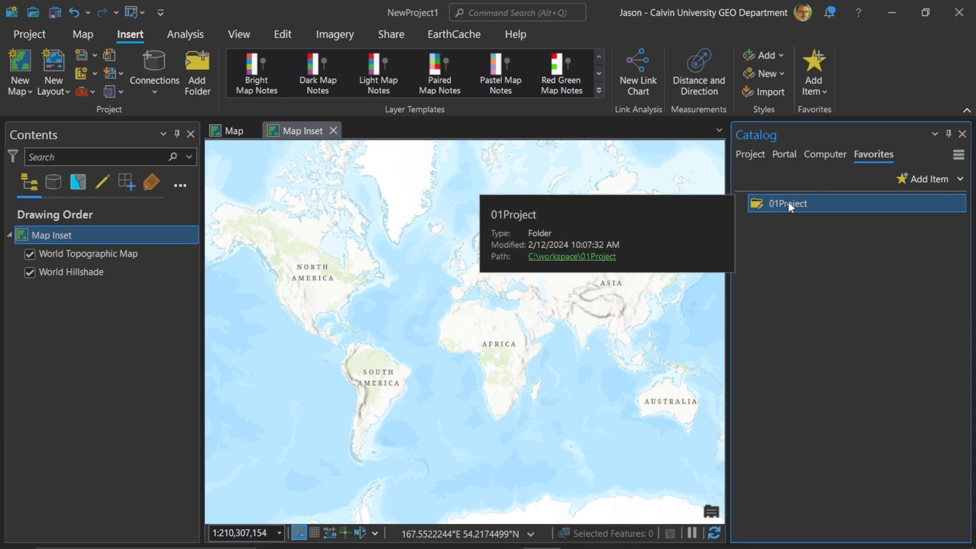
right_click(789, 204)
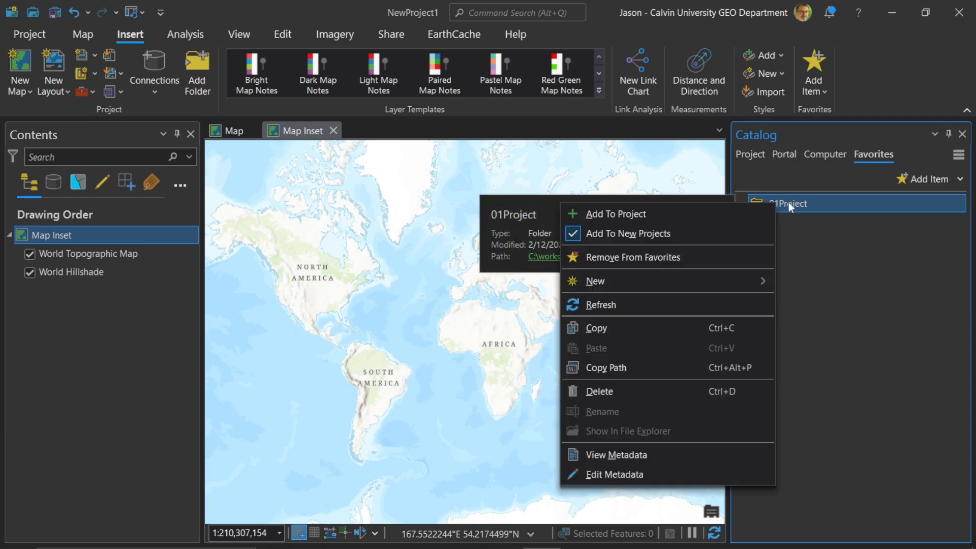
Step: Remove 01Project from Favorites and return to the project's Folders group
click(635, 257)
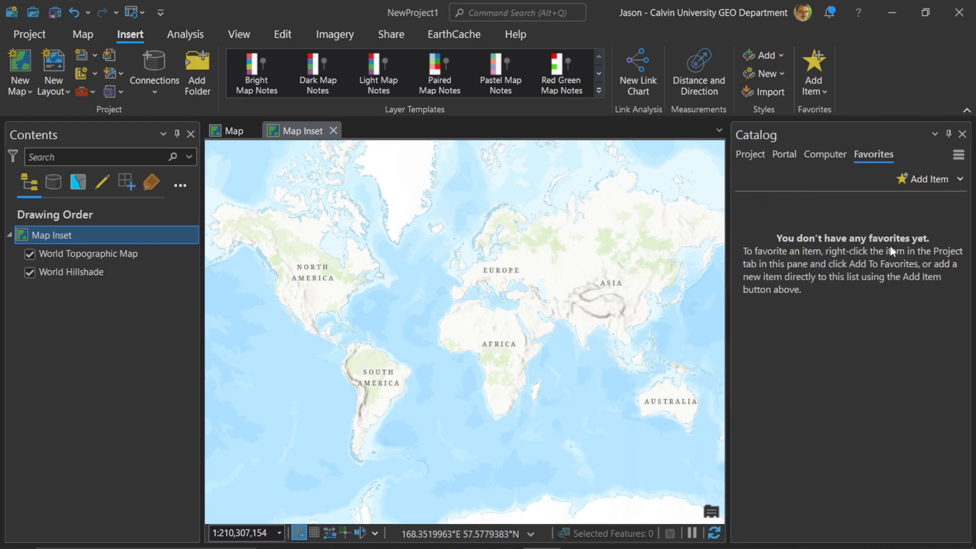
click(749, 154)
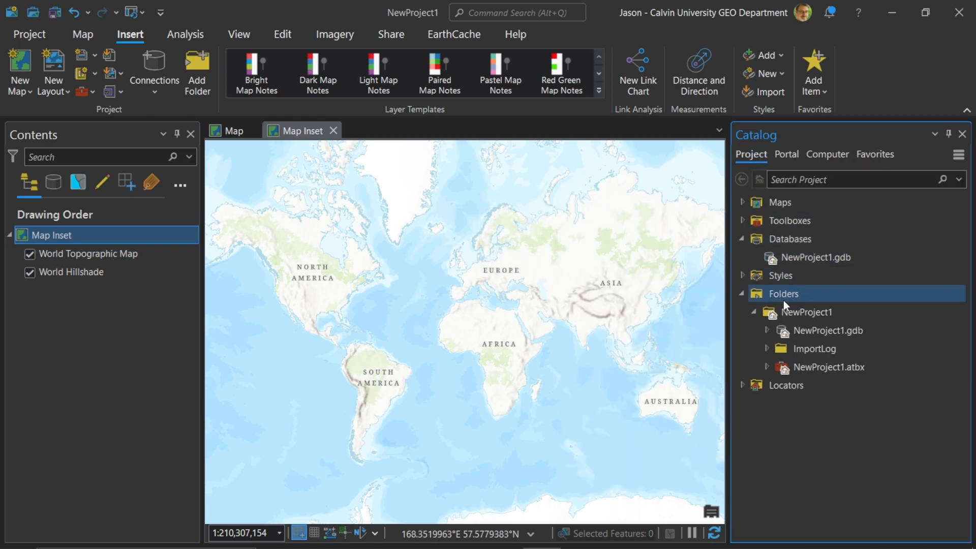
click(754, 312)
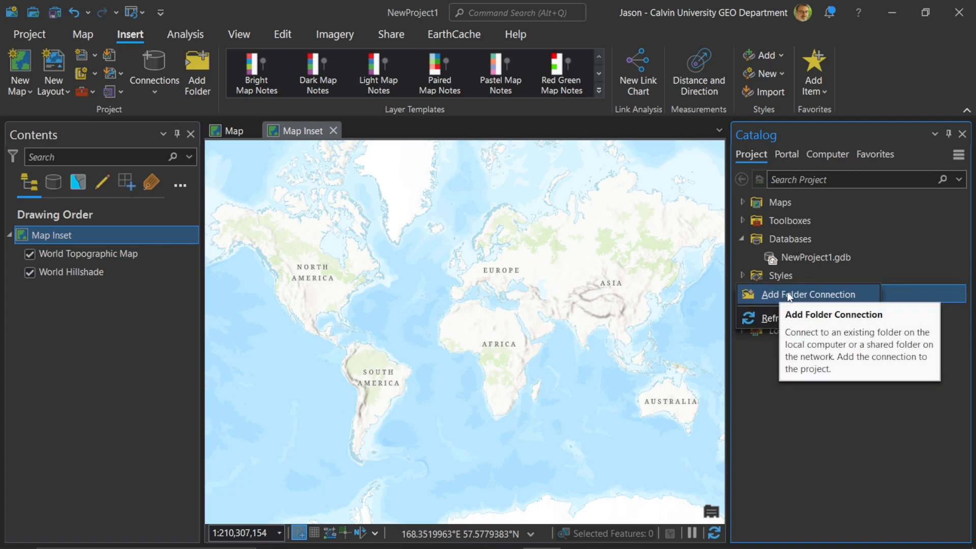
Step: Add the 01Project workspace folder as a folder connection to the project
click(809, 294)
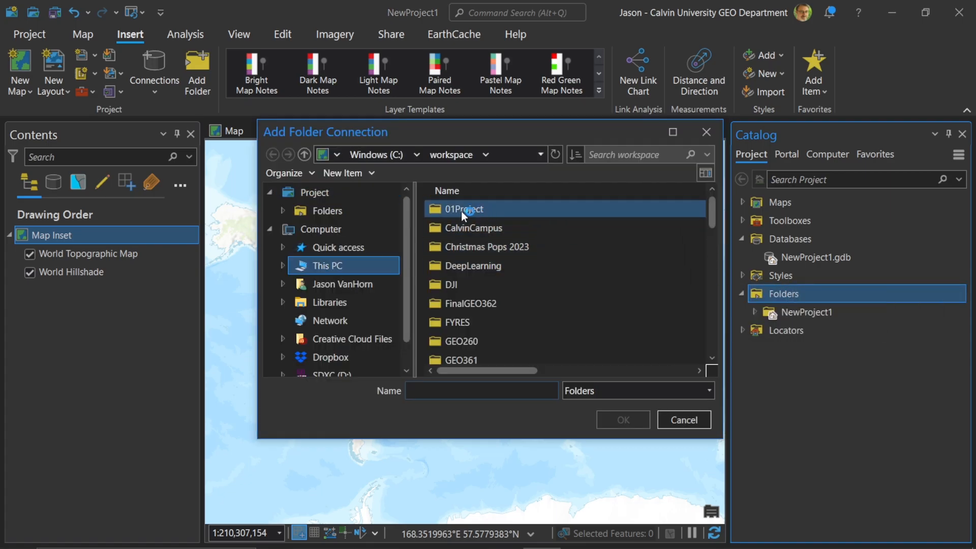
click(463, 208)
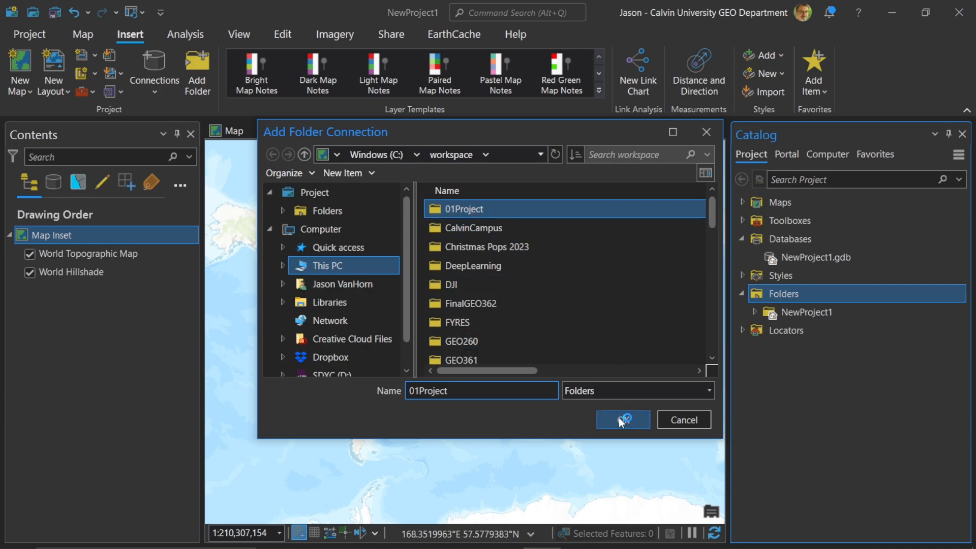
click(622, 420)
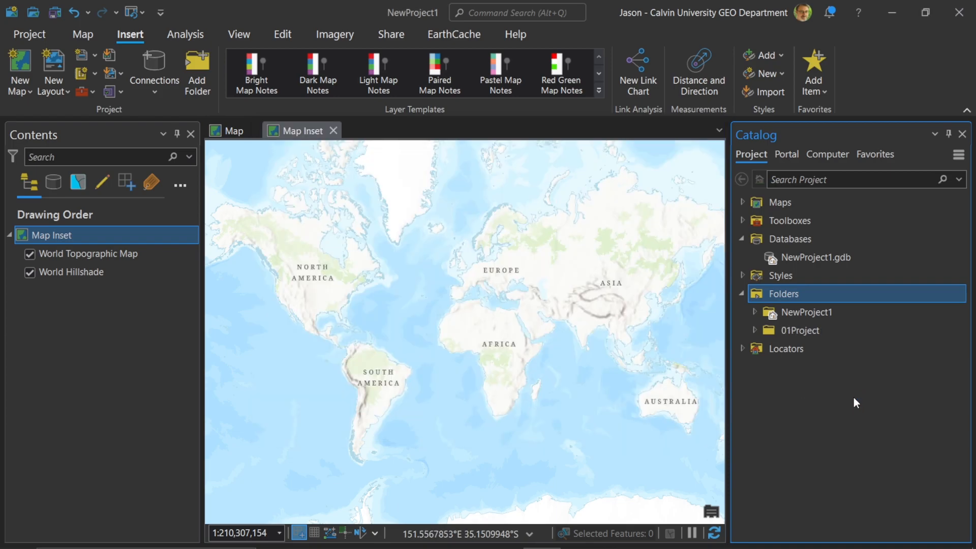
click(785, 348)
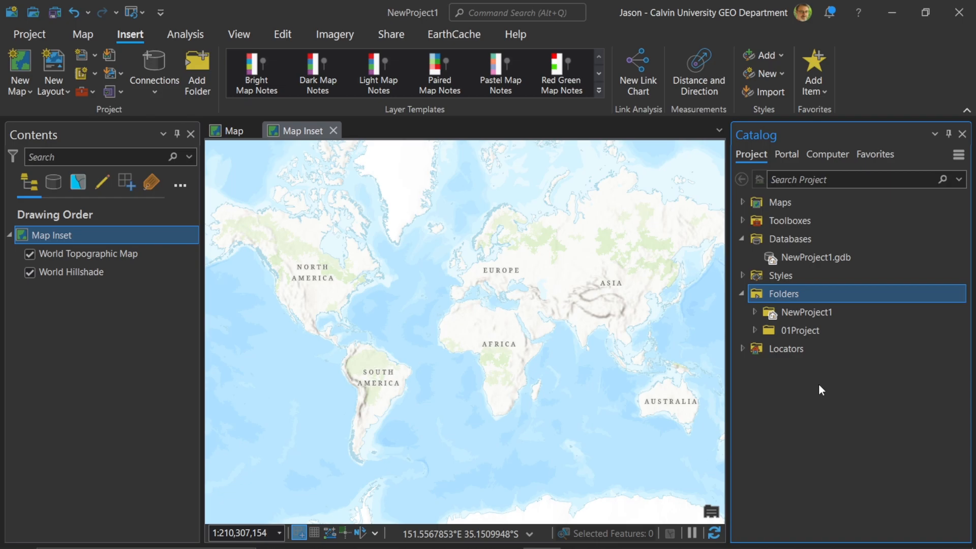
mouse_move(815, 390)
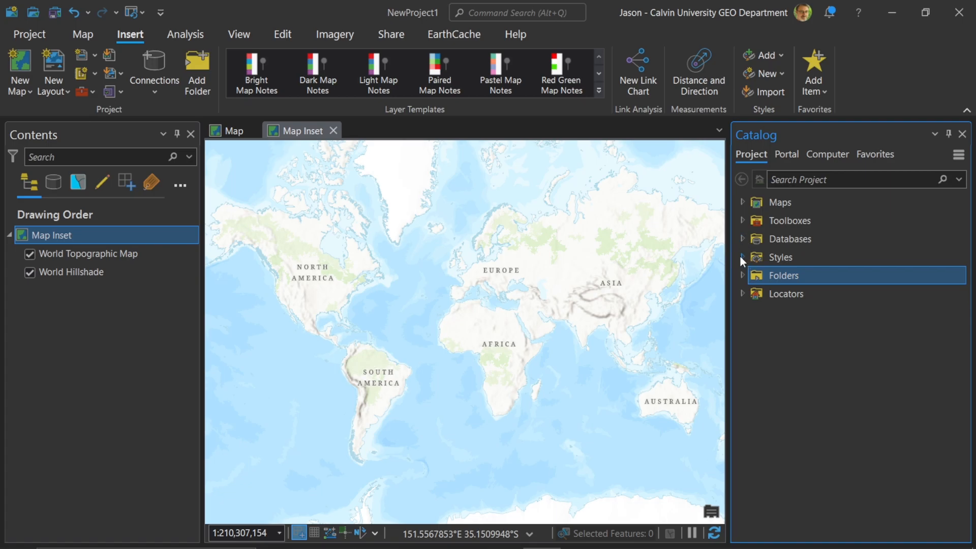
click(743, 257)
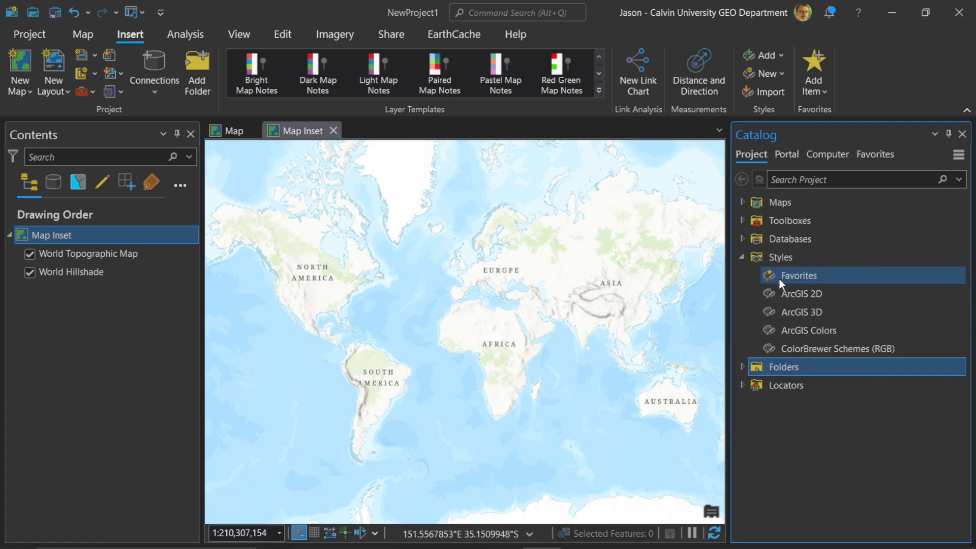
mouse_move(791, 284)
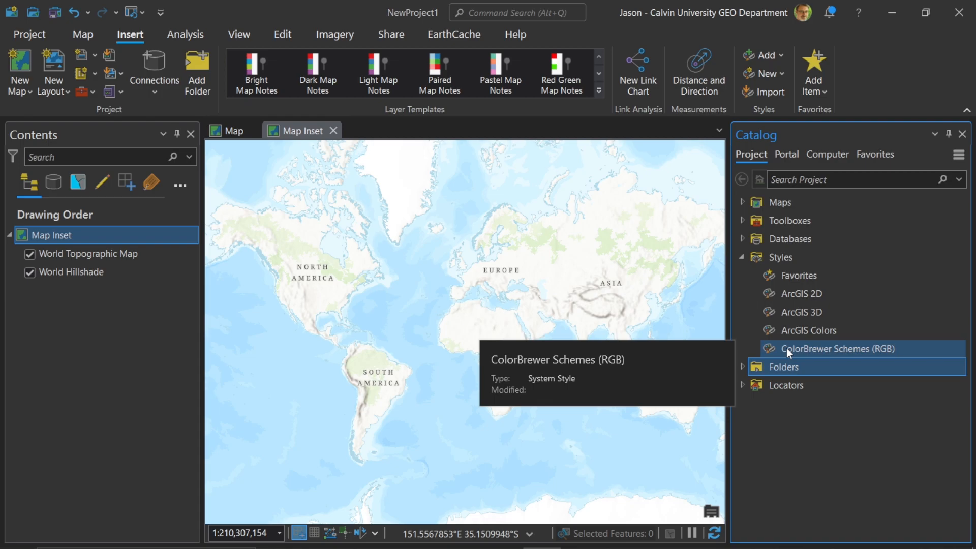
click(779, 257)
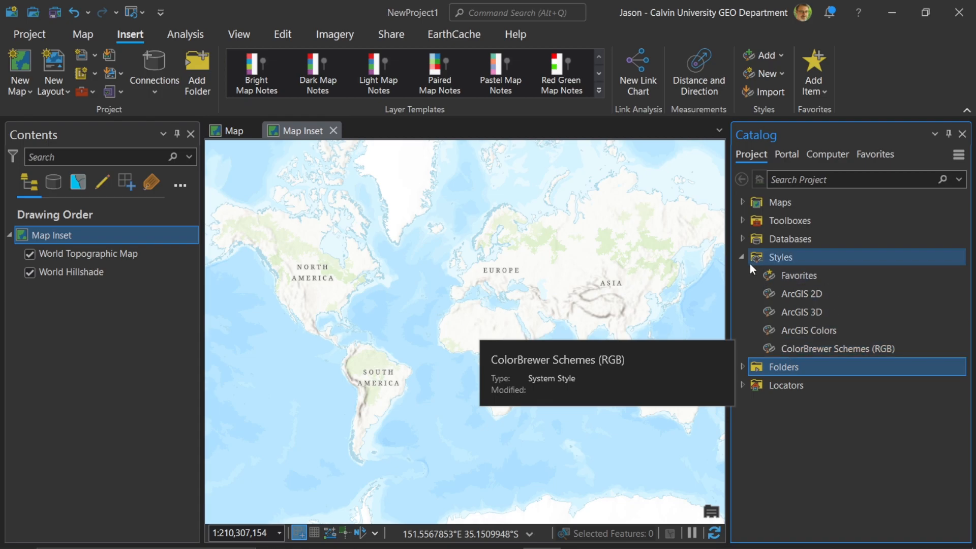
click(742, 256)
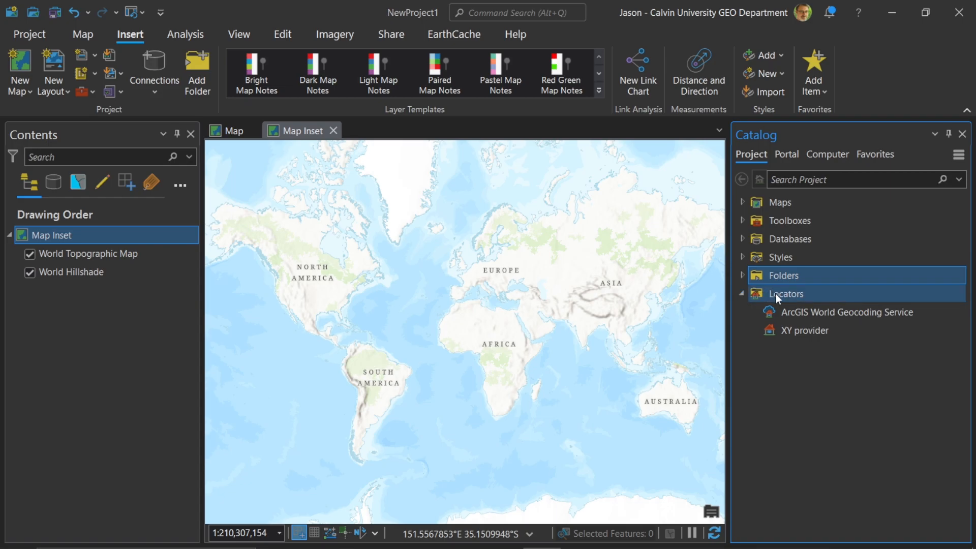
mouse_move(845, 312)
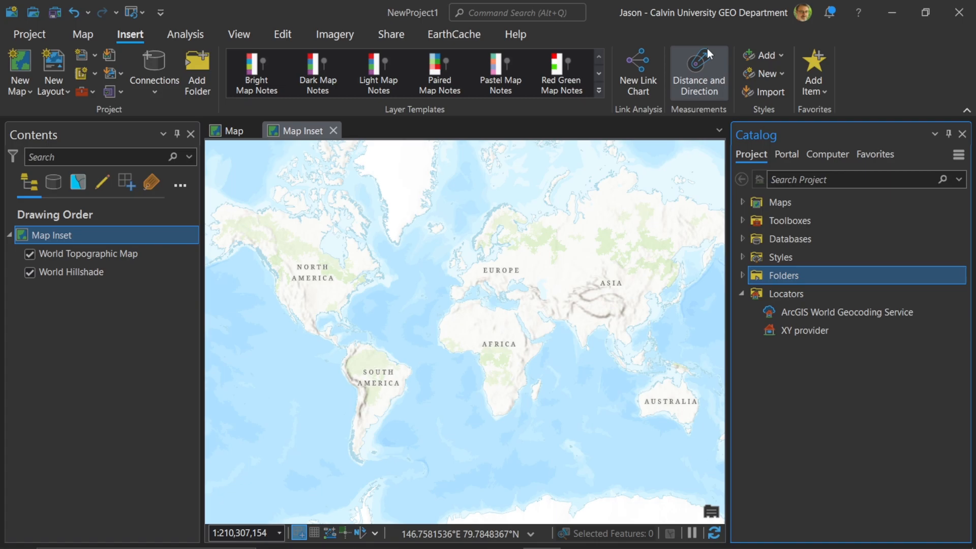
mouse_move(803, 12)
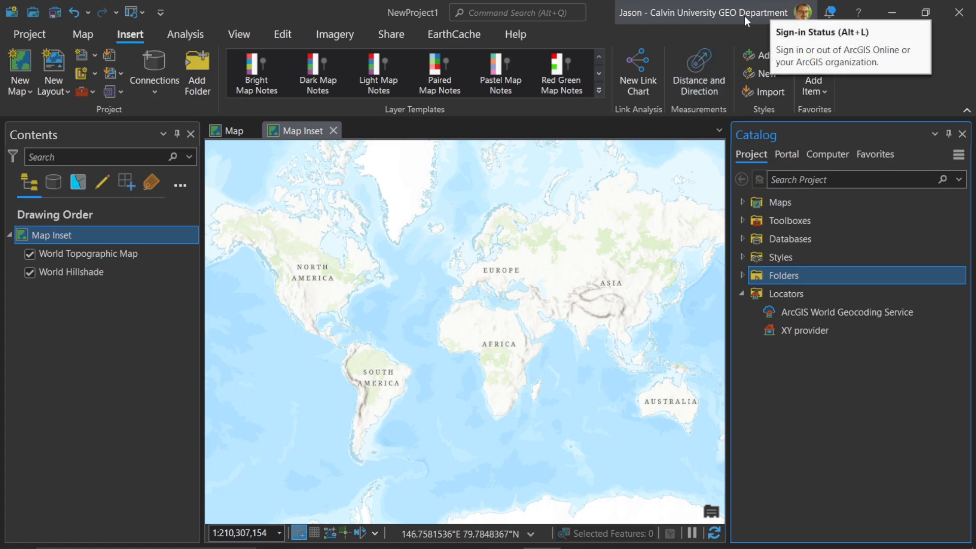
mouse_move(794, 417)
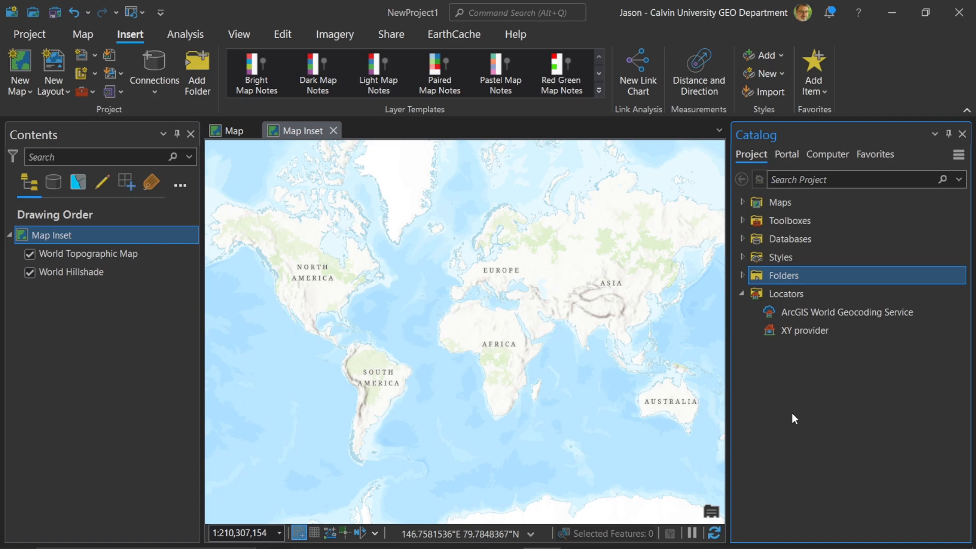
mouse_move(752, 315)
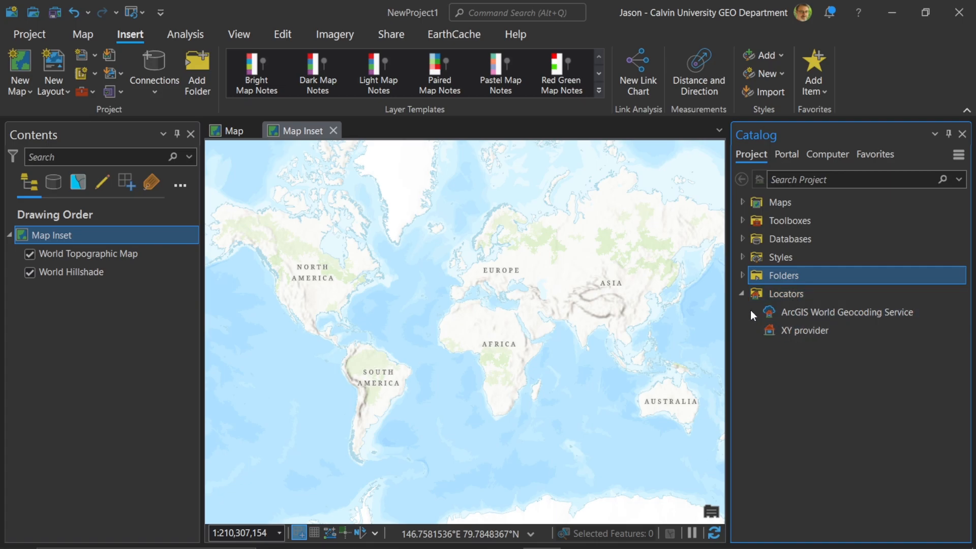
click(742, 293)
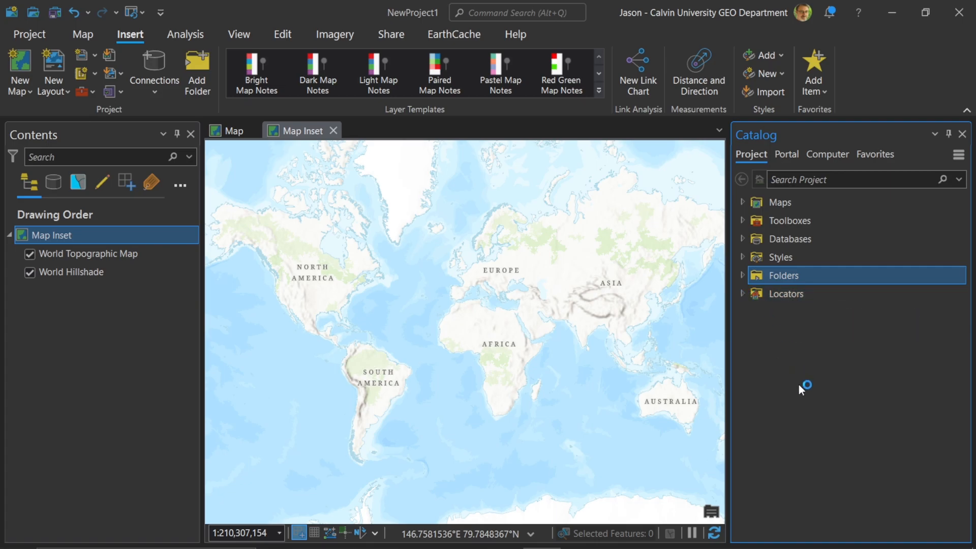